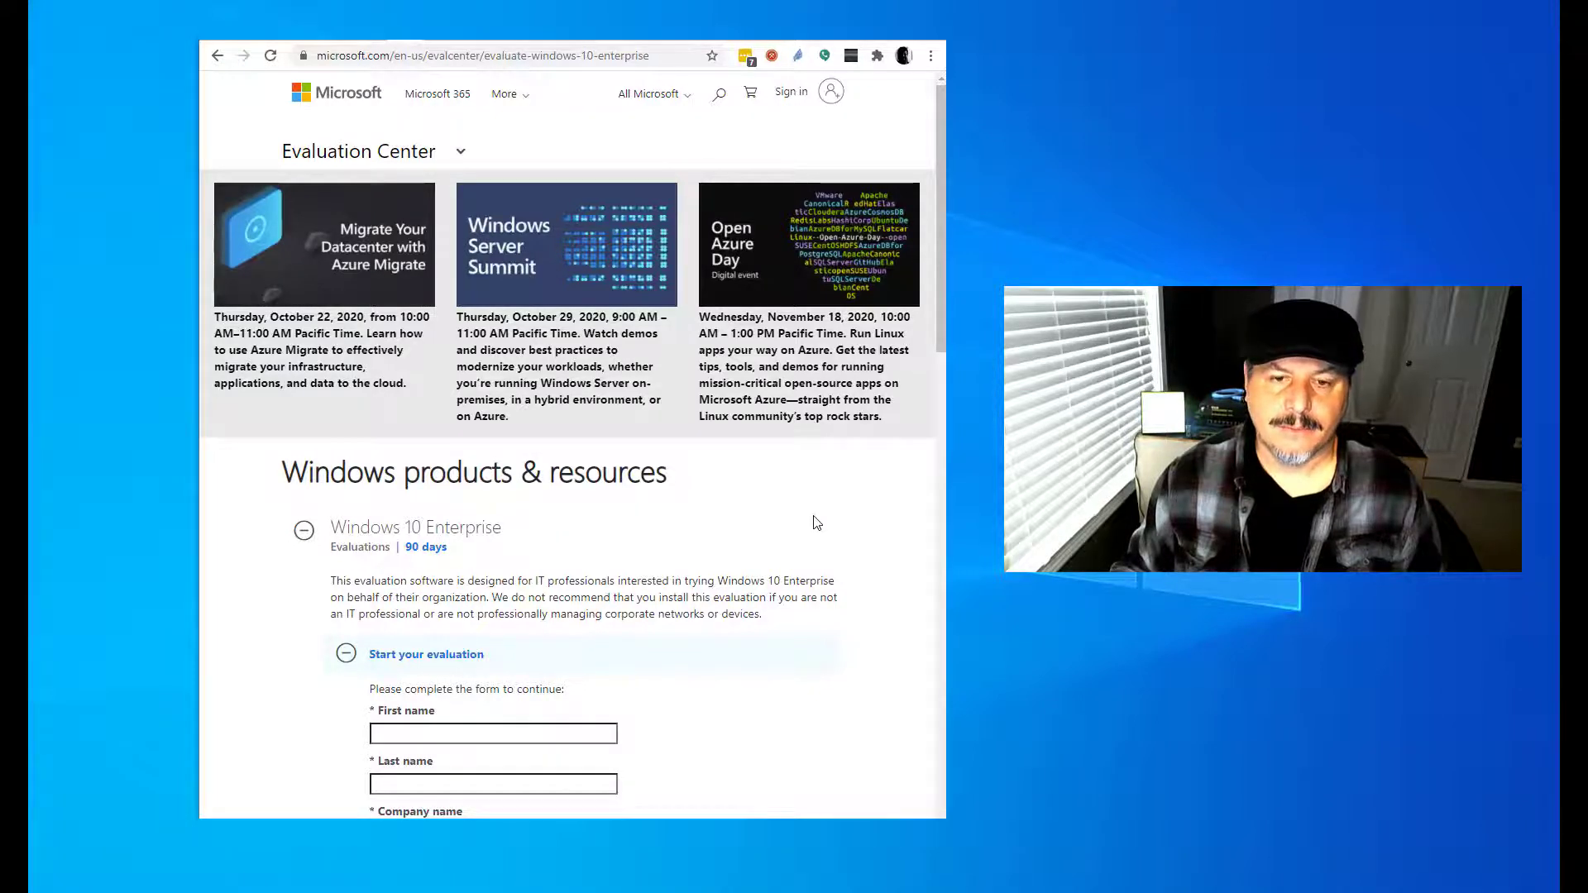
Step: Begin a new virtual machine named Windows 10, type Windows 10 (64-bit)
{"action": "scroll", "scroll_direction": "down", "scroll_amount": 3}
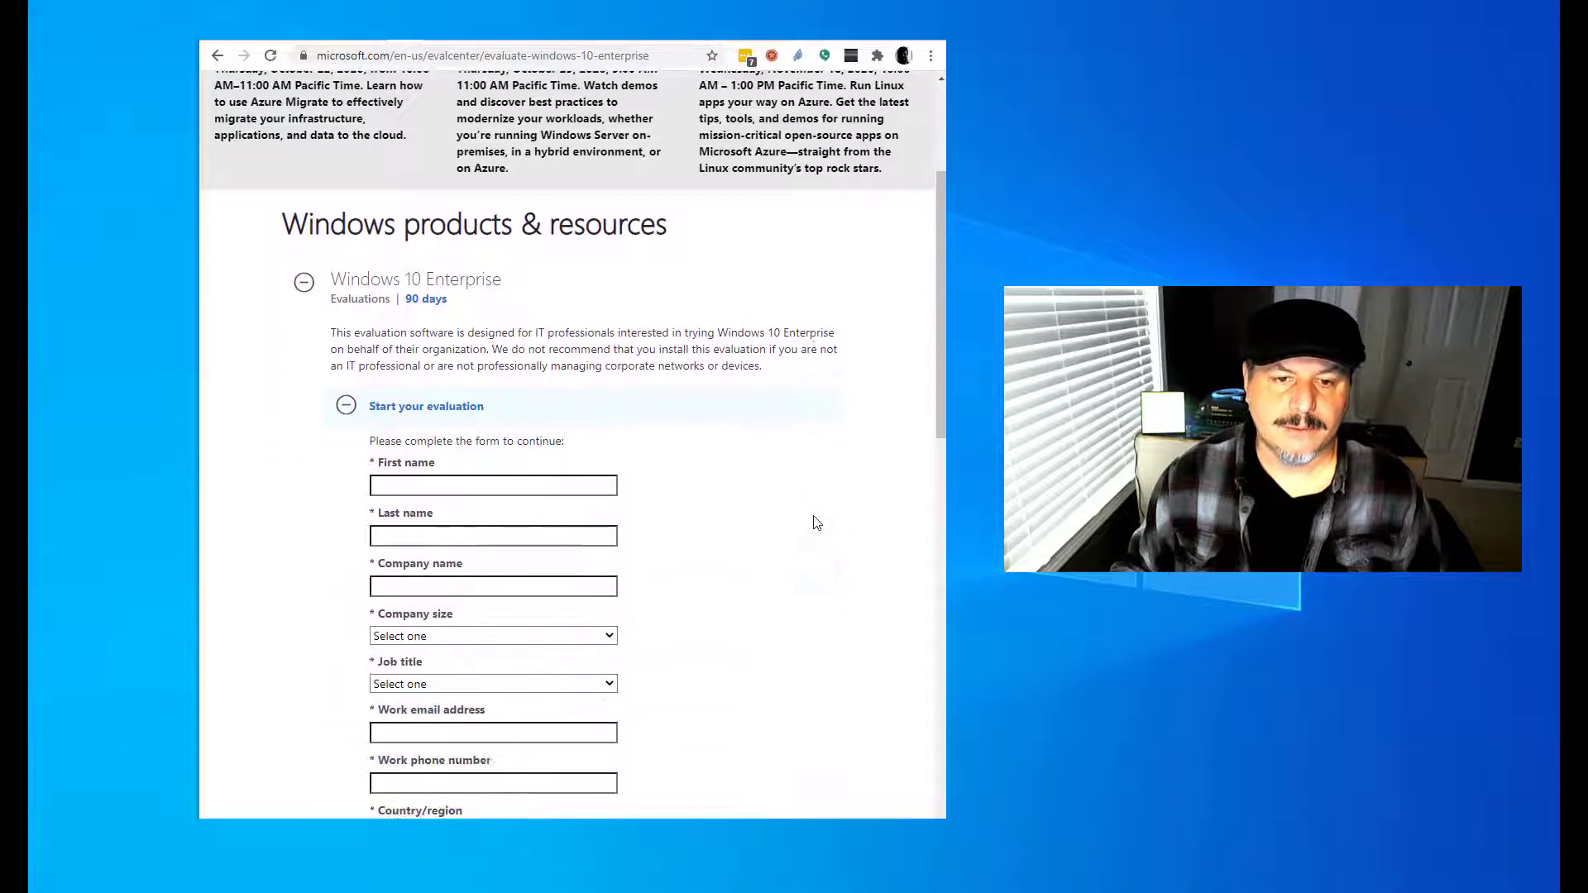
{"action": "scroll", "scroll_direction": "down", "scroll_amount": 3}
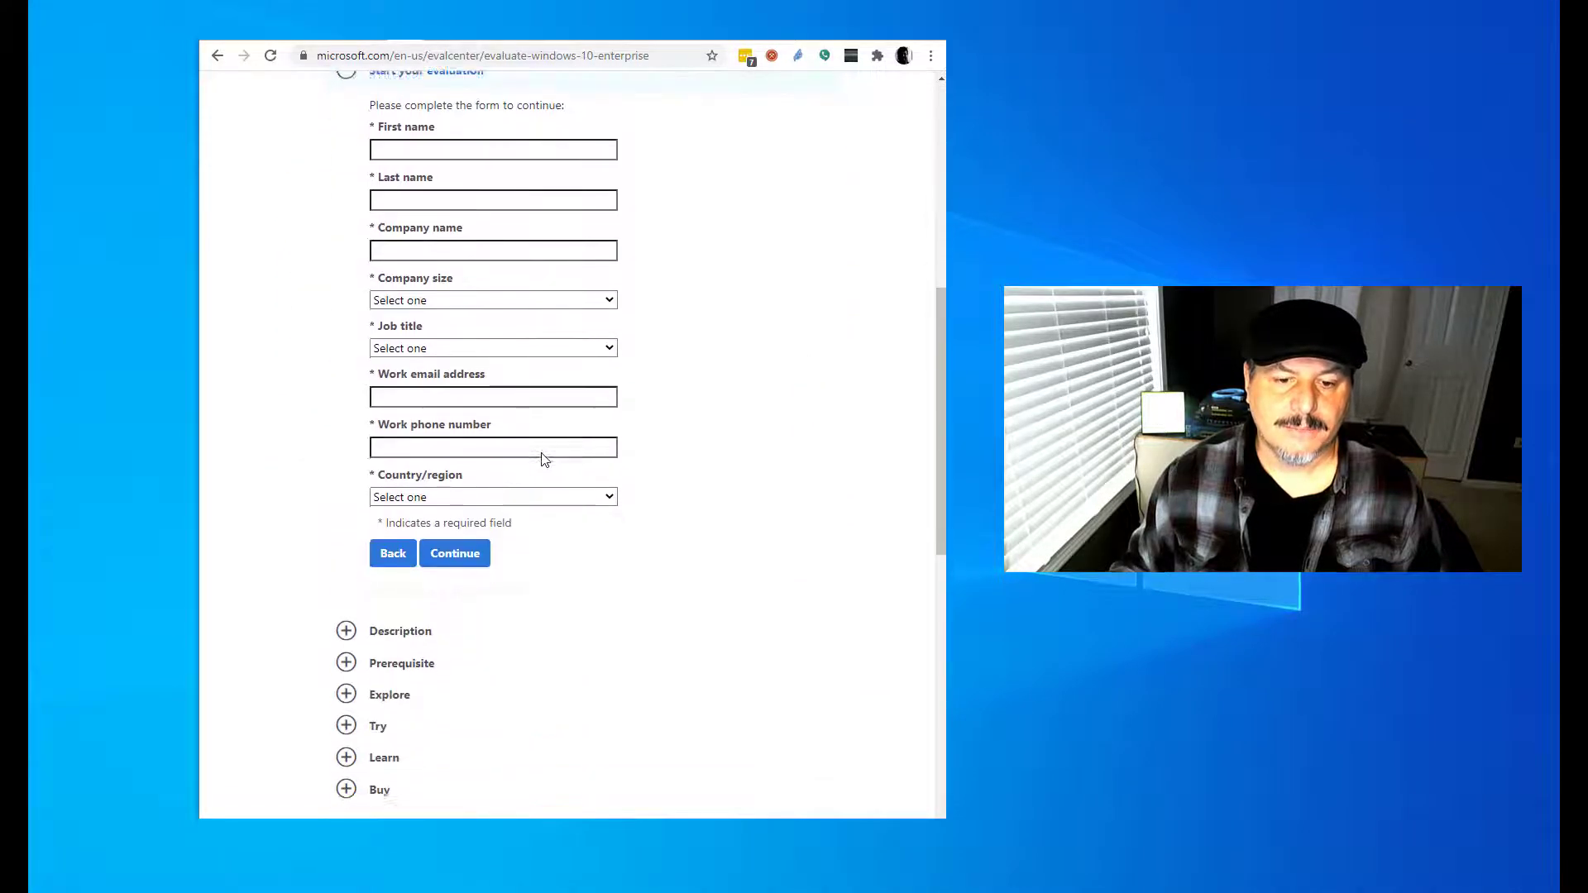
{"action": "scroll", "scroll_direction": "down", "scroll_amount": 3}
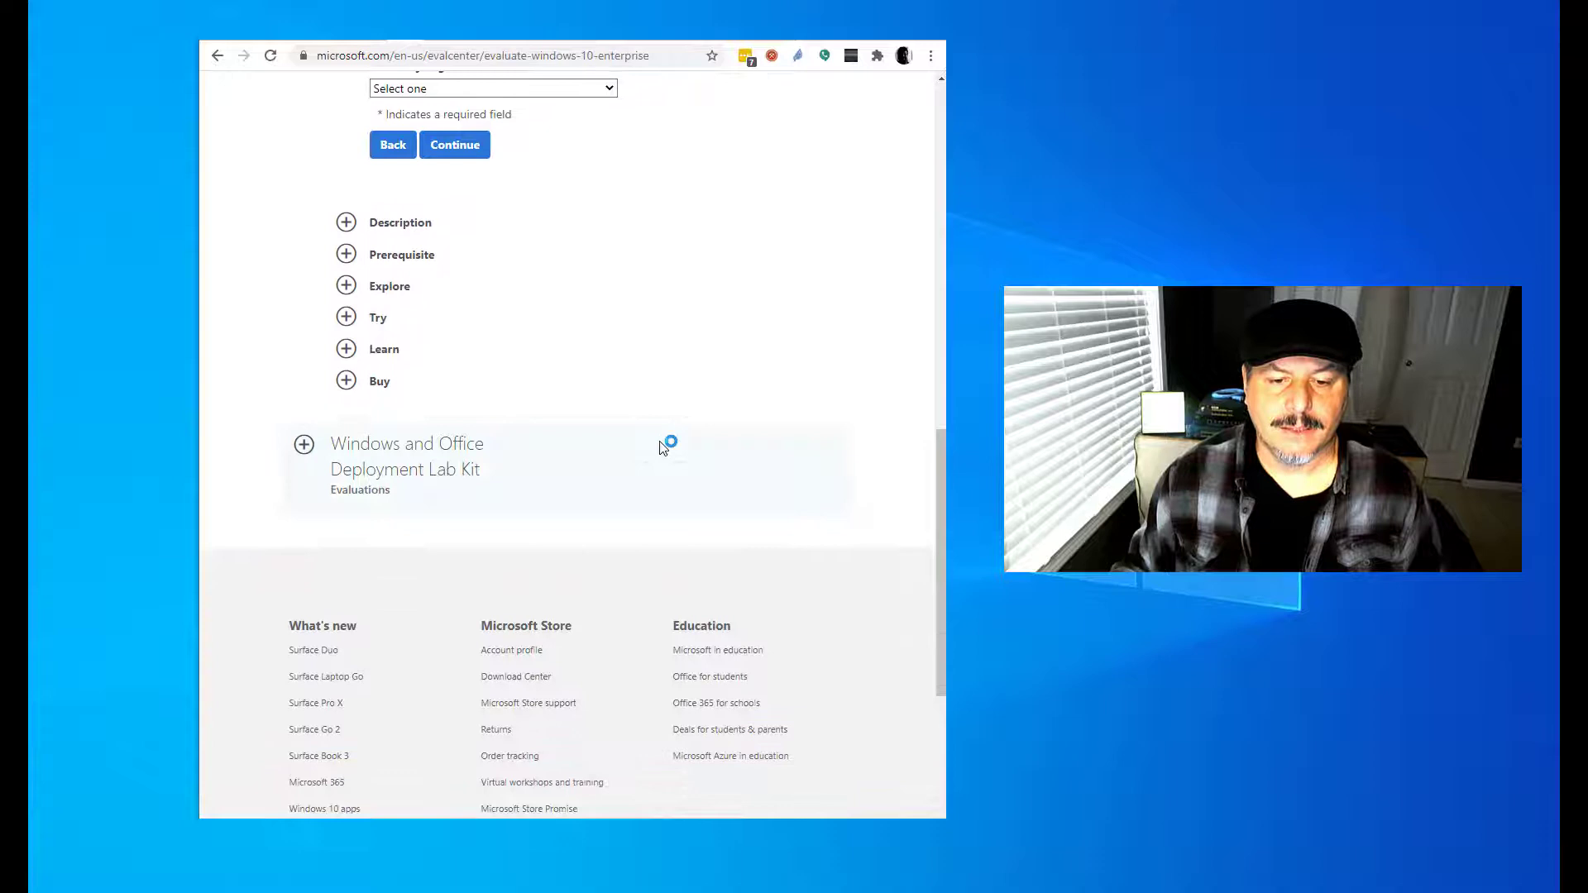
{"action": "scroll", "scroll_direction": "up", "scroll_amount": 3}
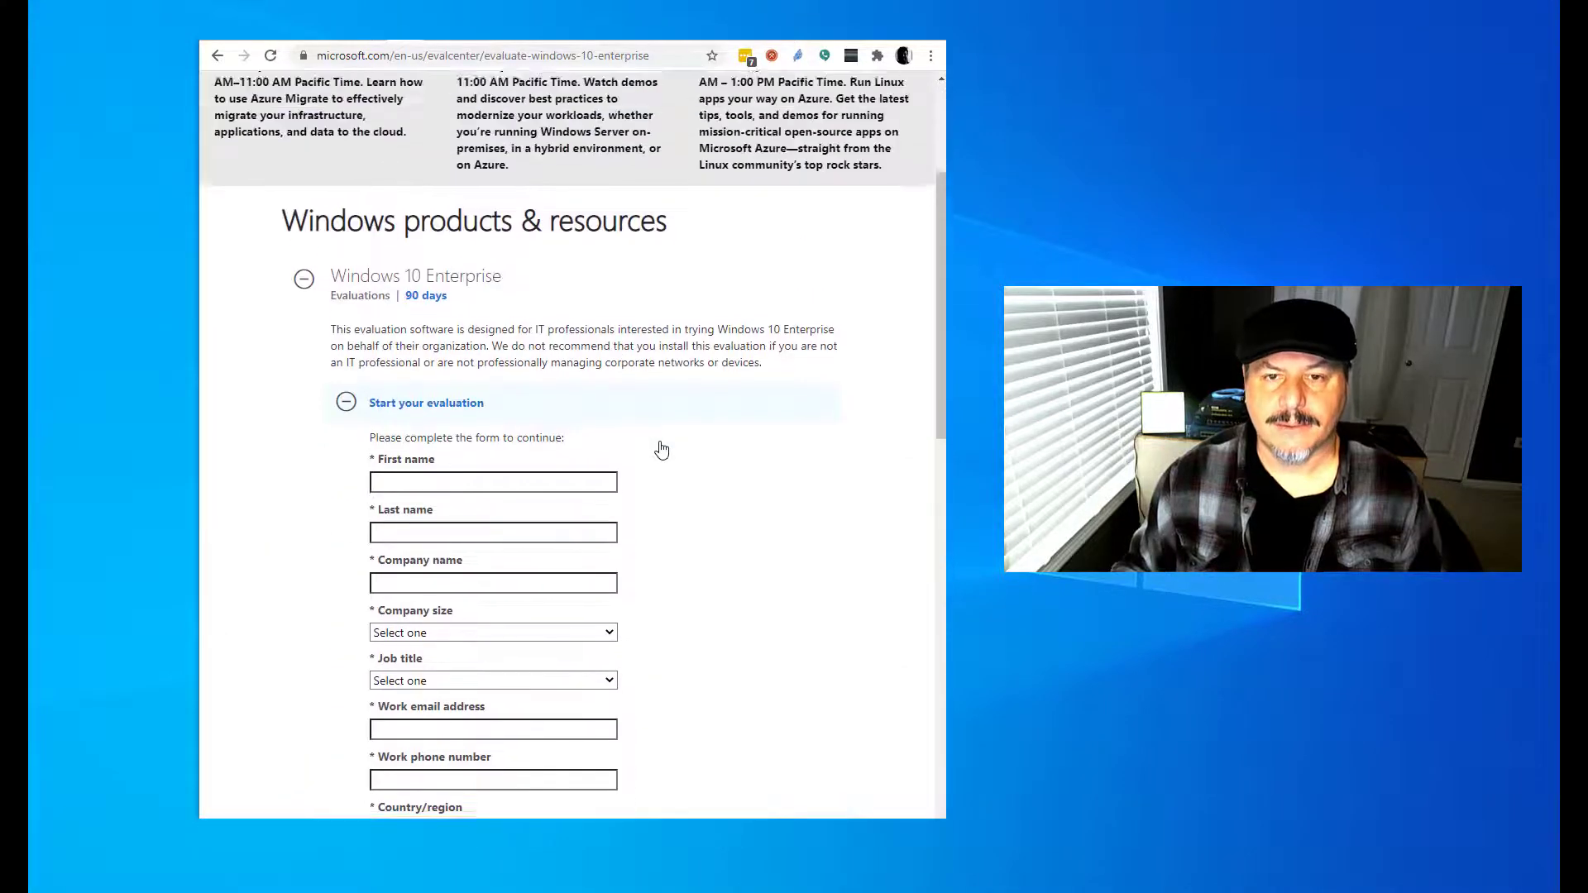
{"action": "scroll", "scroll_direction": "up", "scroll_amount": 3}
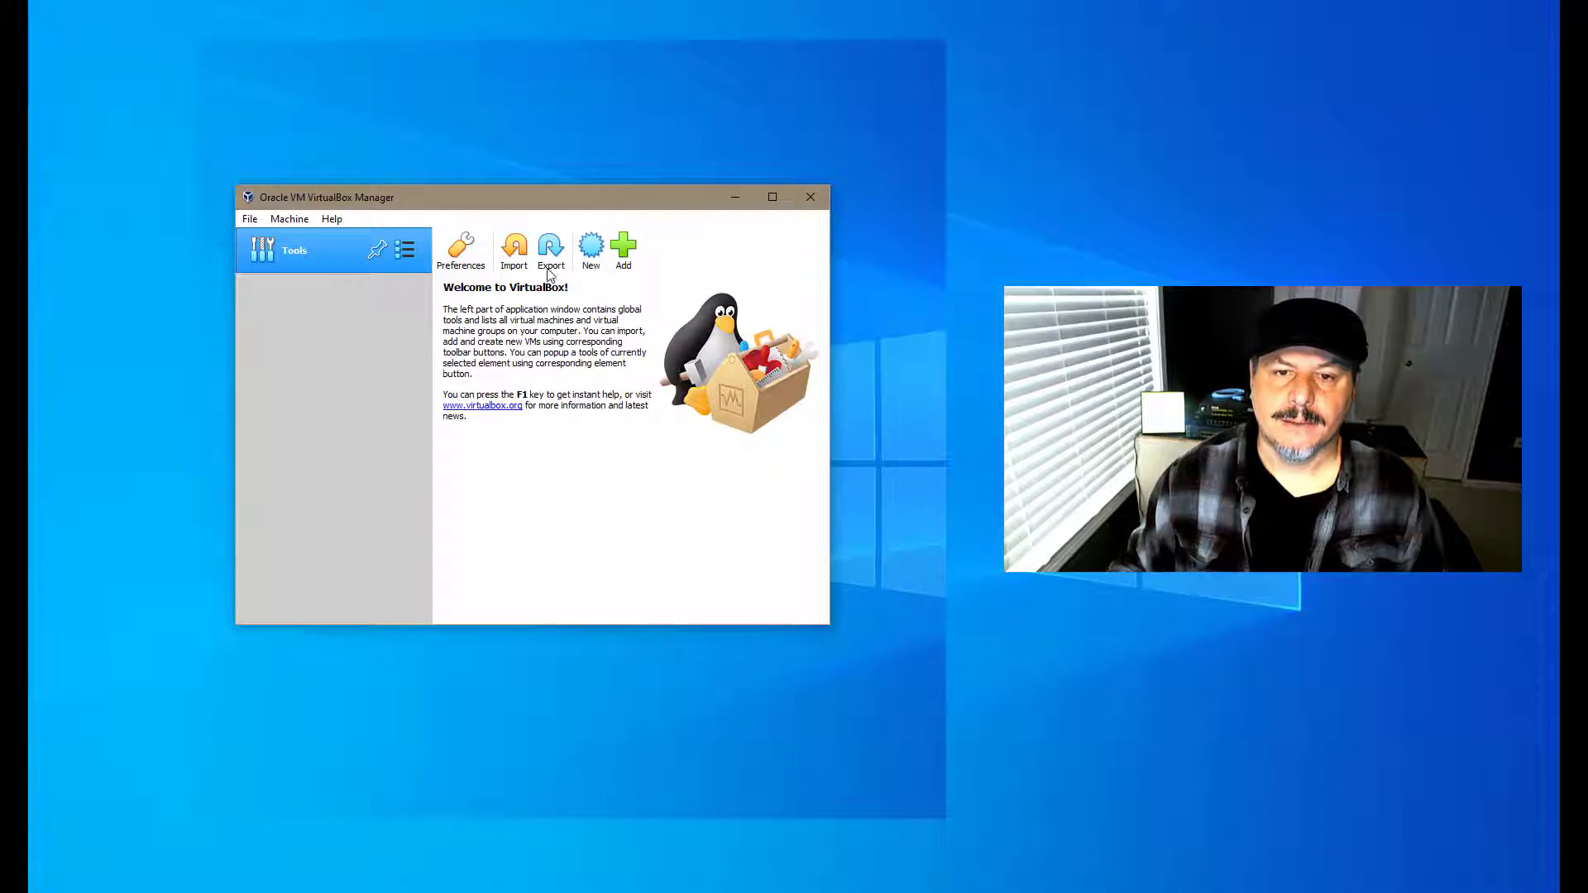
{"action": "mouse_move", "coordinate": [583, 287]}
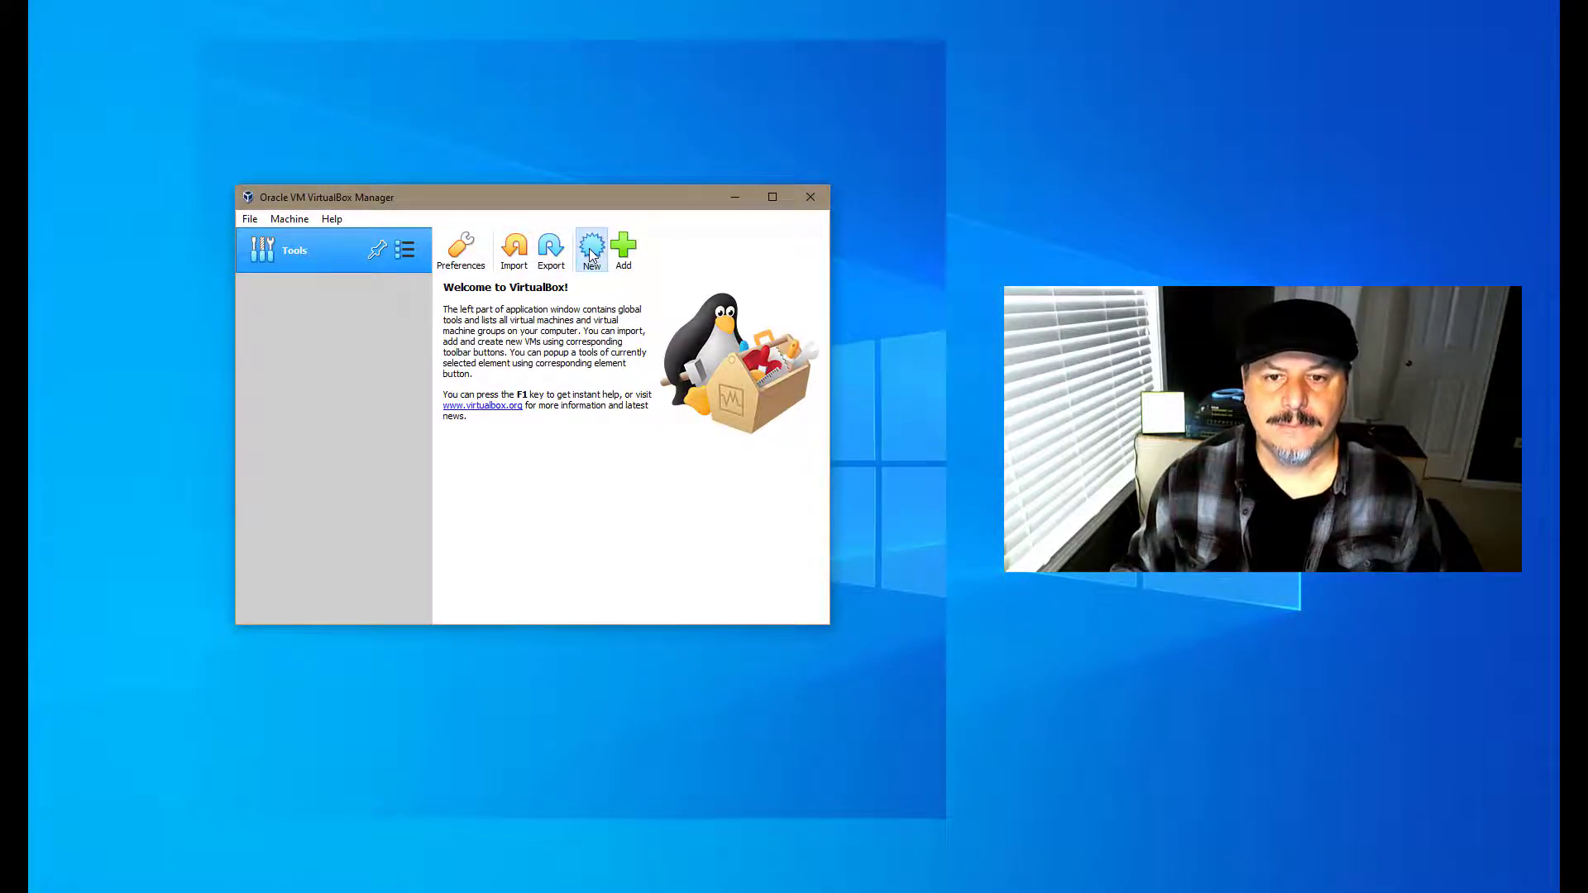
{"action": "left_click", "coordinate": [590, 248]}
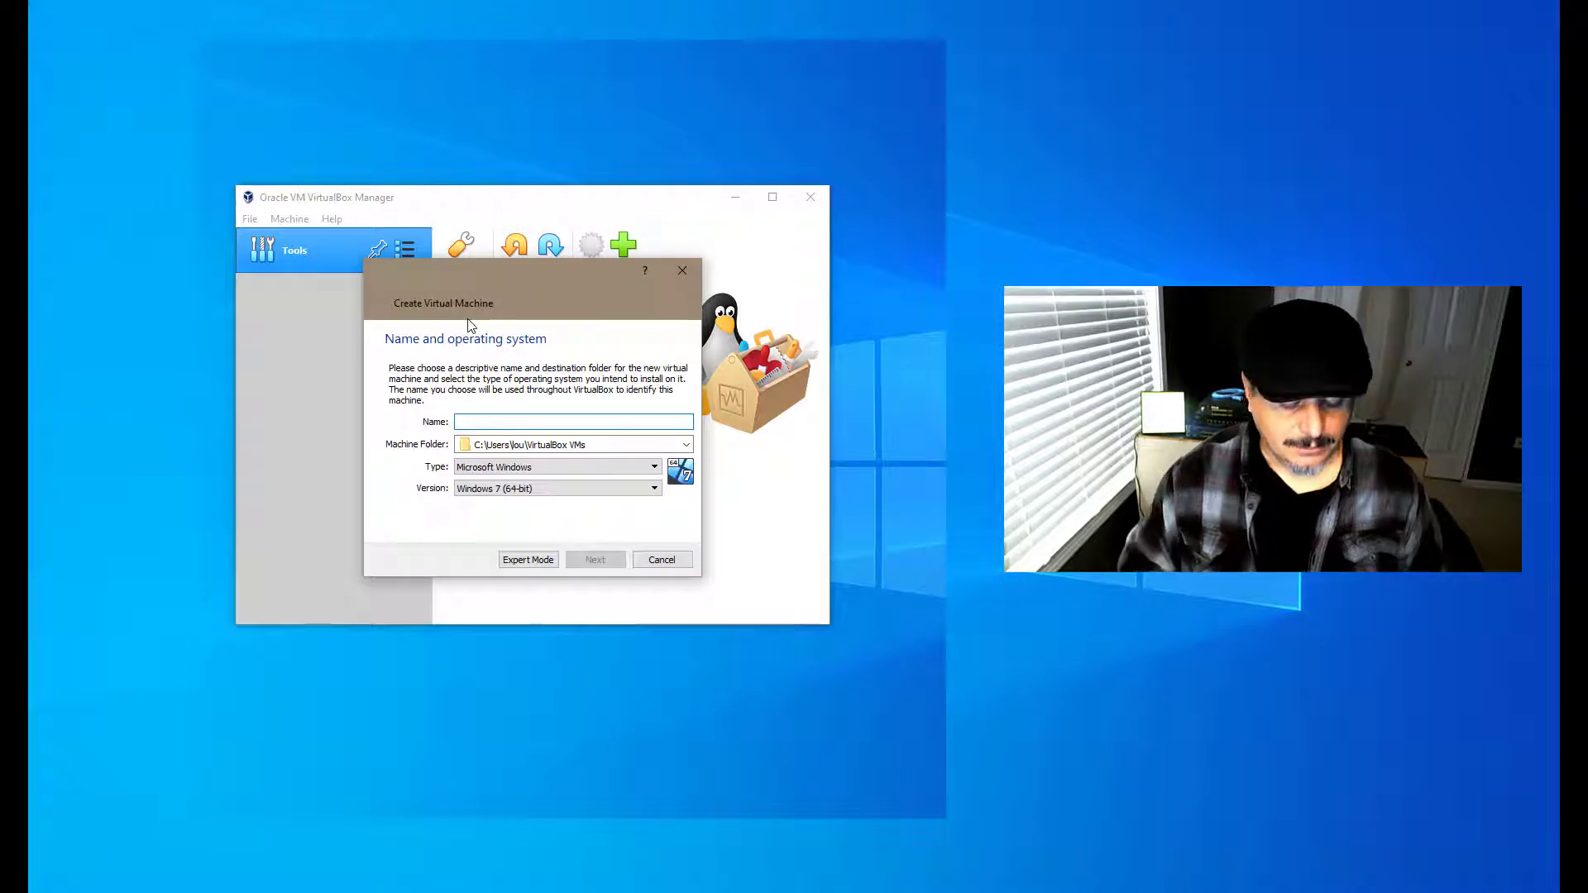
{"action": "type", "text": "Windows 10"}
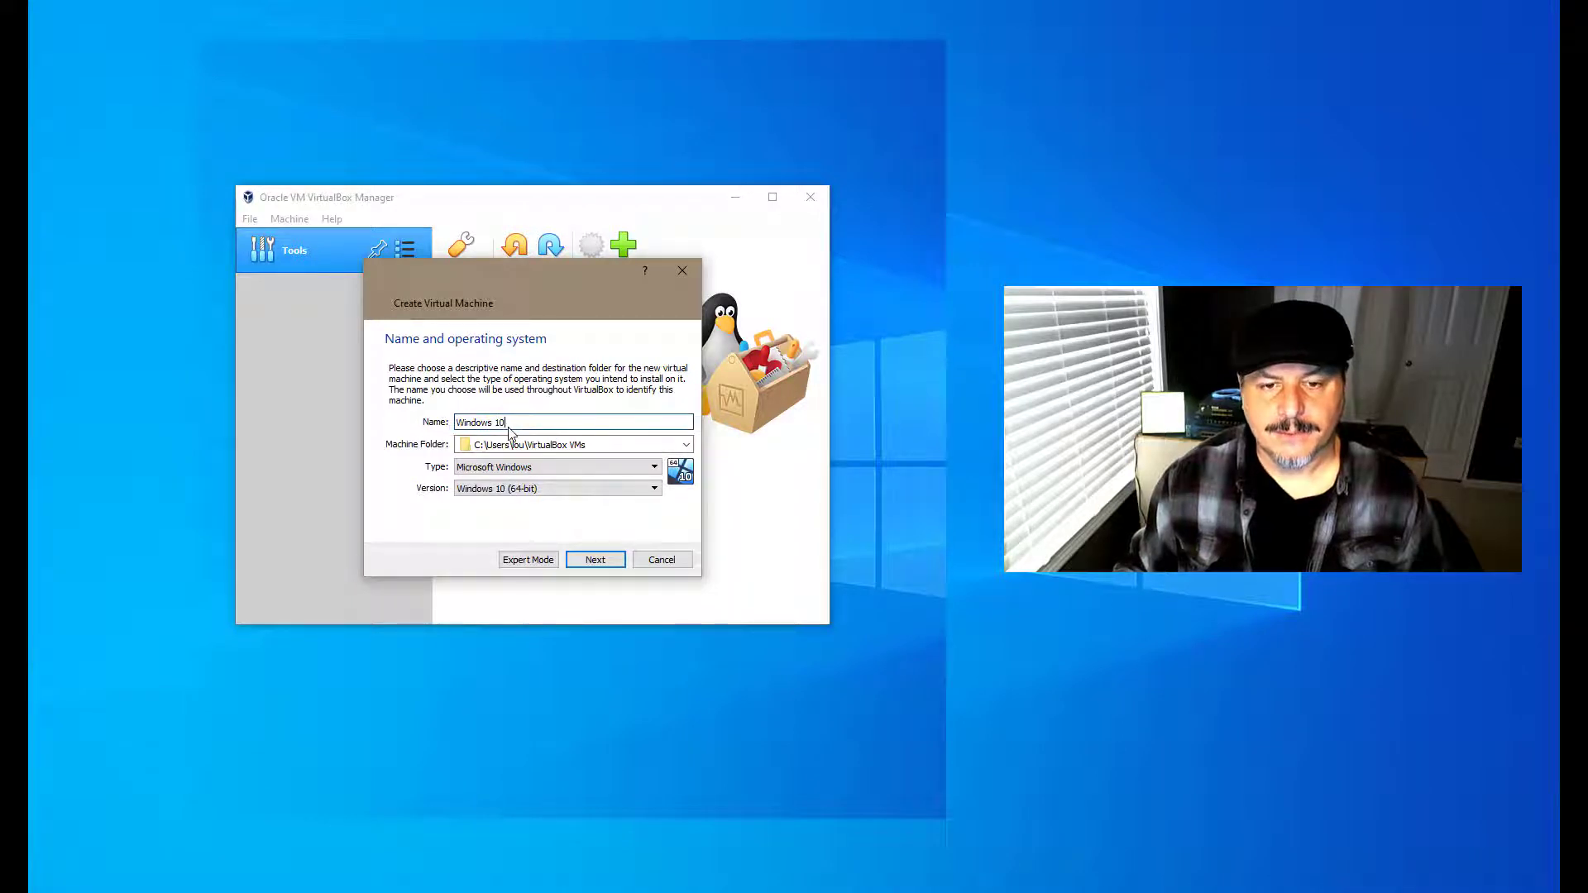
{"action": "mouse_move", "coordinate": [522, 473]}
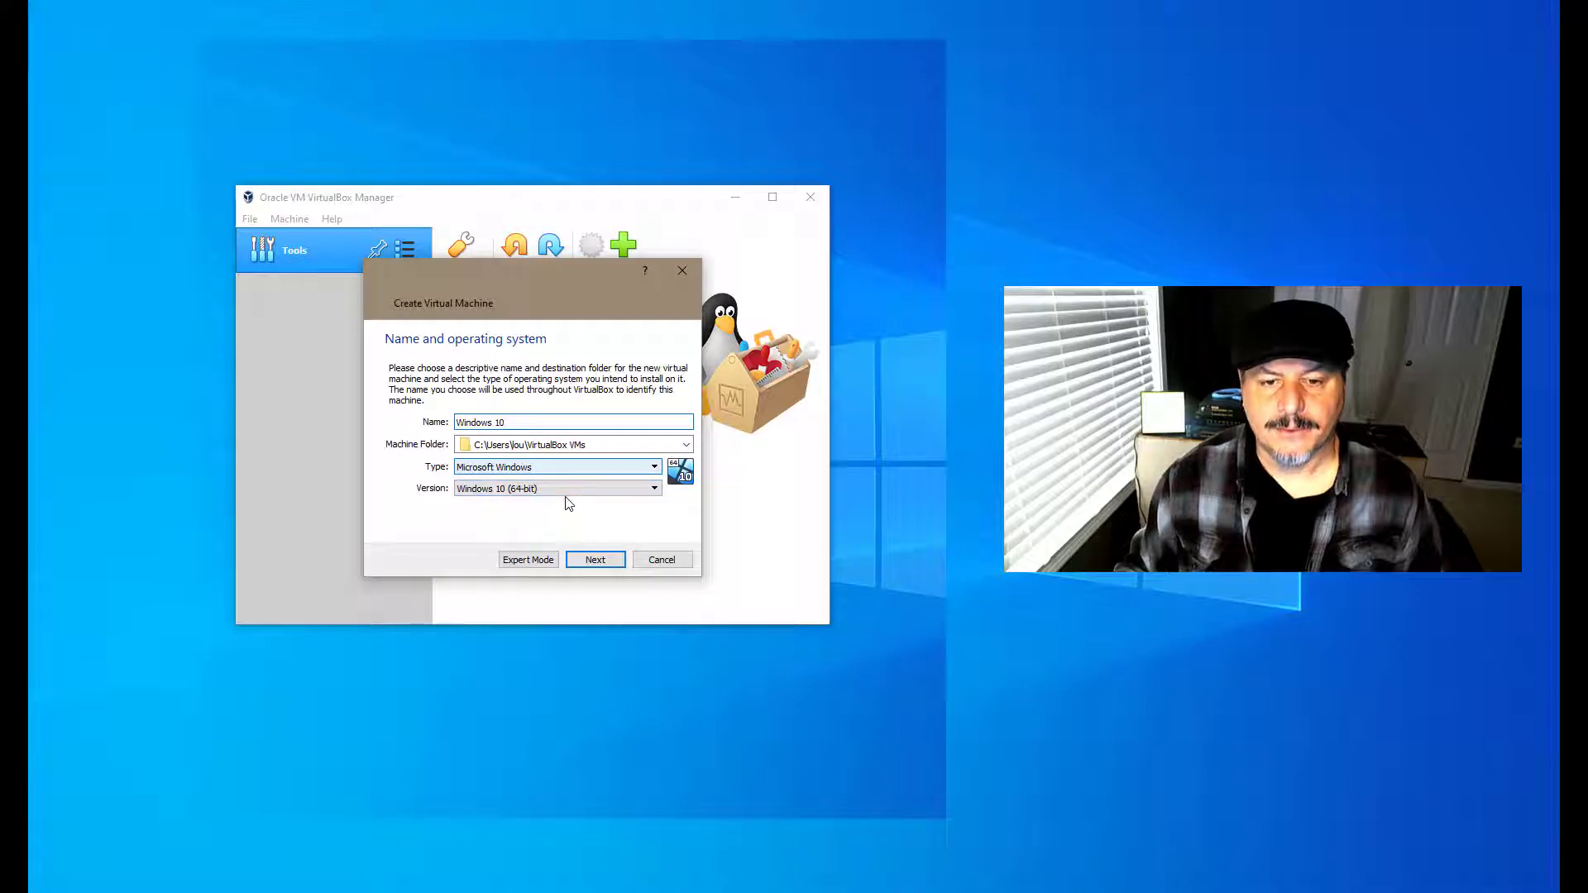
{"action": "mouse_move", "coordinate": [598, 527]}
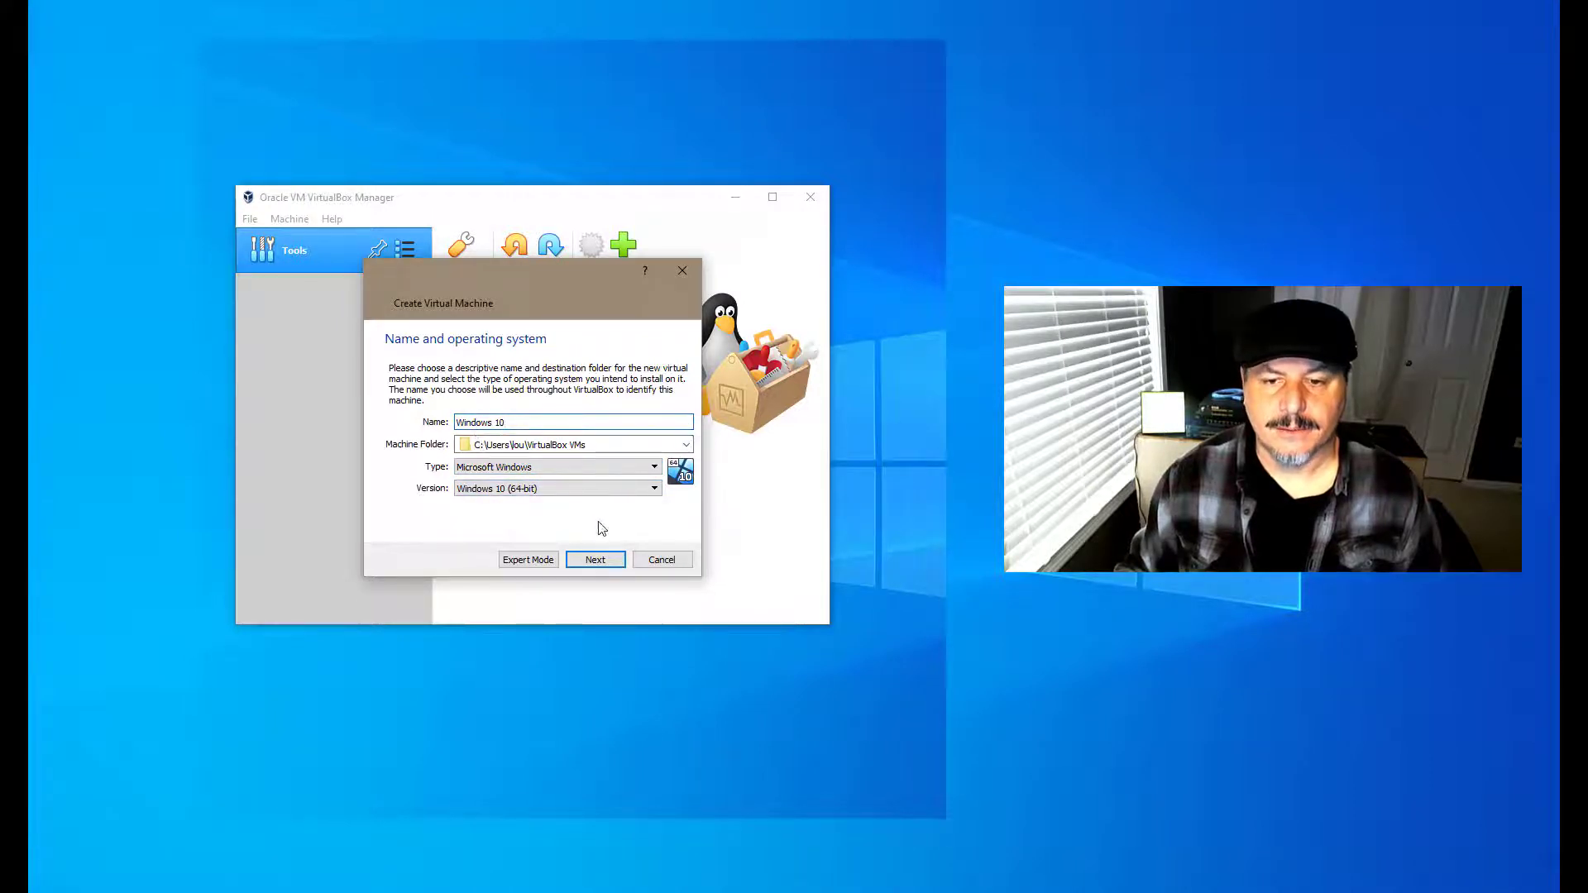
Step: Accept the name and OS, then set memory to about 4919 MB
{"action": "left_click", "coordinate": [595, 559]}
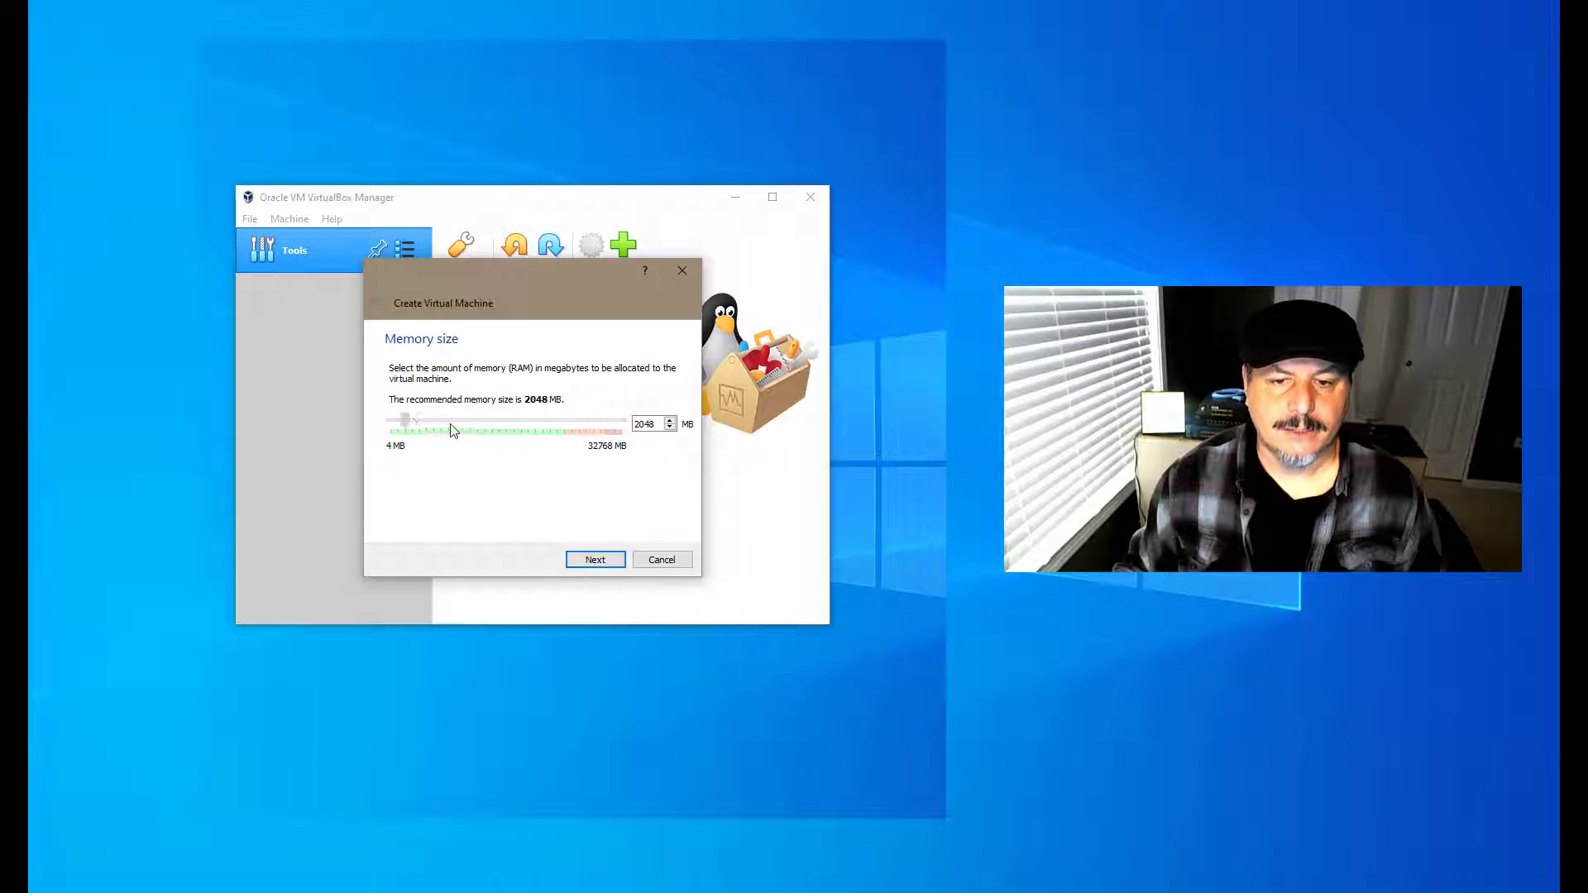
{"action": "left_click_drag", "start_coordinate": [451, 419], "coordinate": [412, 420]}
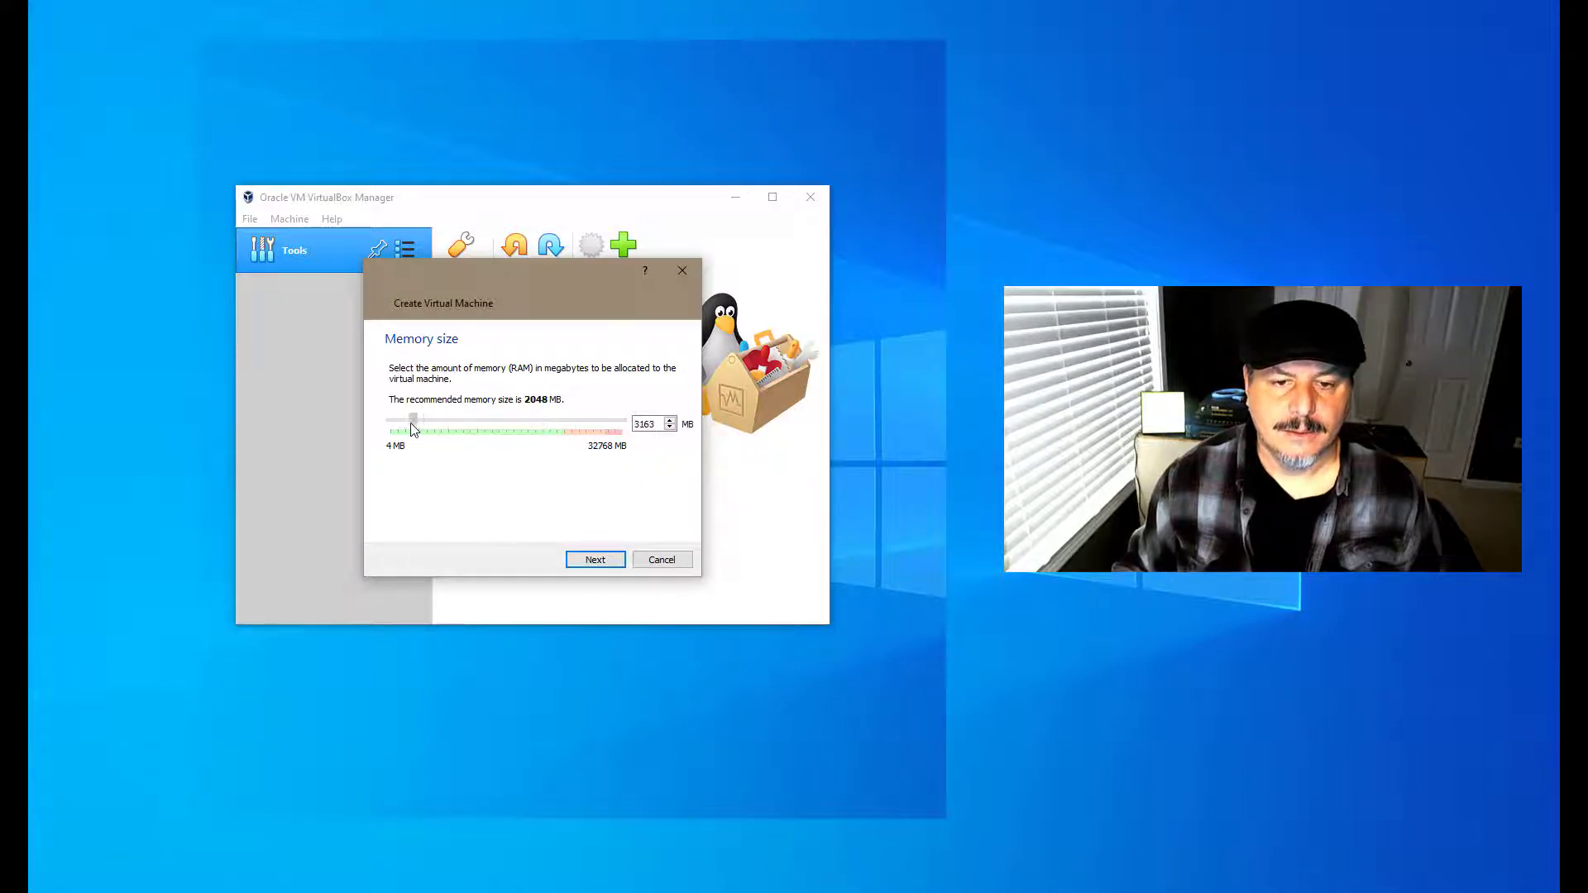
{"action": "left_click_drag", "start_coordinate": [410, 420], "coordinate": [563, 420]}
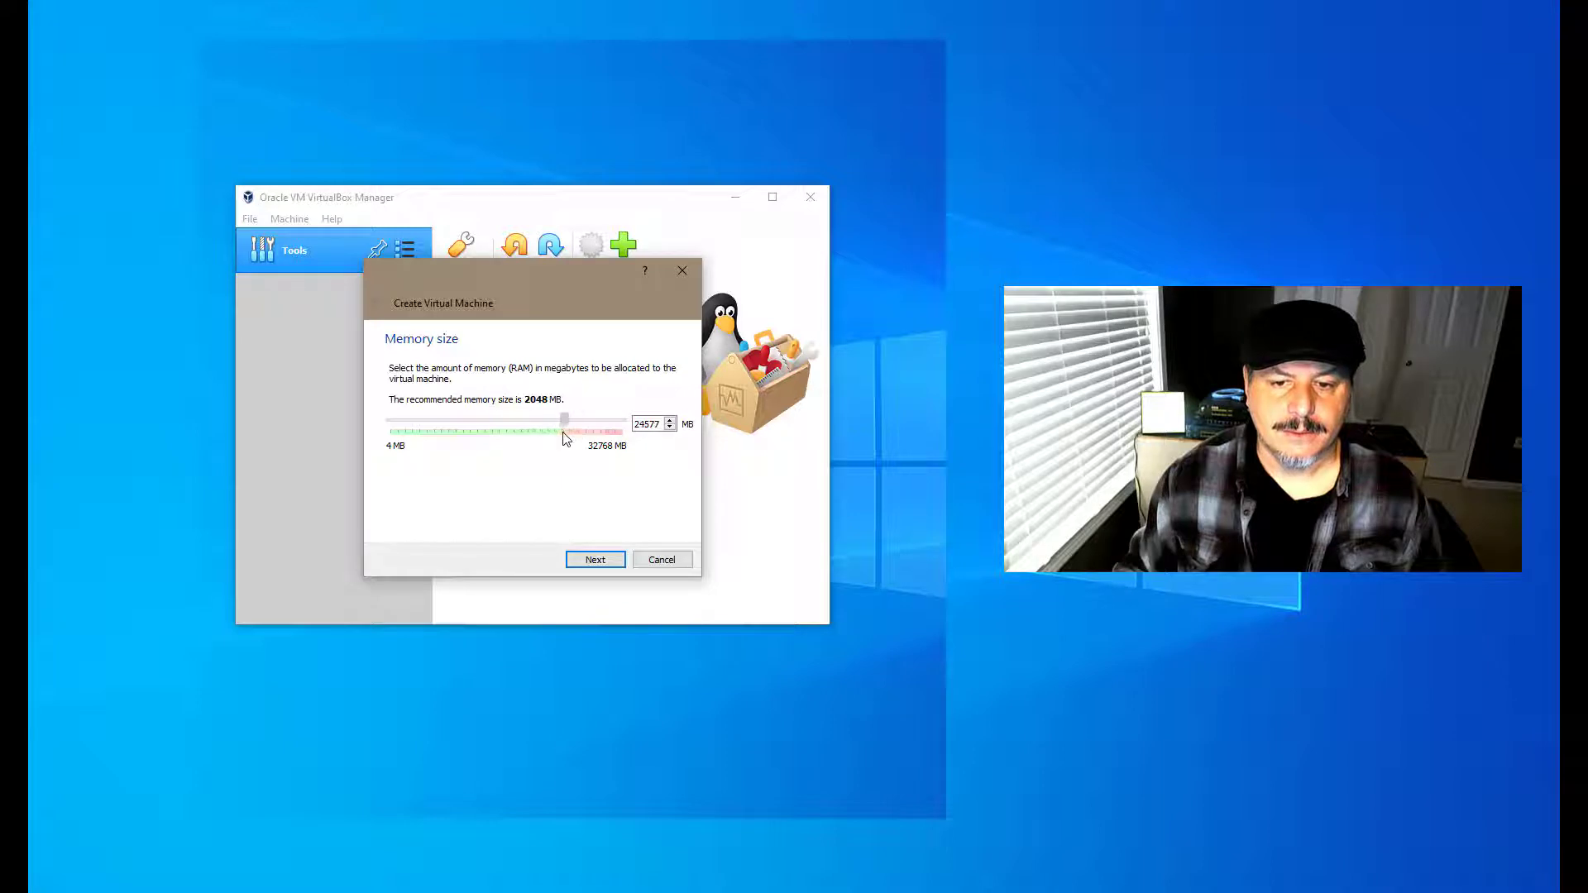
{"action": "left_click_drag", "start_coordinate": [562, 420], "coordinate": [570, 421]}
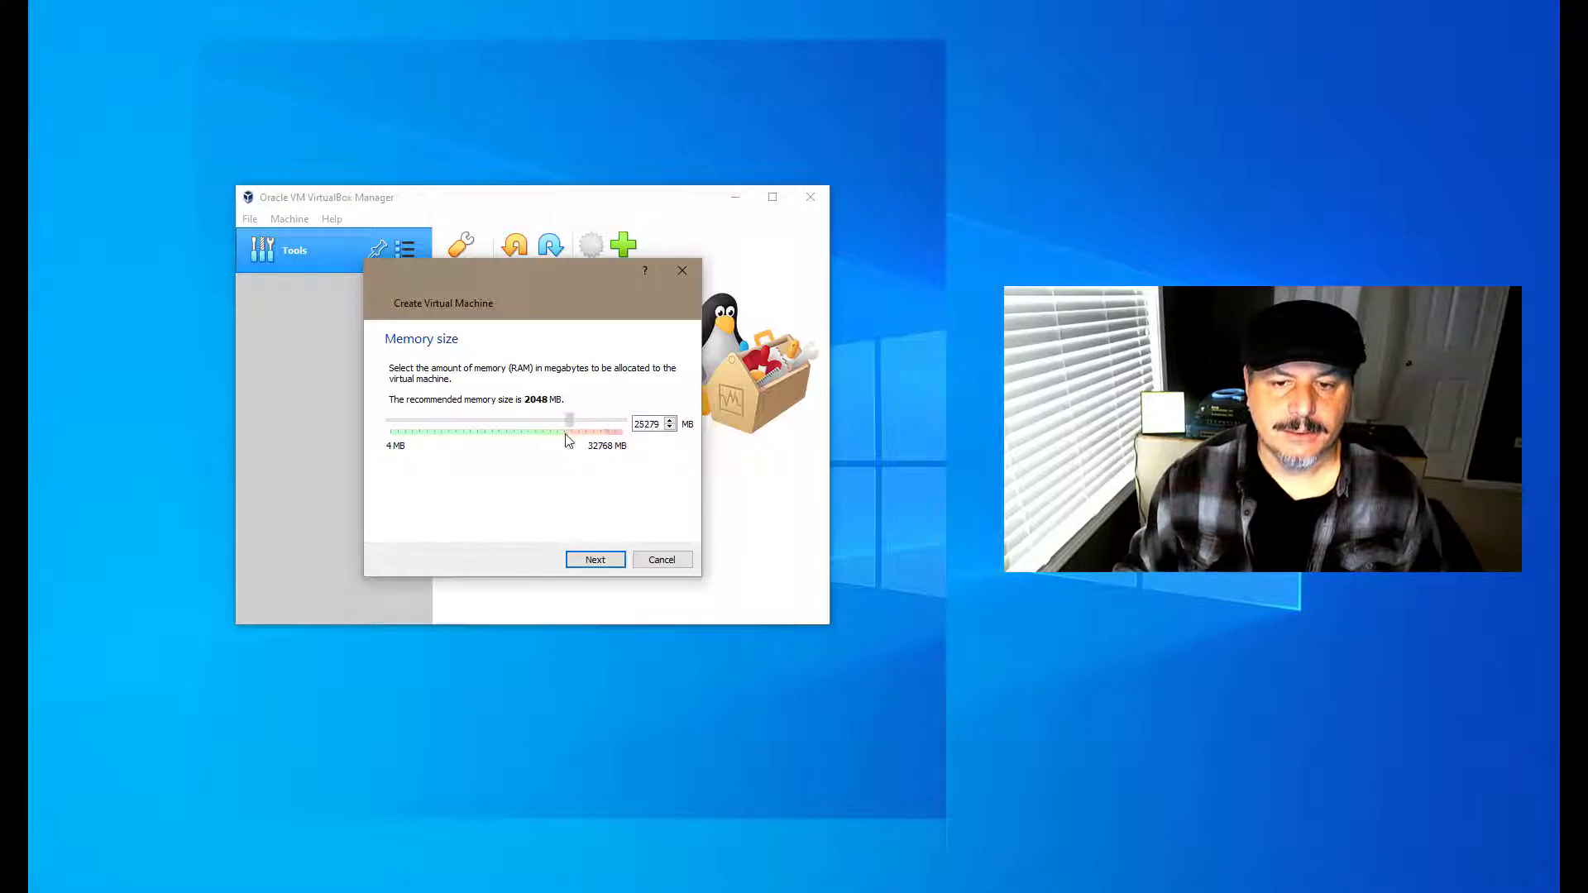
{"action": "left_click_drag", "start_coordinate": [567, 423], "coordinate": [470, 423]}
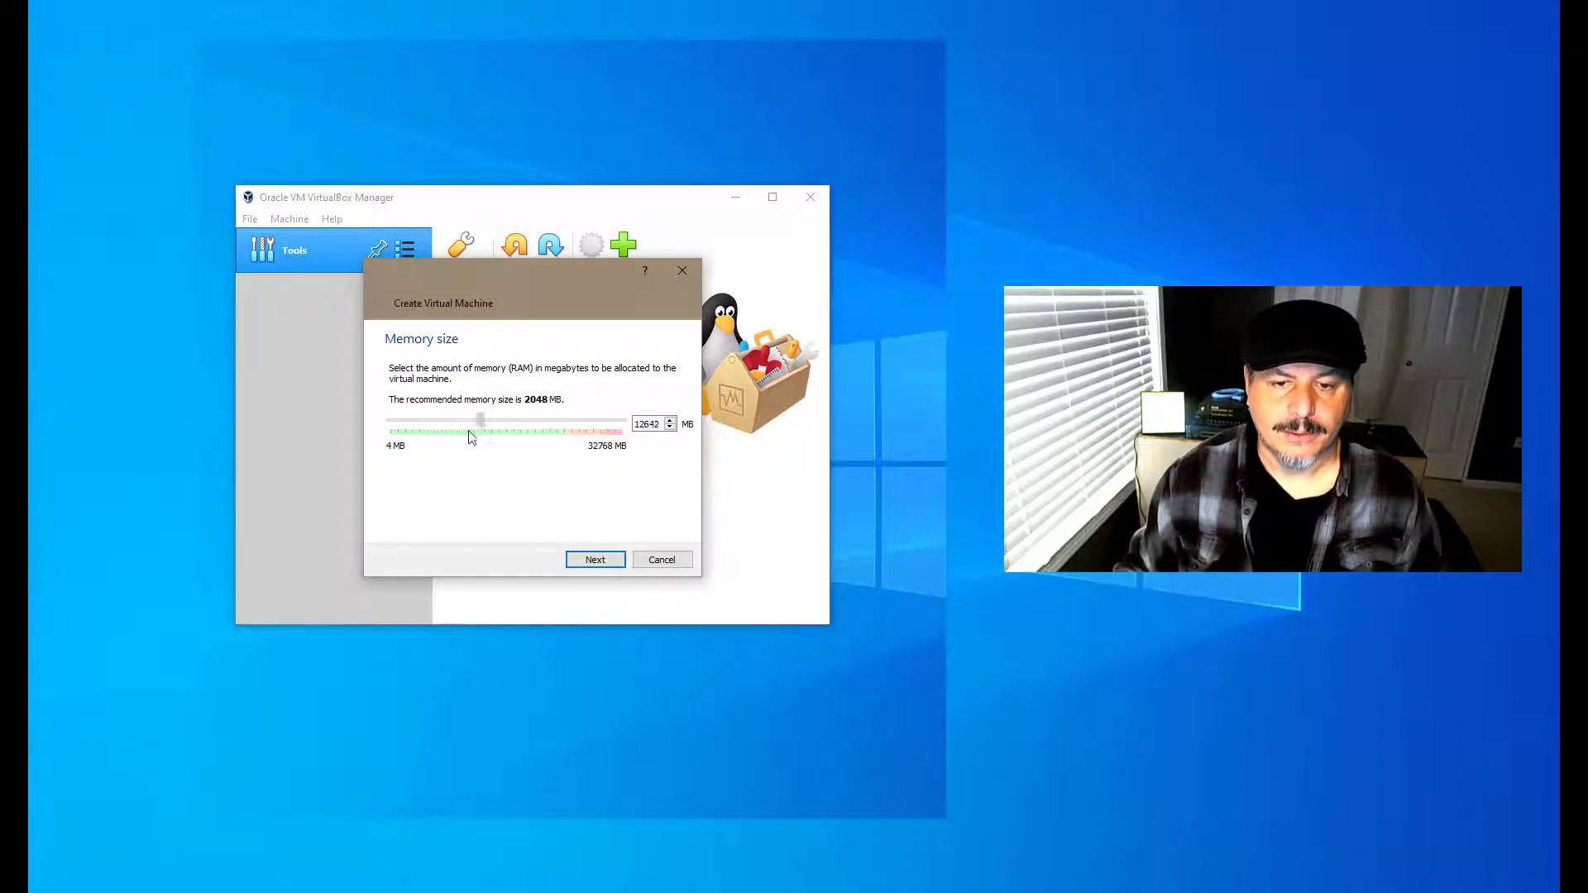
{"action": "left_click_drag", "start_coordinate": [478, 423], "coordinate": [425, 424]}
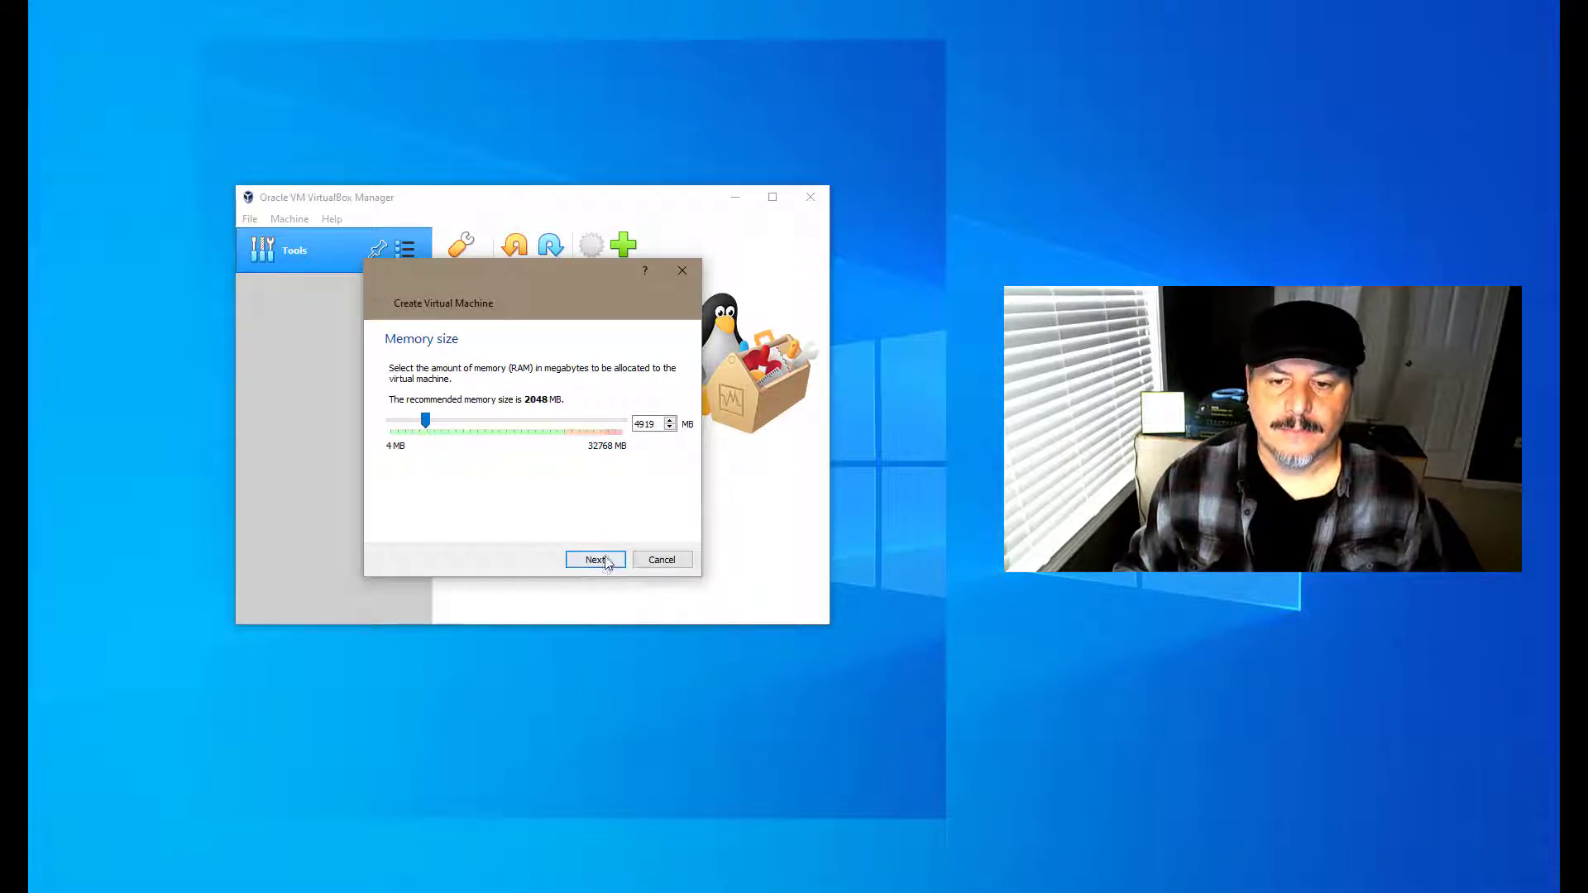
Step: Attach a new dynamically allocated 150 GB VDI hard disk to the VM
{"action": "left_click", "coordinate": [594, 559]}
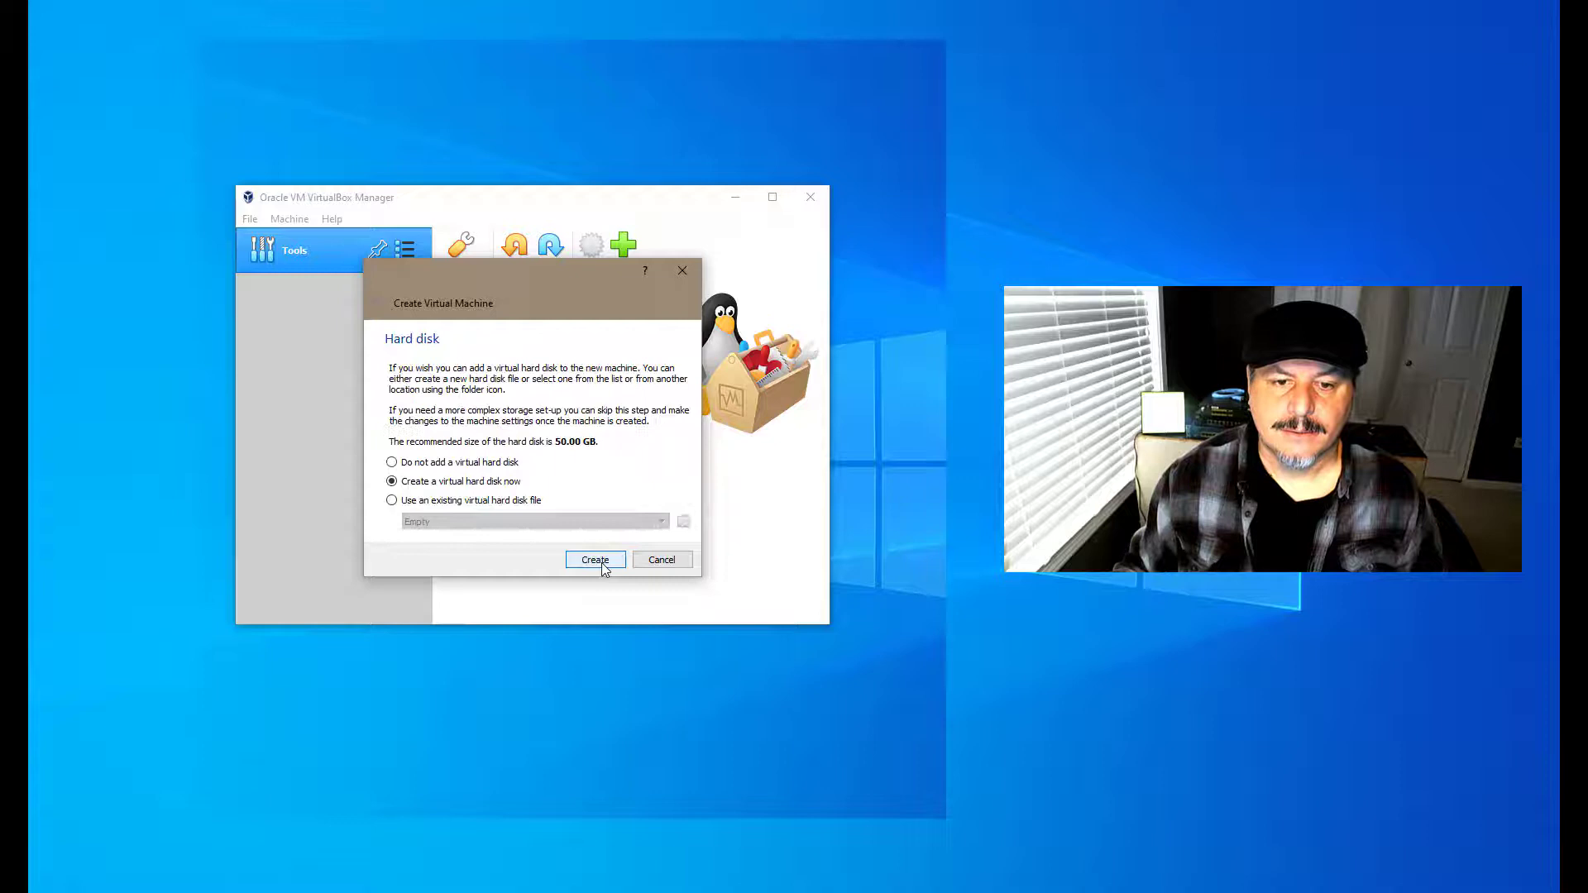
{"action": "left_click", "coordinate": [595, 559]}
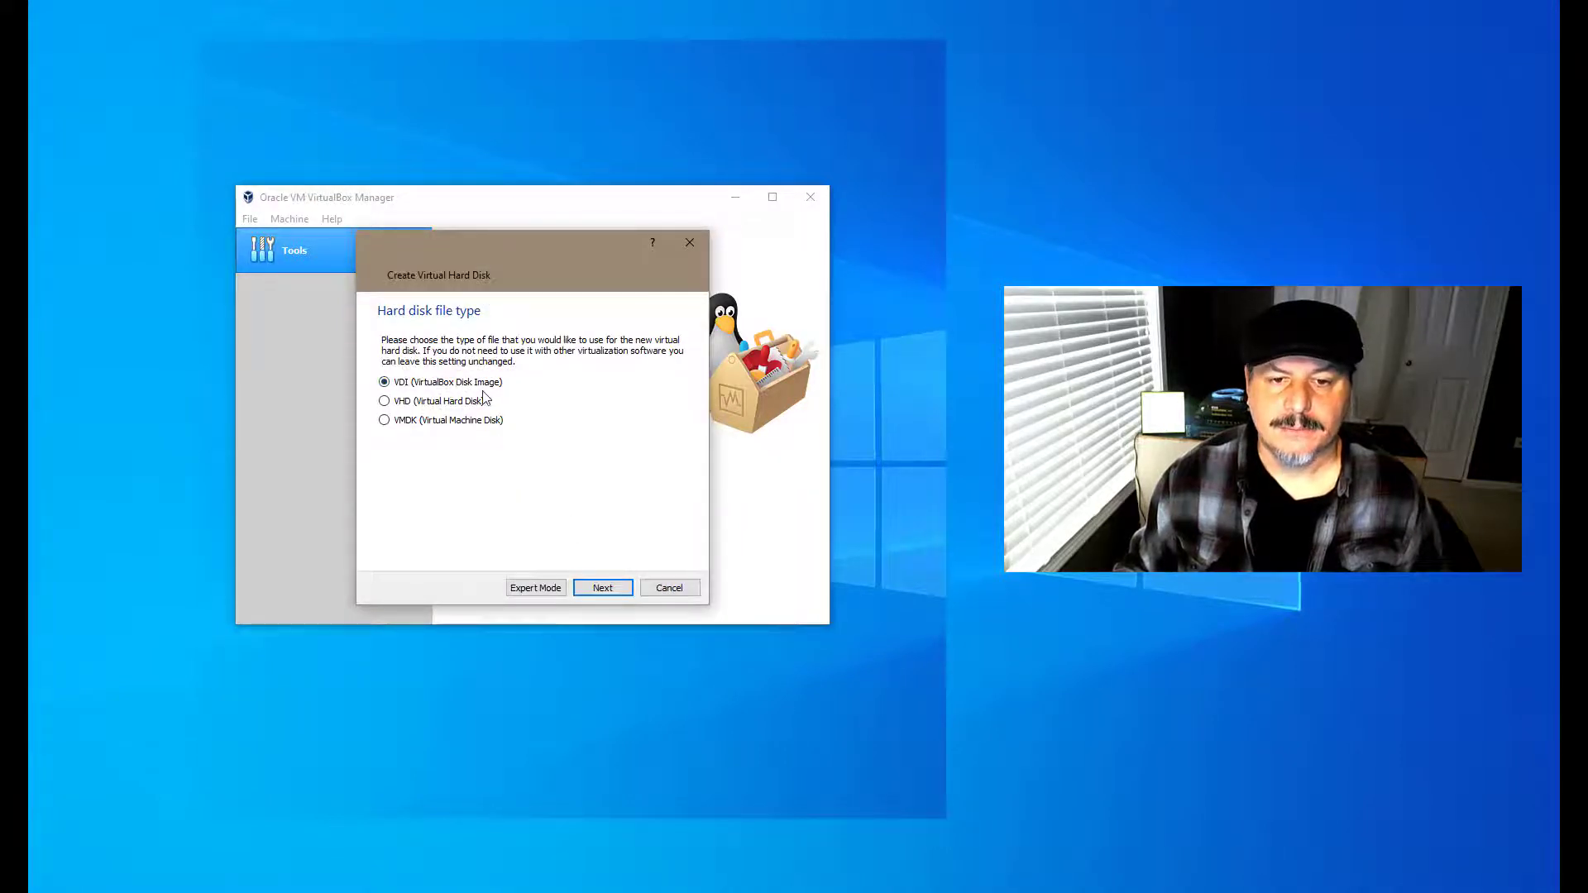
{"action": "left_click", "coordinate": [601, 587]}
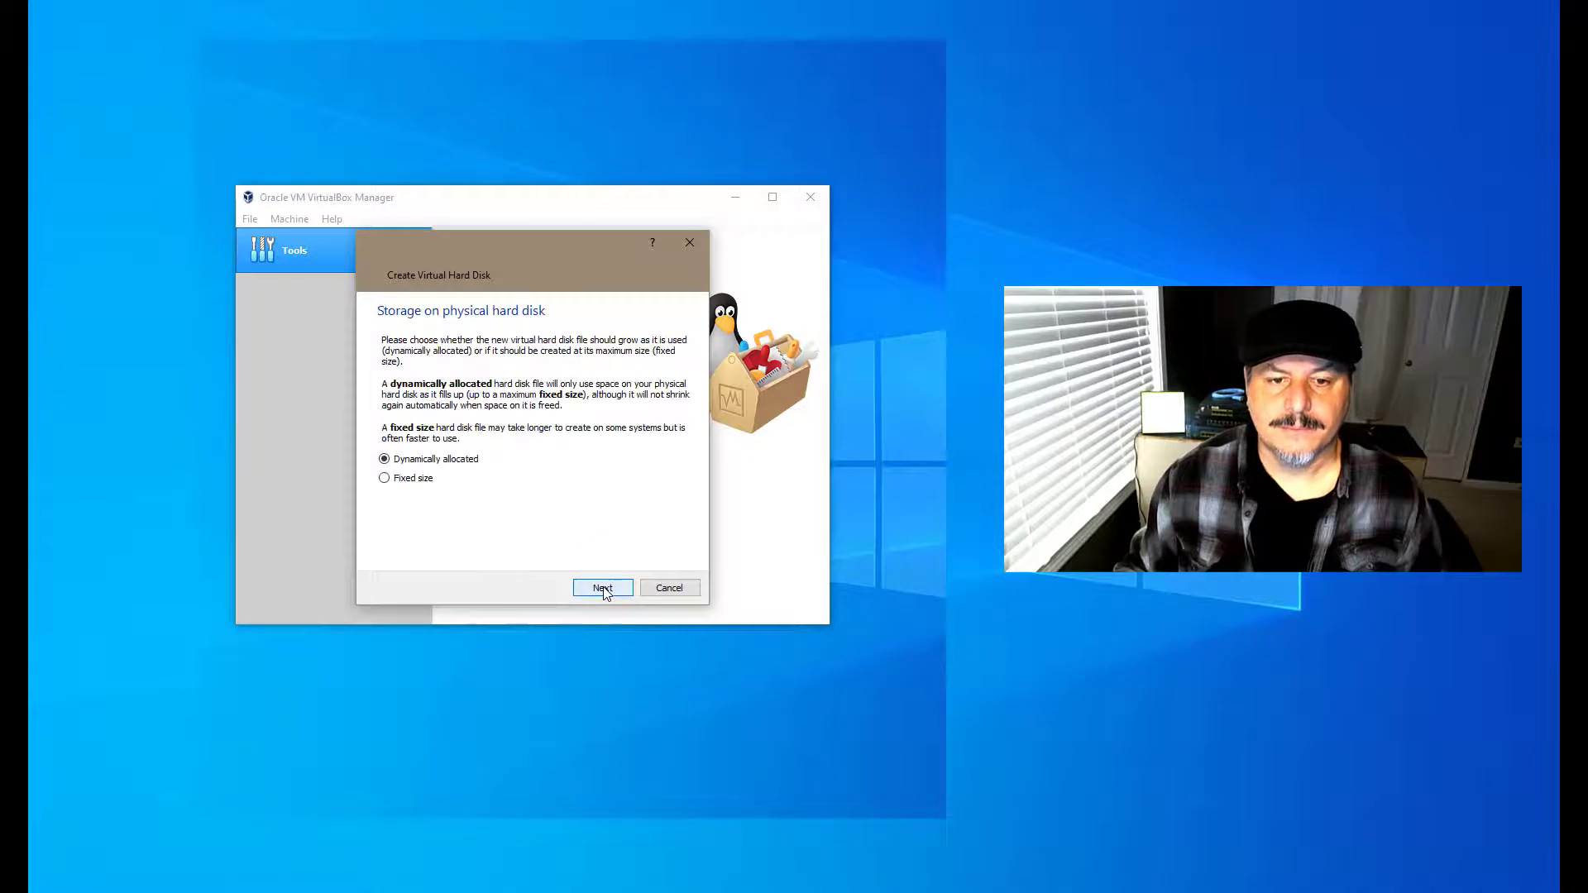
{"action": "left_click", "coordinate": [601, 587]}
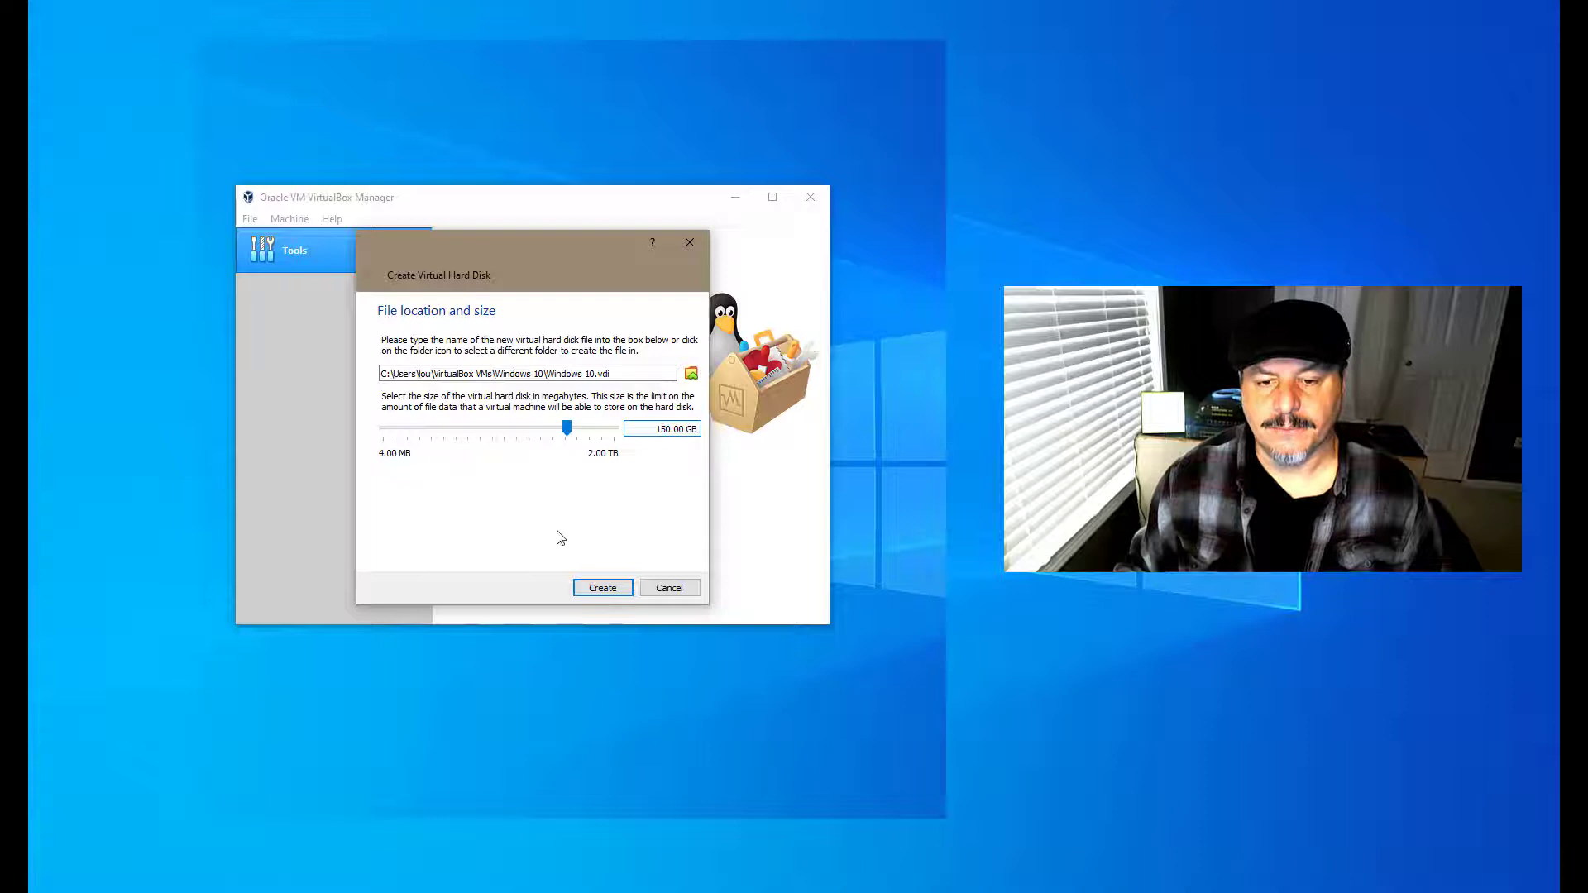
{"action": "mouse_move", "coordinate": [448, 446]}
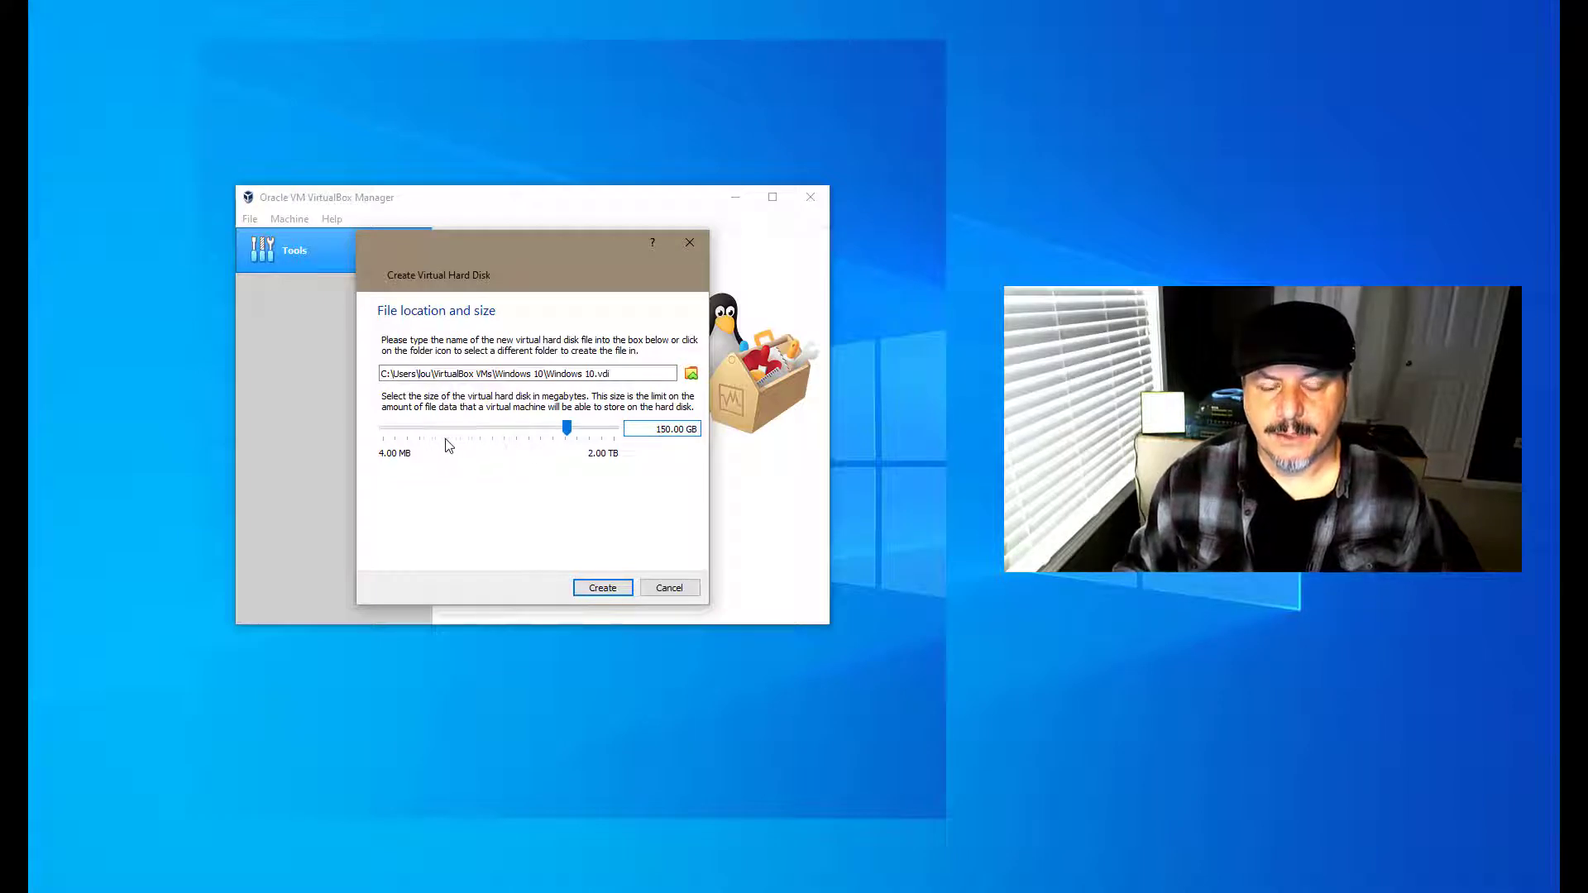
{"action": "mouse_move", "coordinate": [623, 465]}
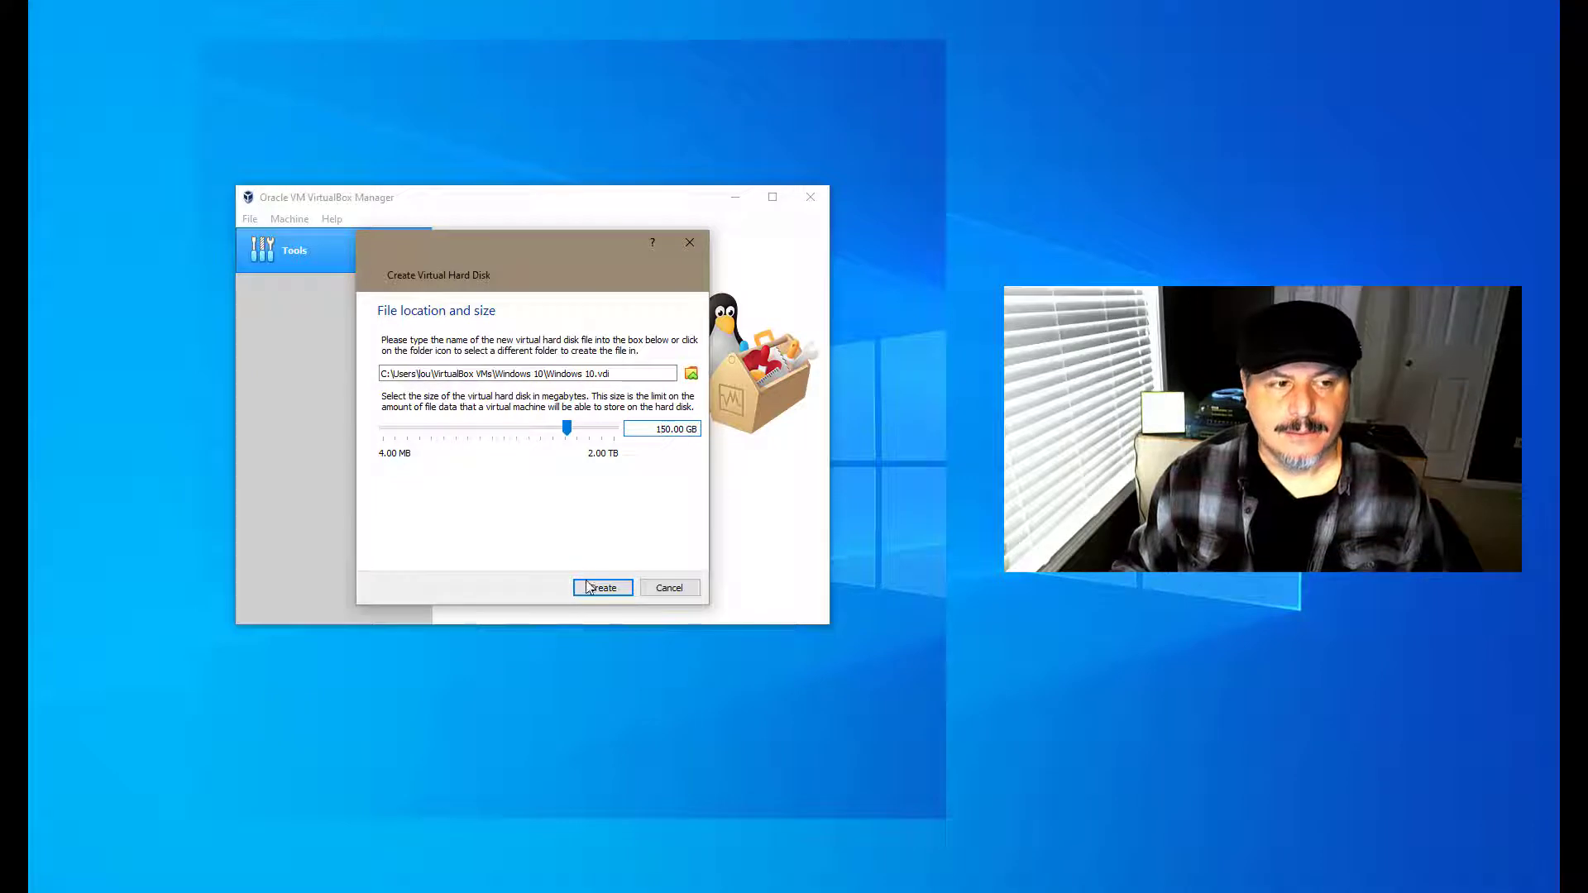
{"action": "left_click", "coordinate": [602, 587]}
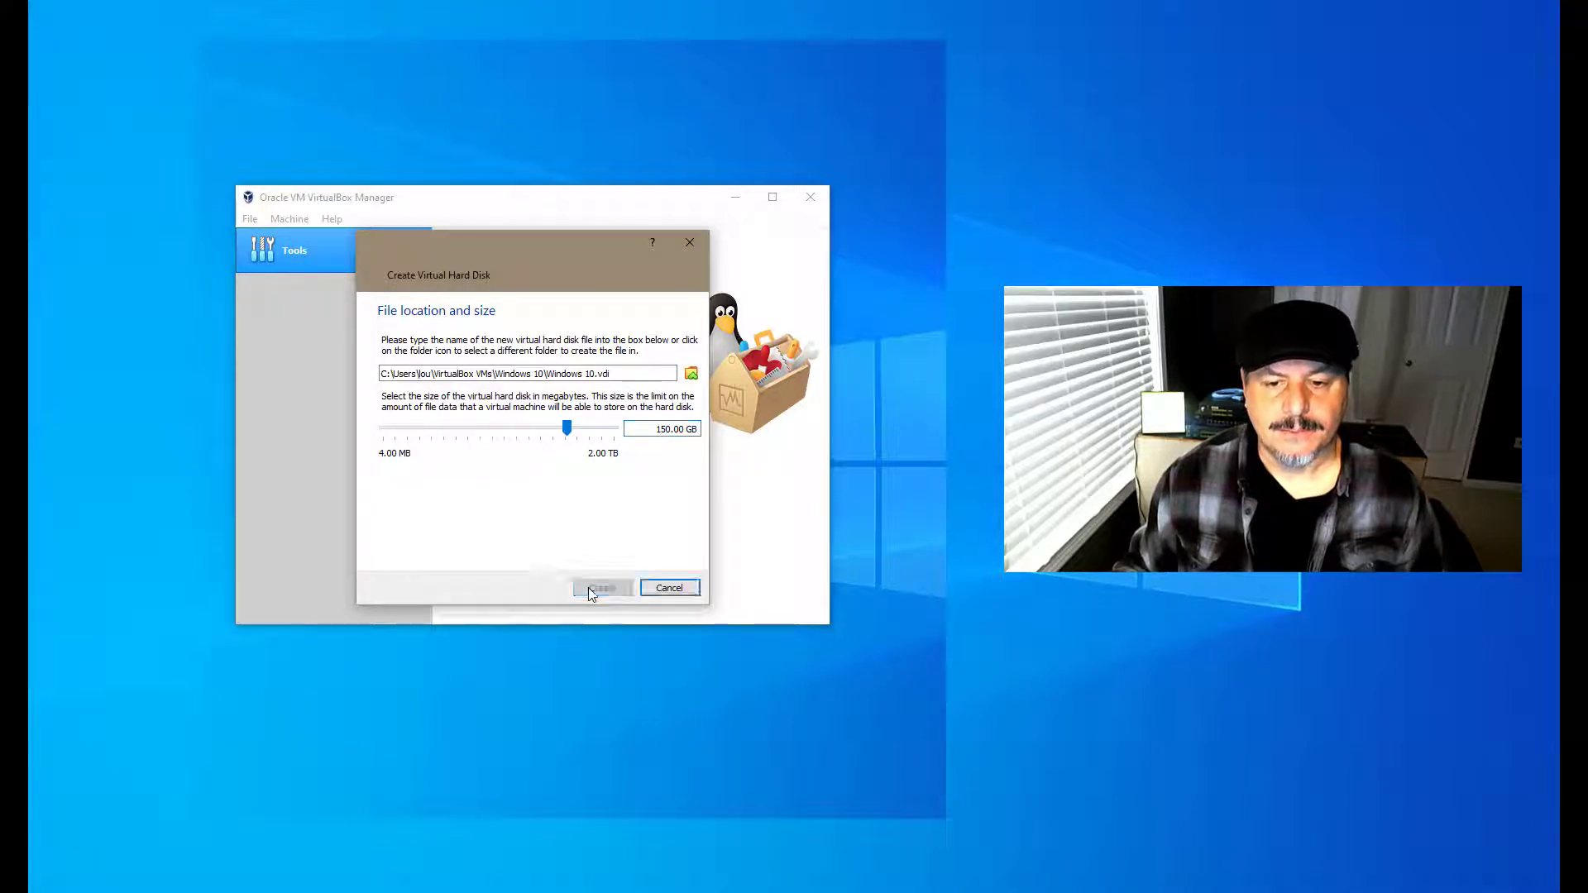
{"action": "left_click", "coordinate": [601, 587]}
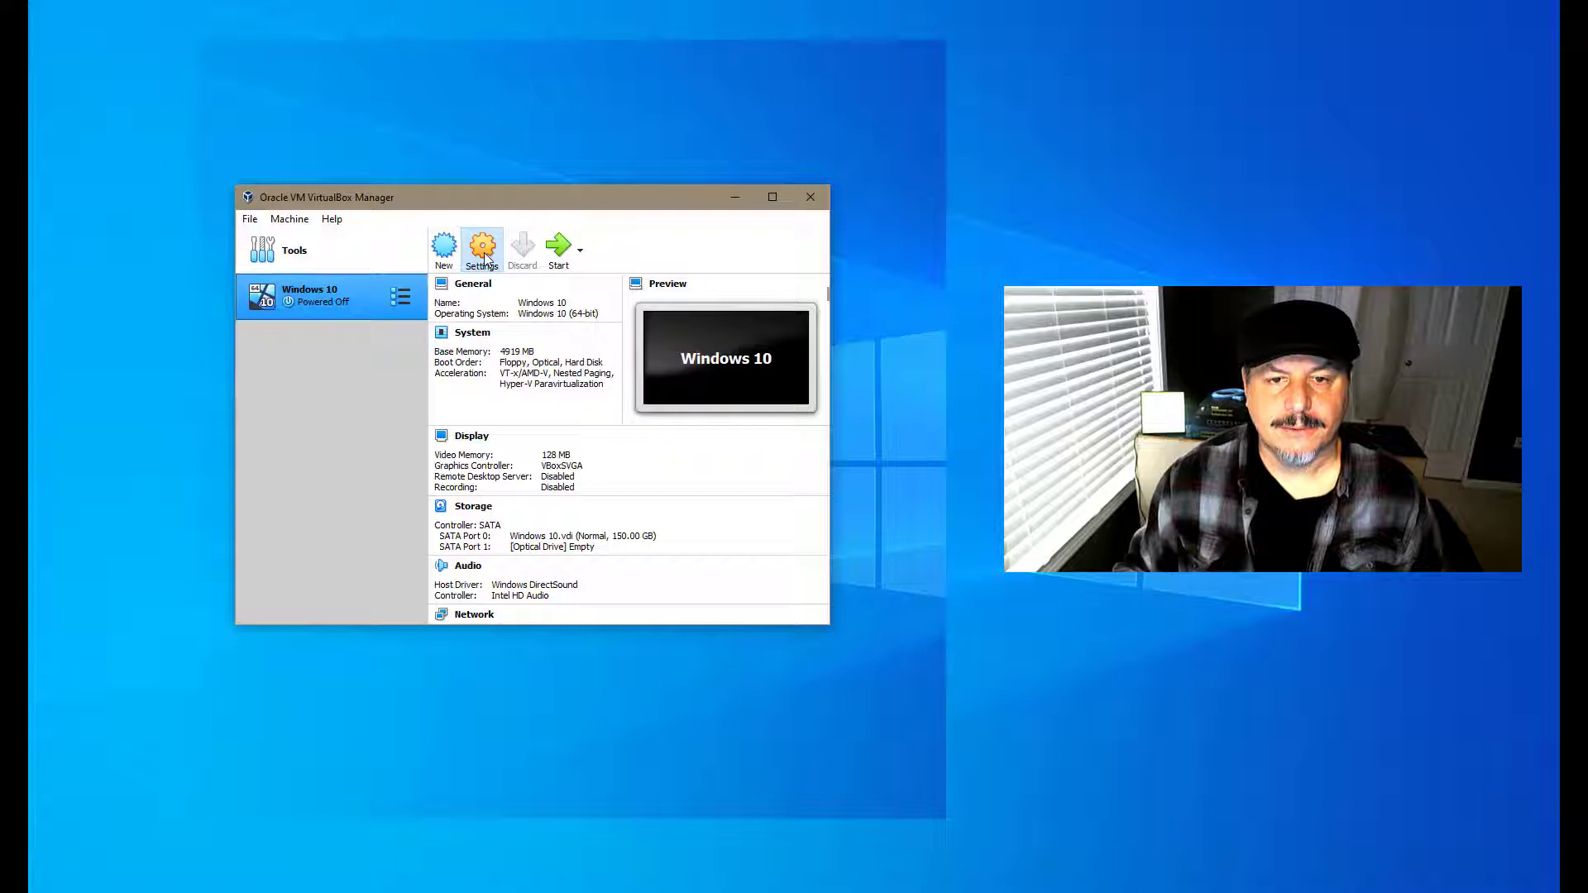
Step: In the VM's settings, review System > Processor and keep Adapter 1 attached to NAT
{"action": "left_click", "coordinate": [481, 248]}
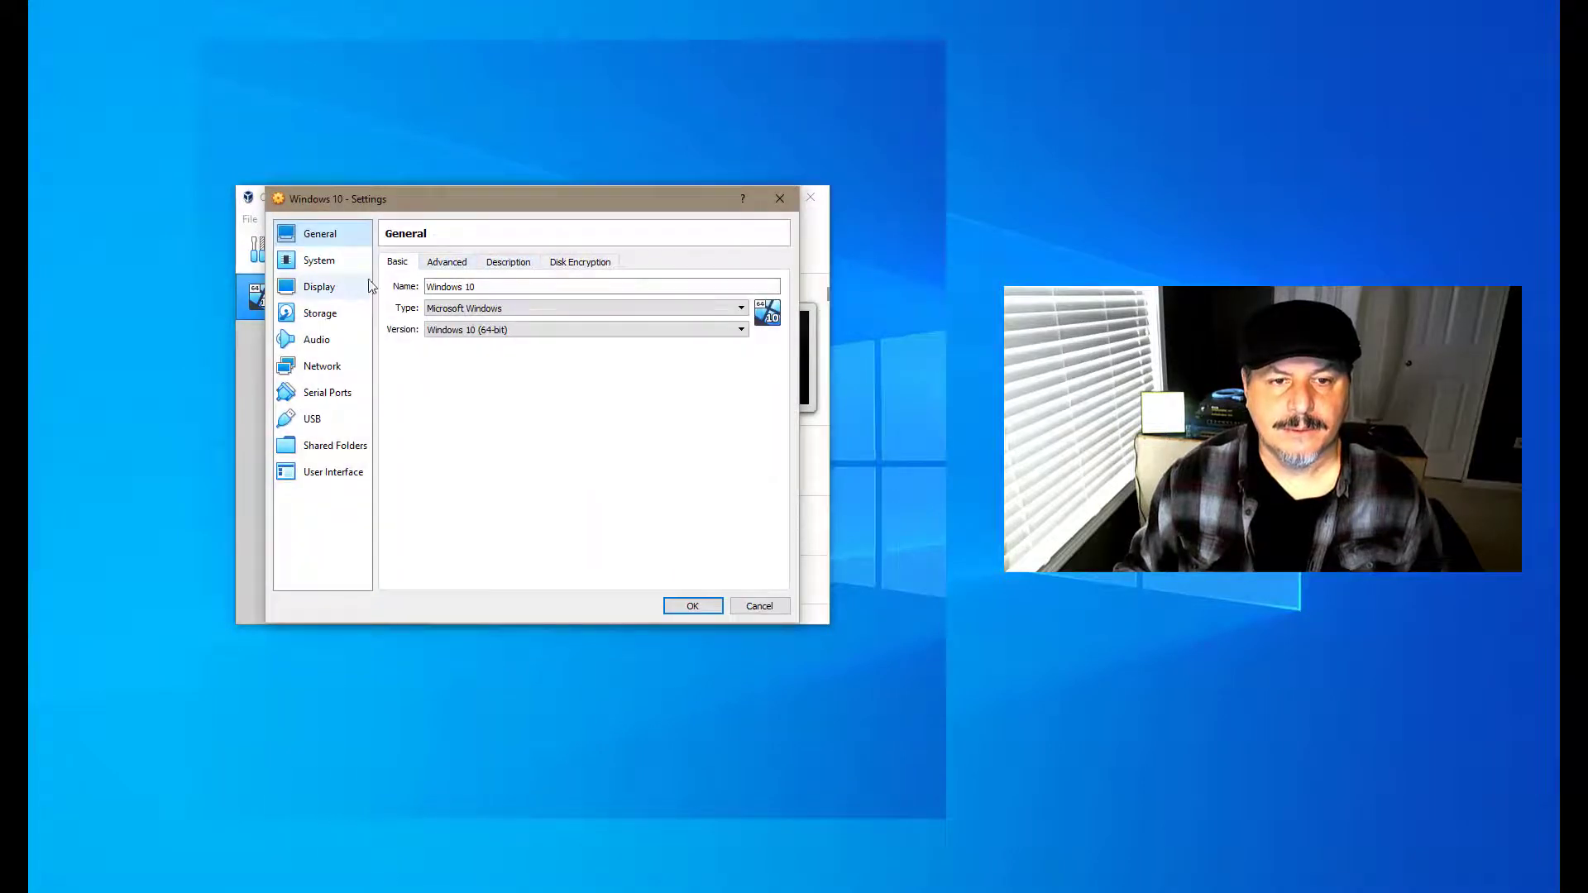
{"action": "left_click", "coordinate": [318, 261]}
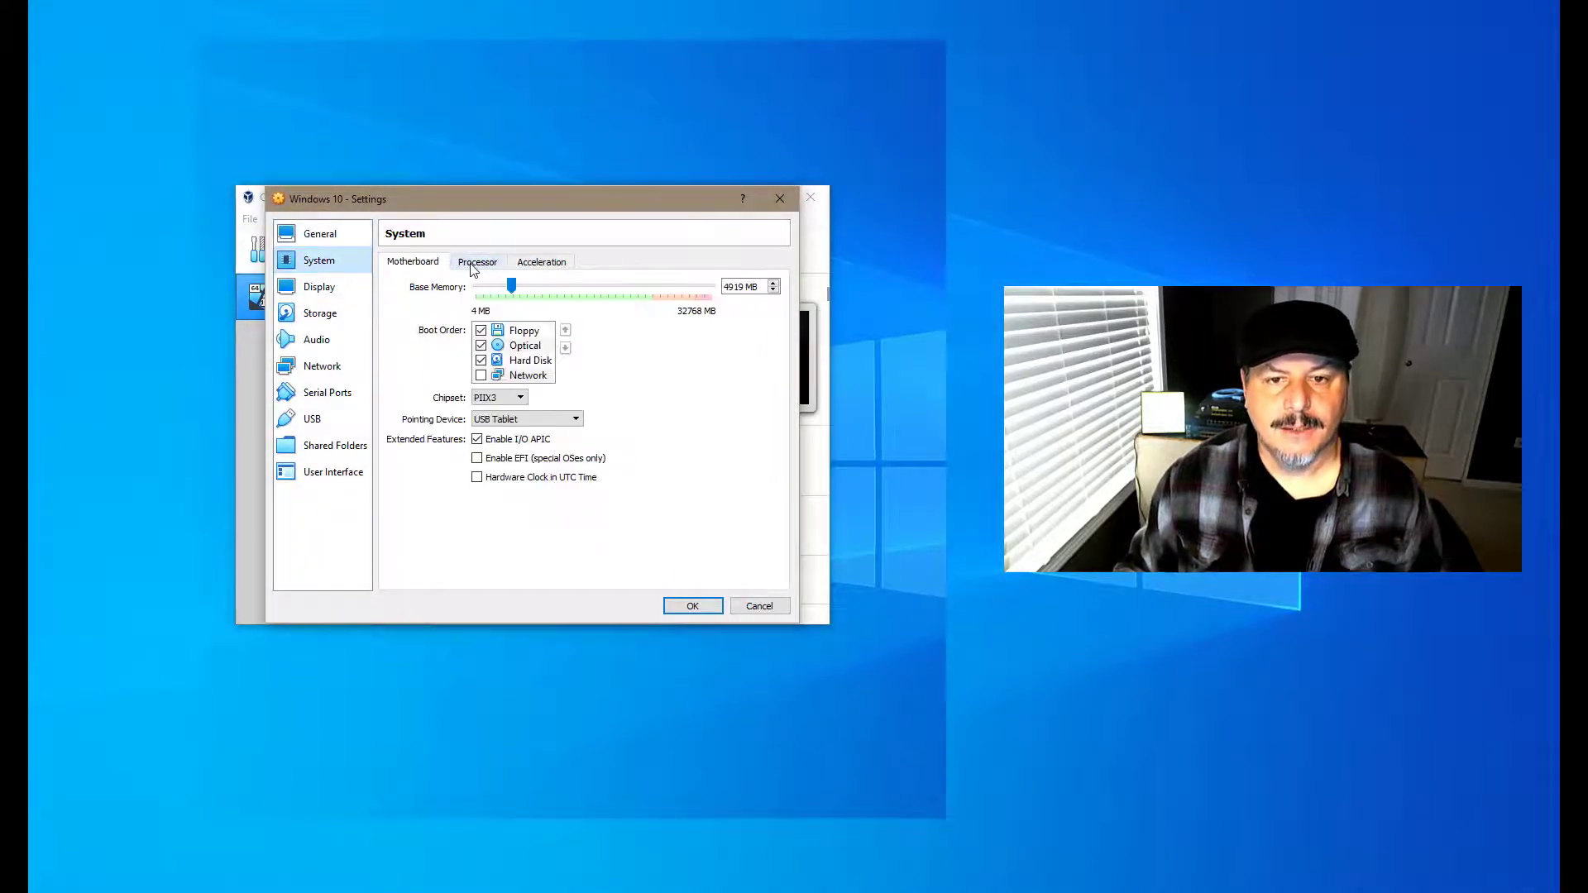
{"action": "left_click", "coordinate": [476, 261]}
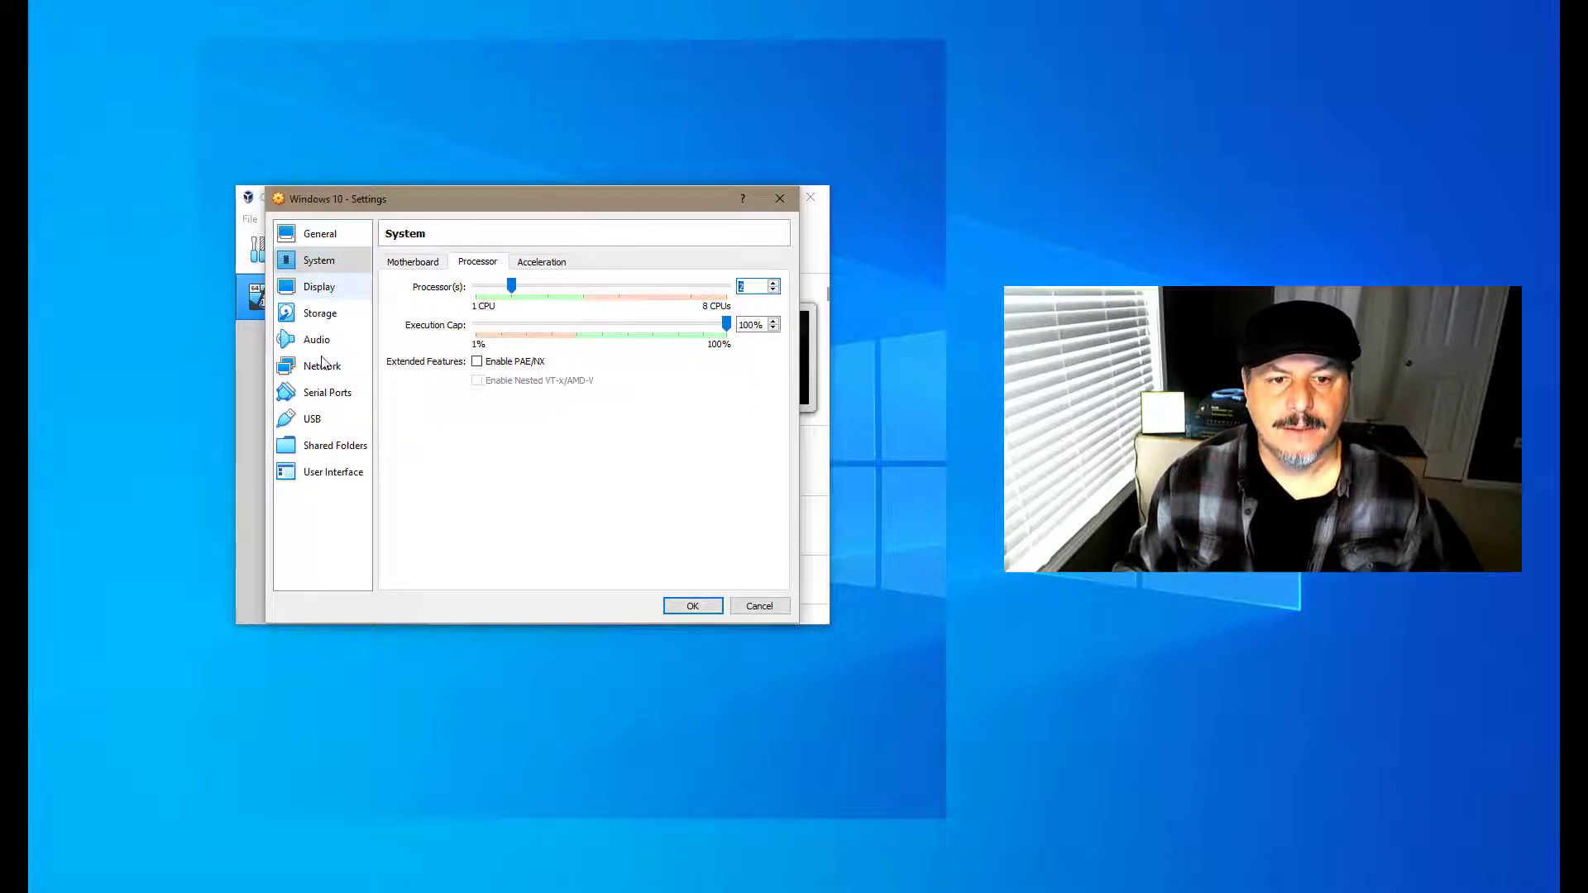
{"action": "left_click", "coordinate": [322, 366]}
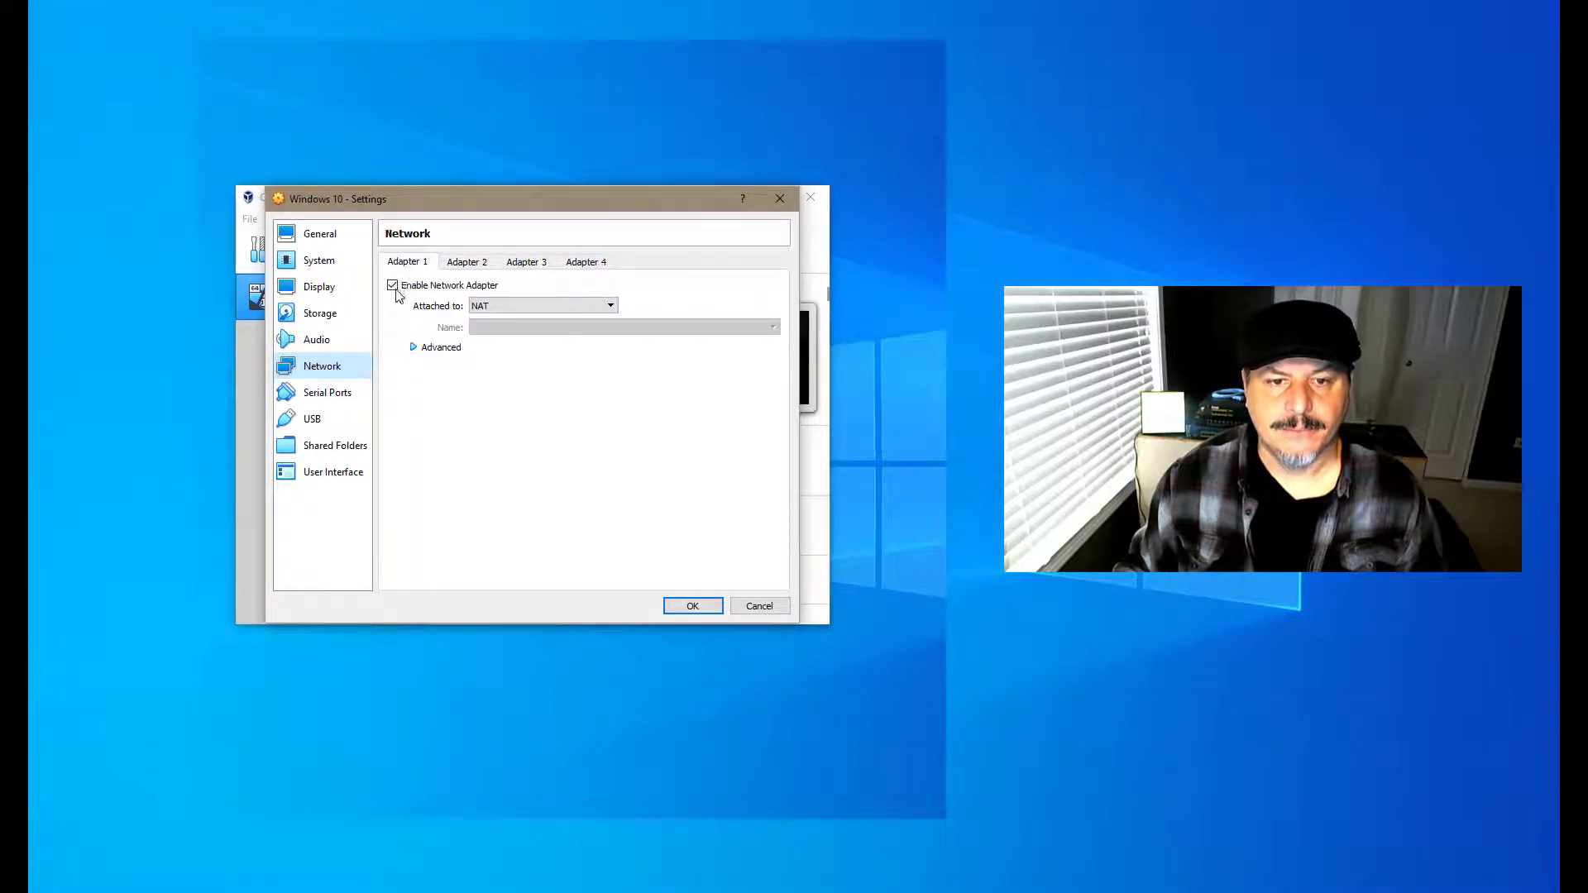
{"action": "left_click", "coordinate": [609, 306]}
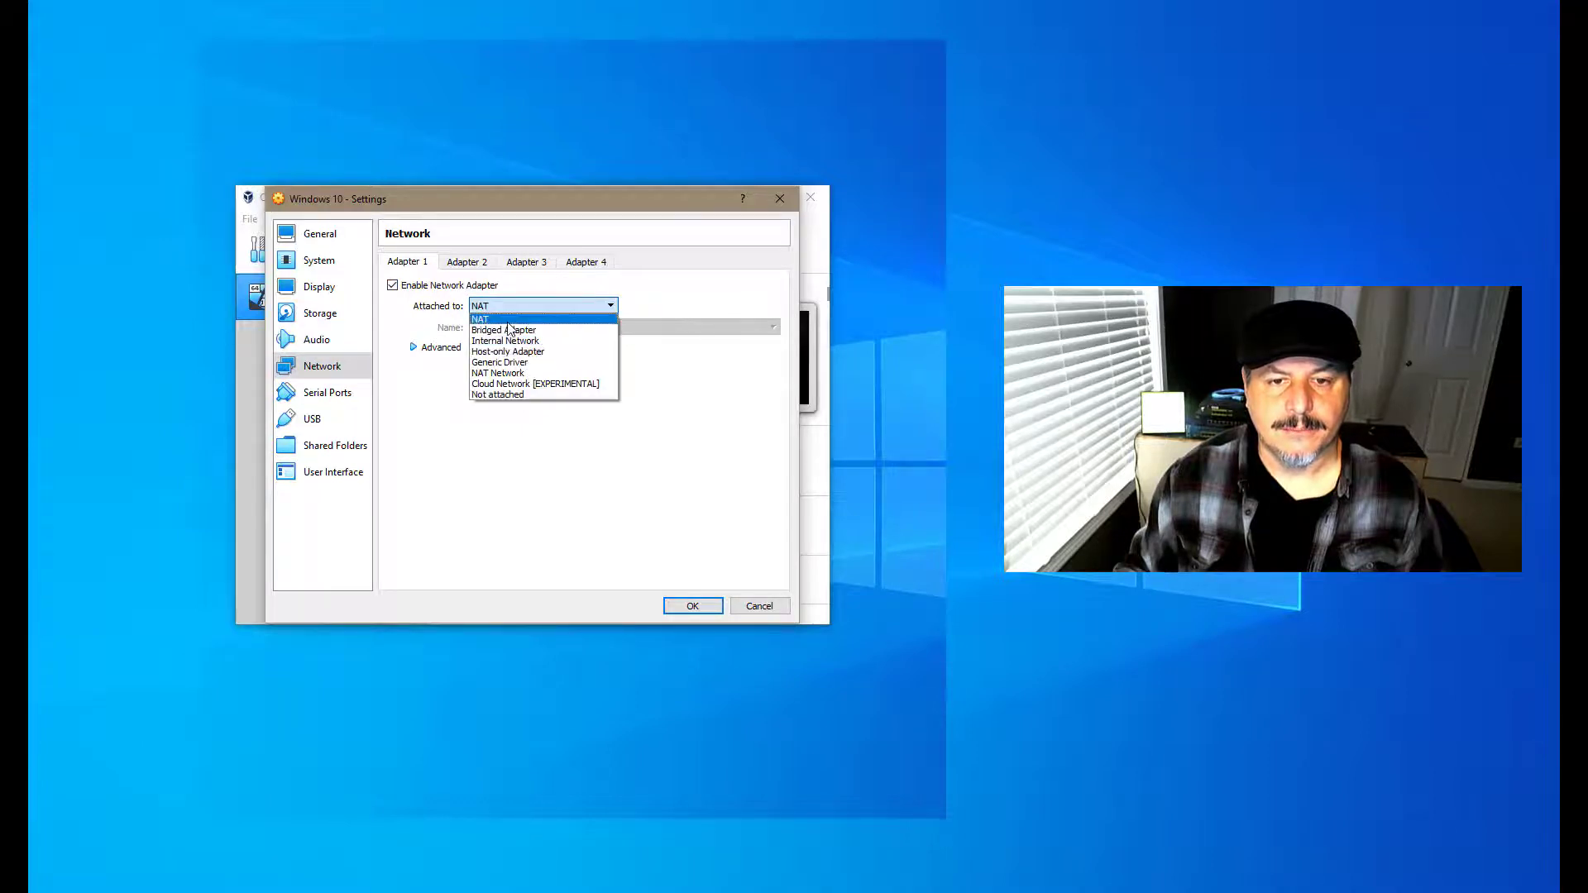
{"action": "left_click", "coordinate": [478, 318]}
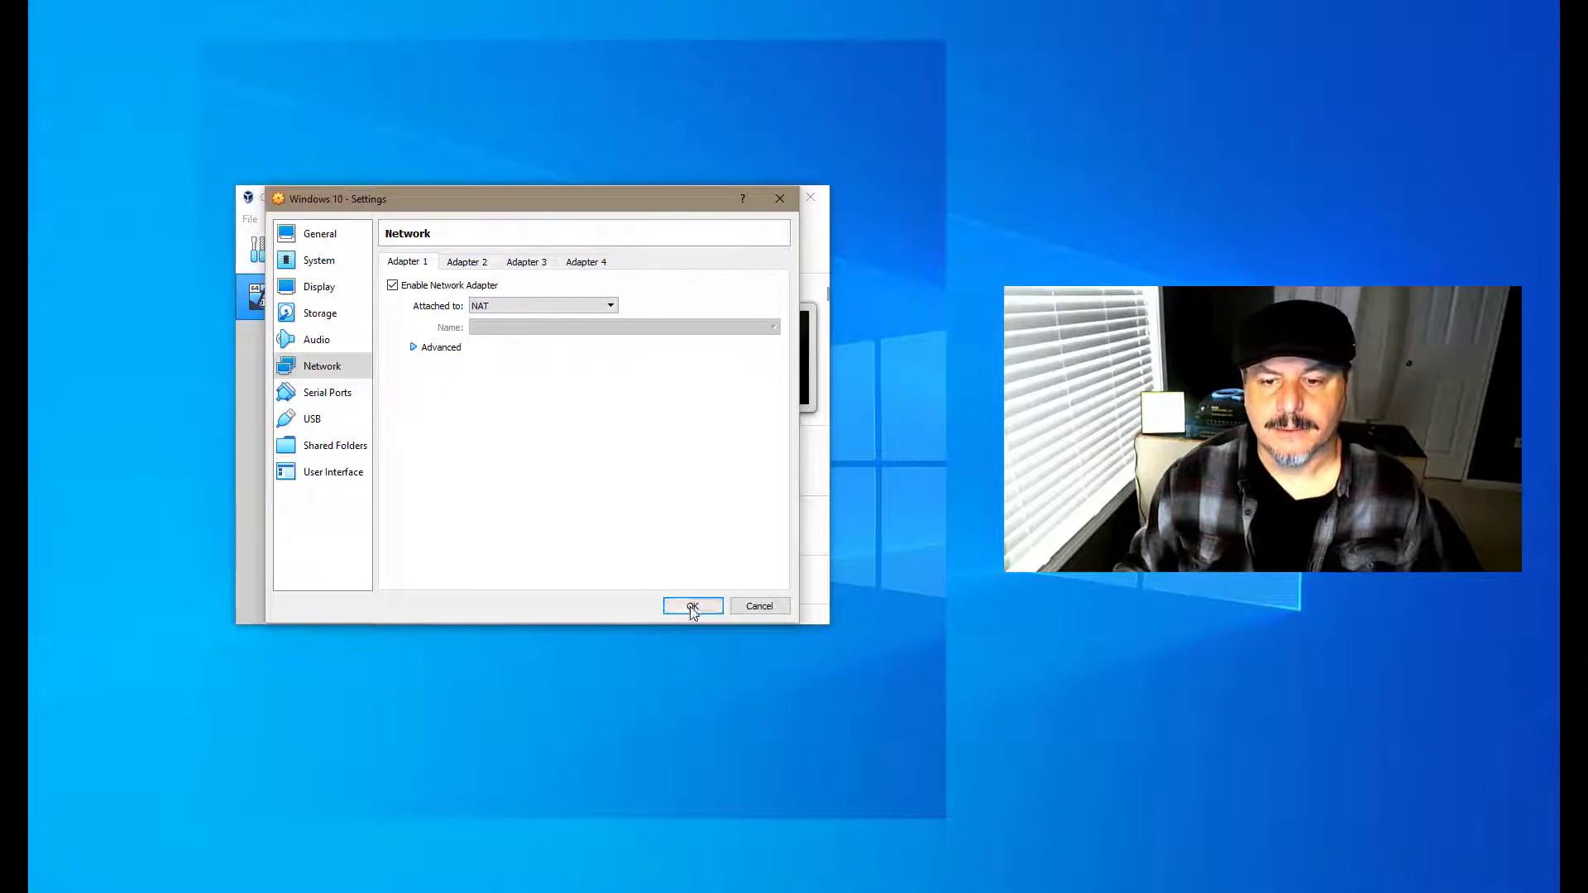
Step: Save settings and boot the VM from the Windows 10 Enterprise 20H2 ISO
{"action": "left_click", "coordinate": [693, 606]}
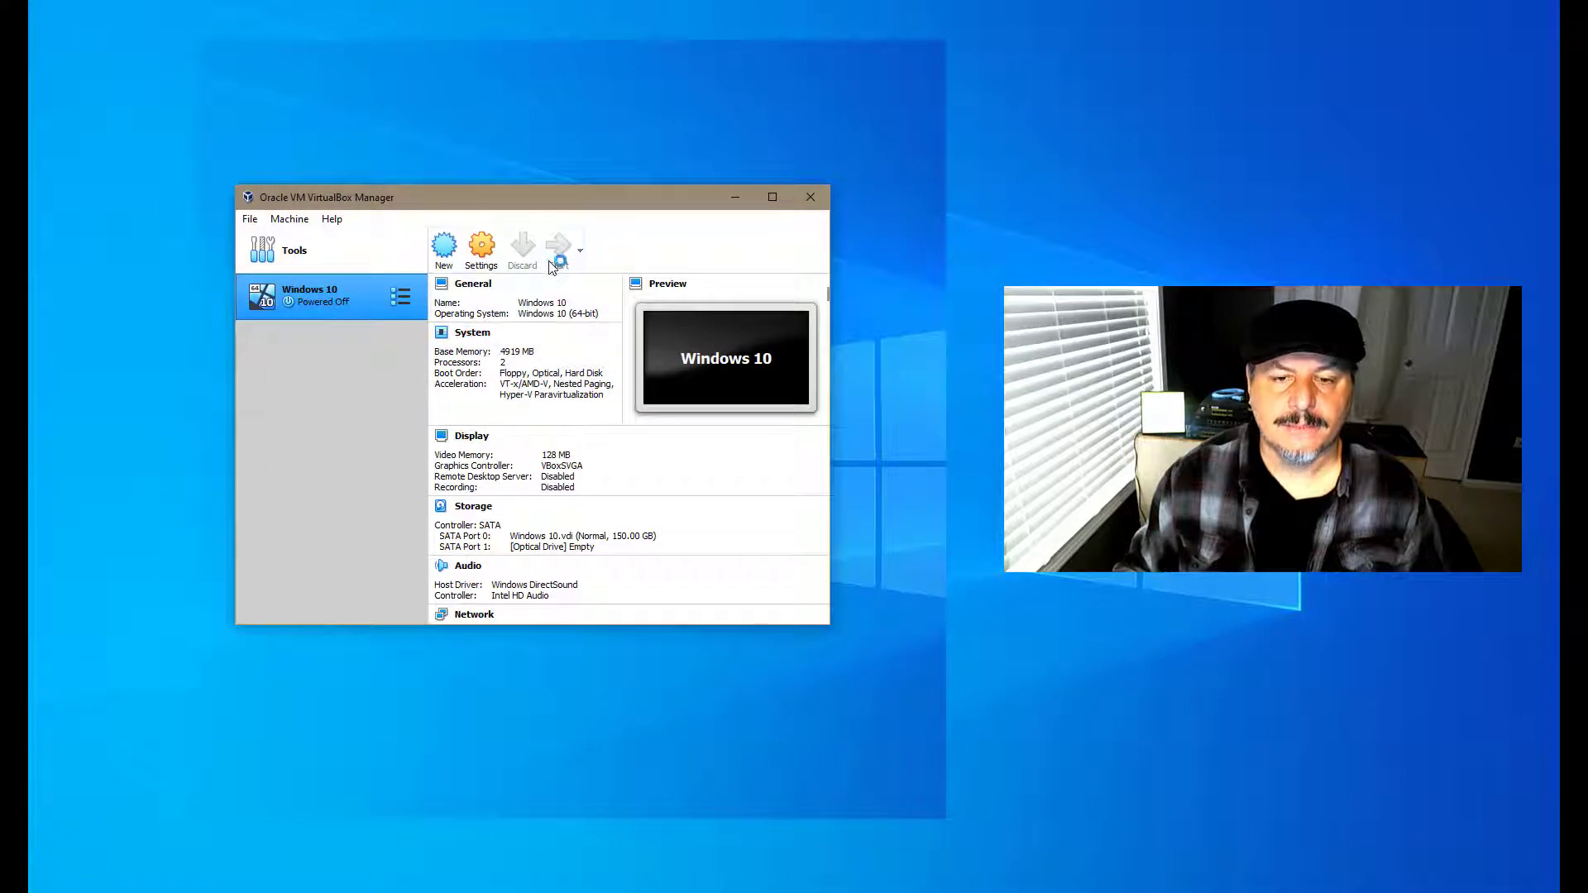
{"action": "mouse_move", "coordinate": [559, 249]}
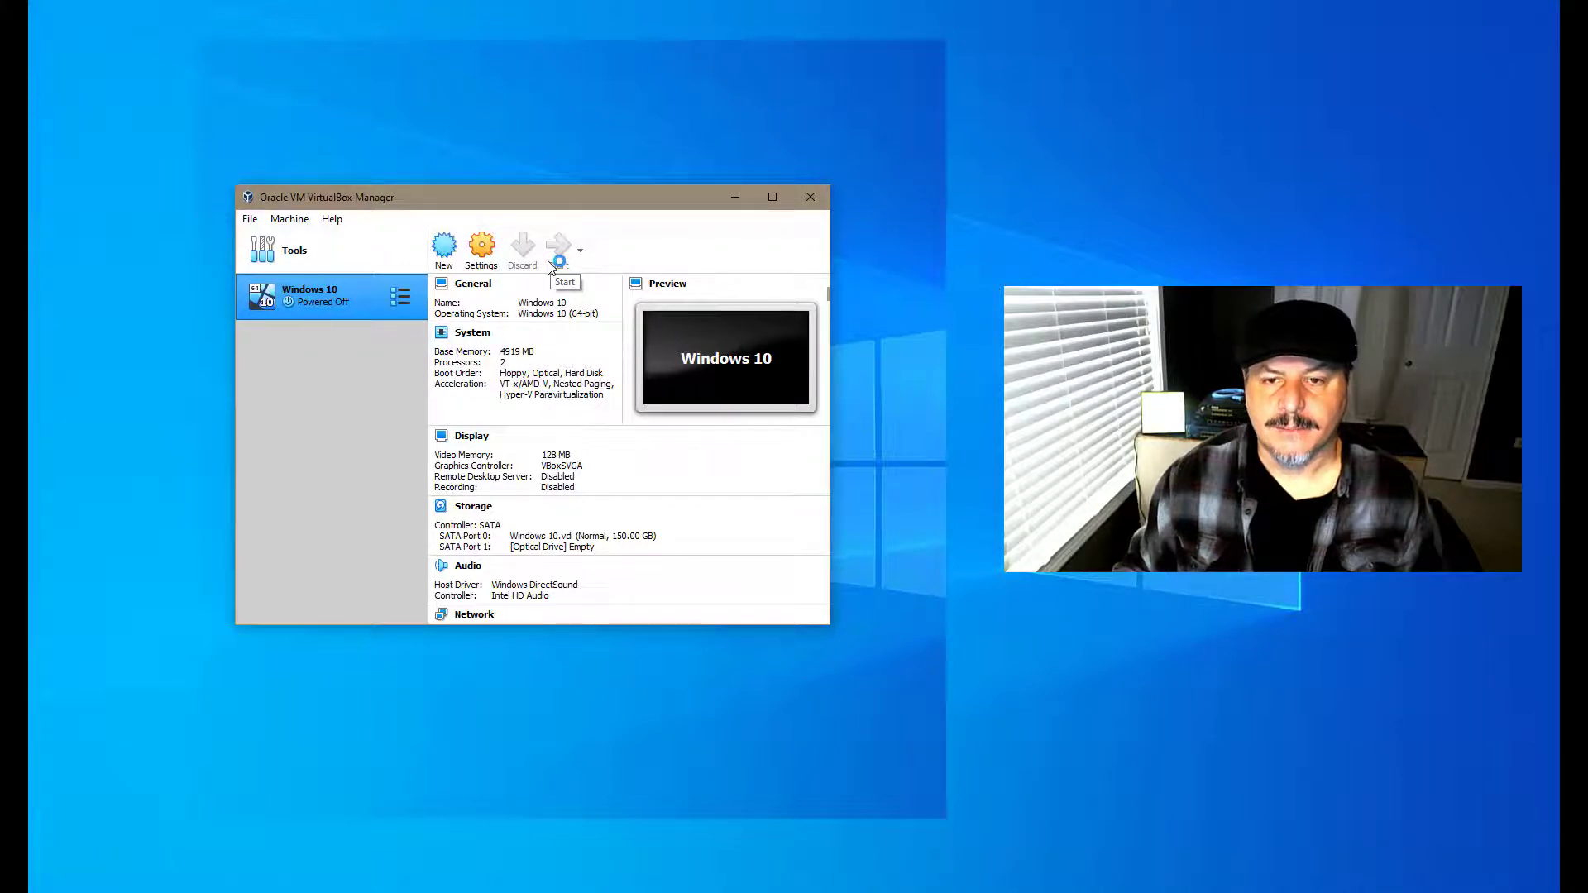
{"action": "left_click", "coordinate": [558, 247]}
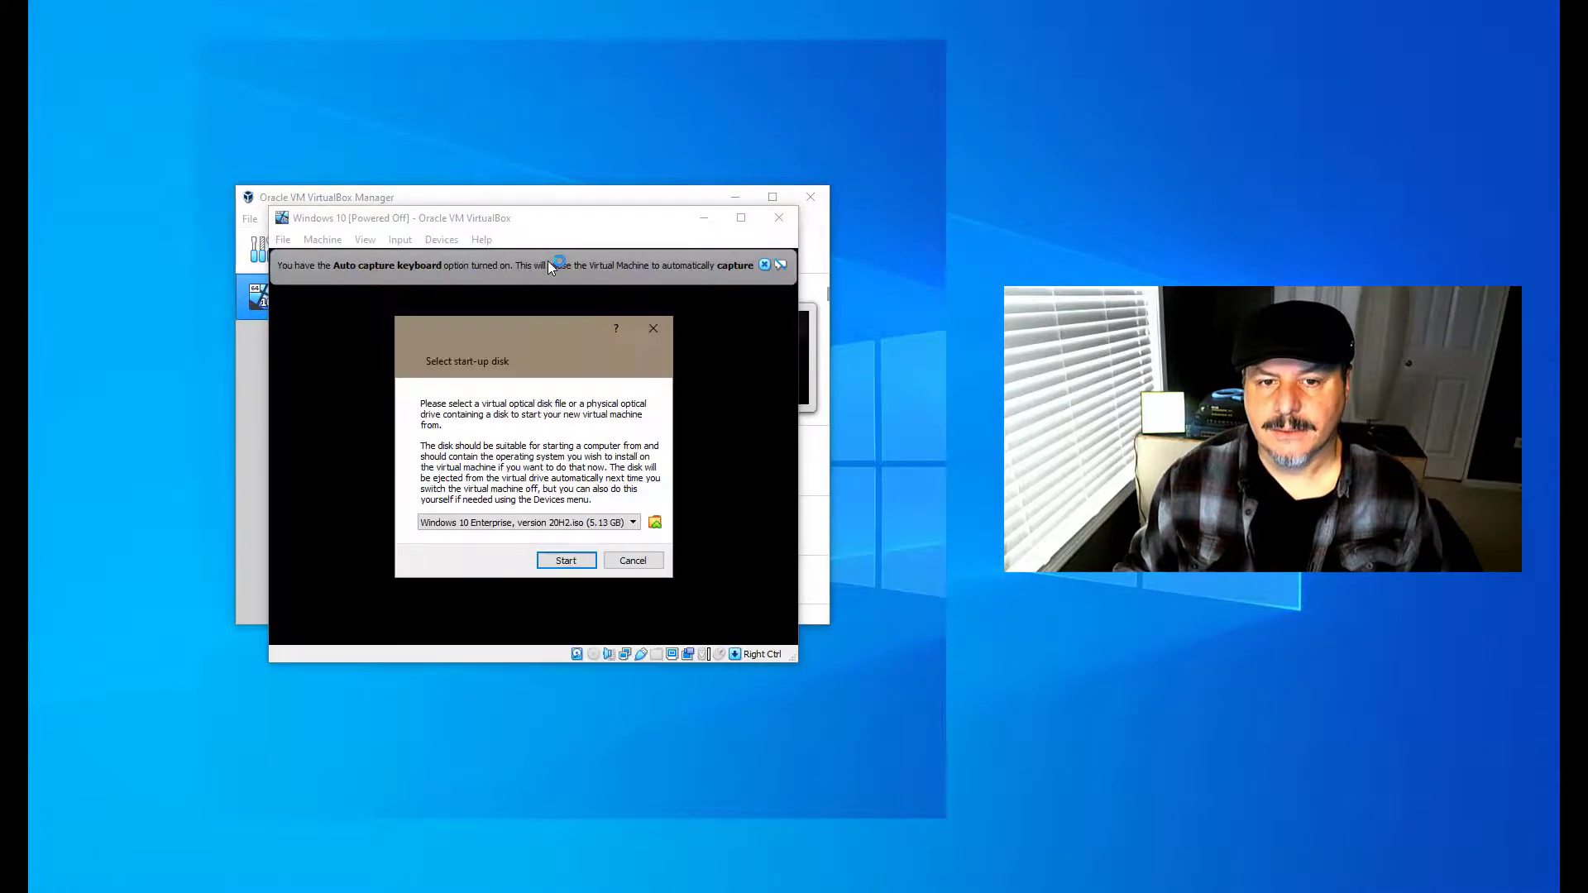
{"action": "mouse_move", "coordinate": [596, 539]}
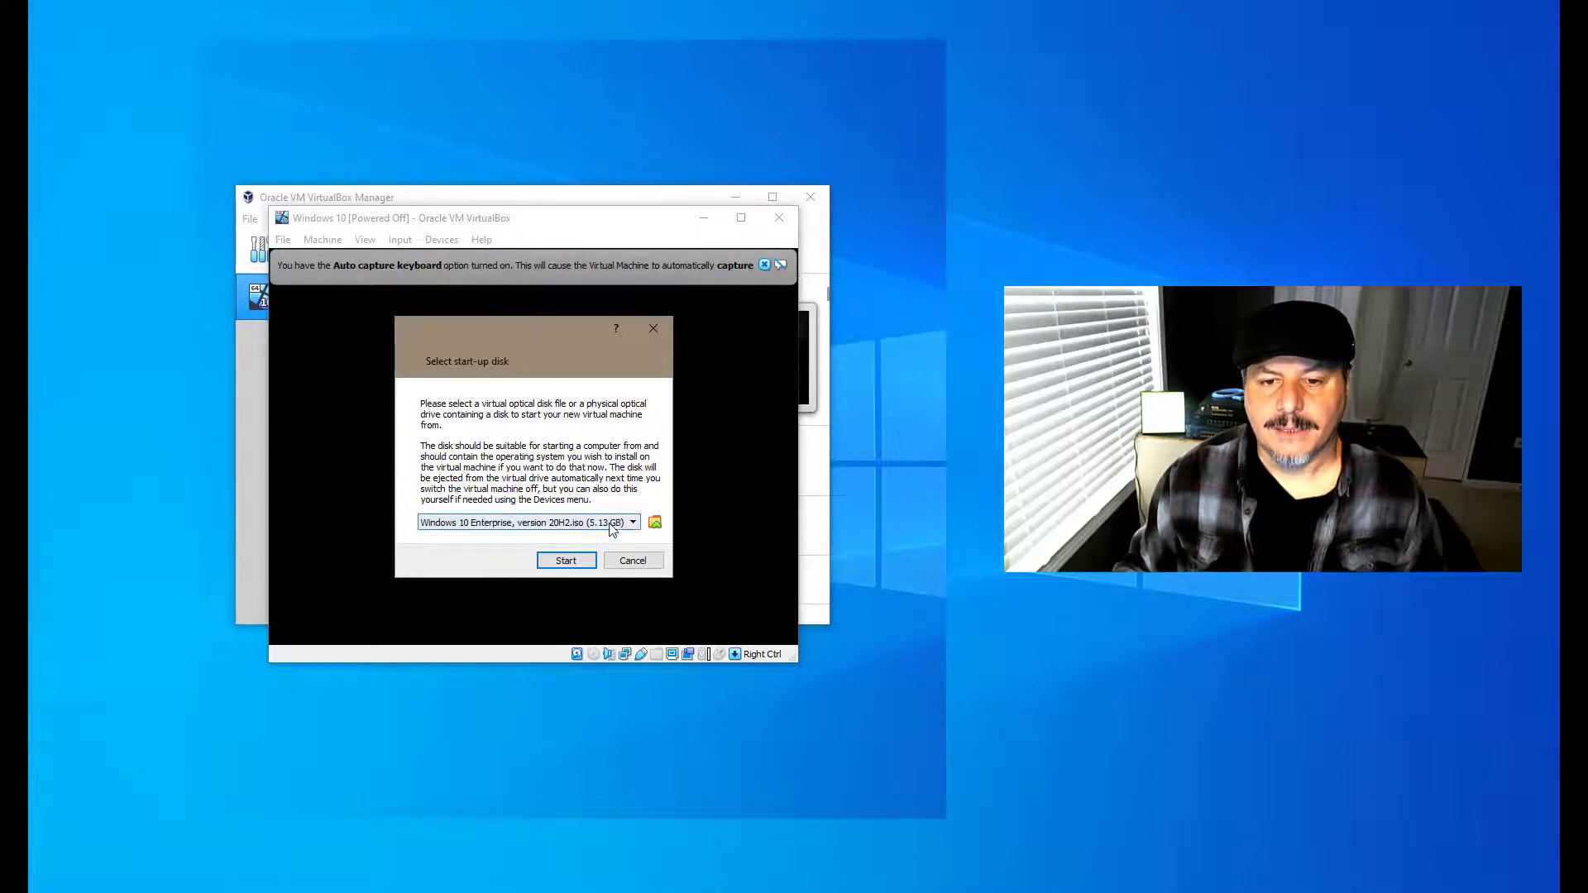
{"action": "mouse_move", "coordinate": [654, 522]}
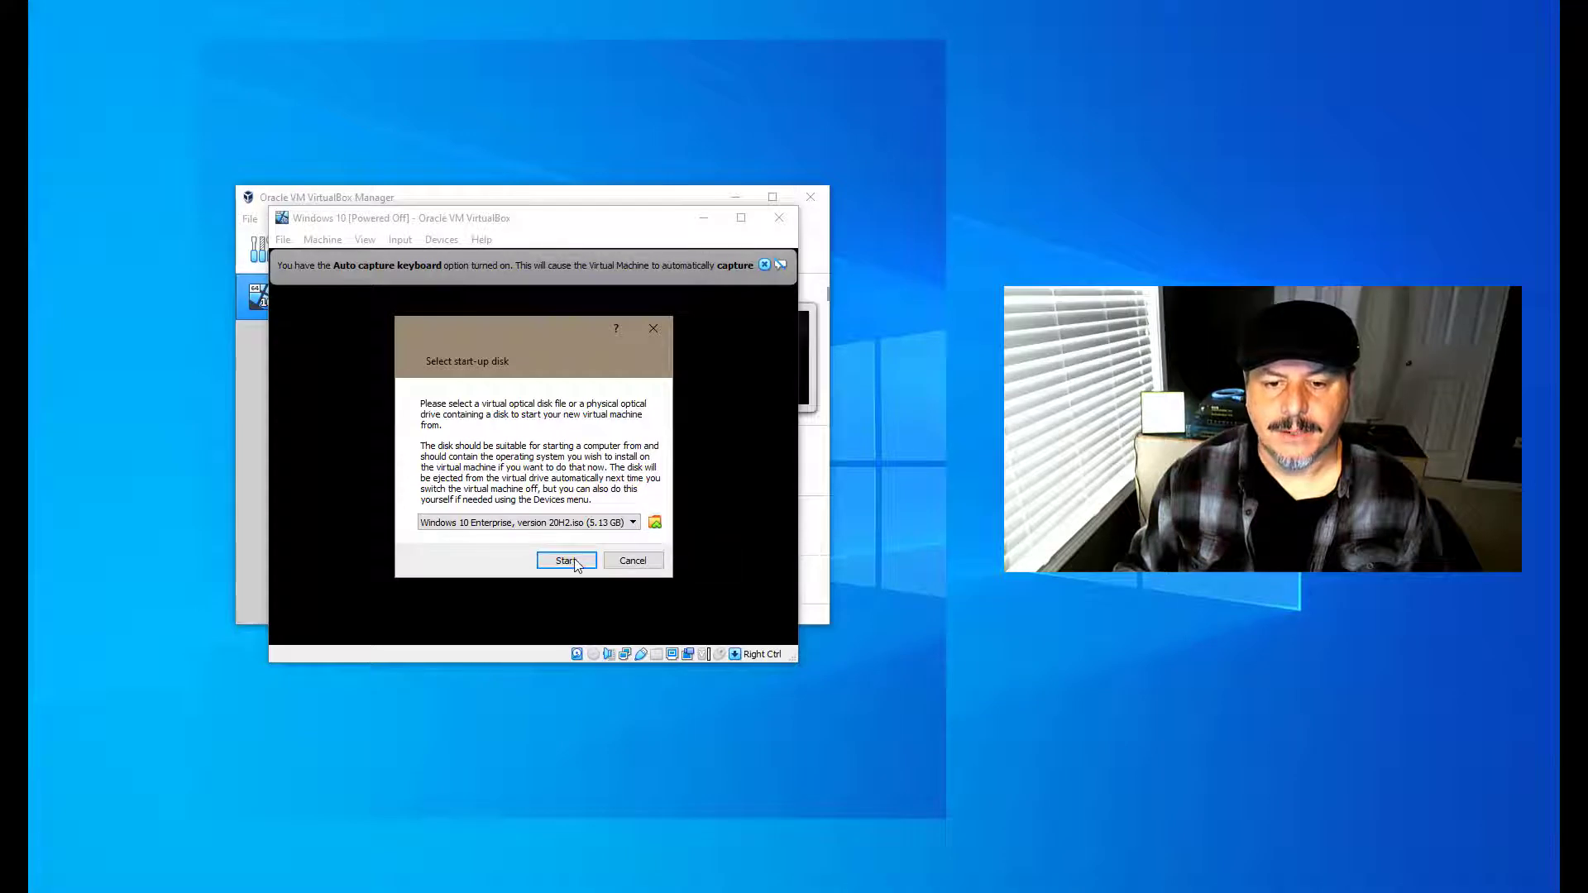
{"action": "left_click", "coordinate": [565, 560]}
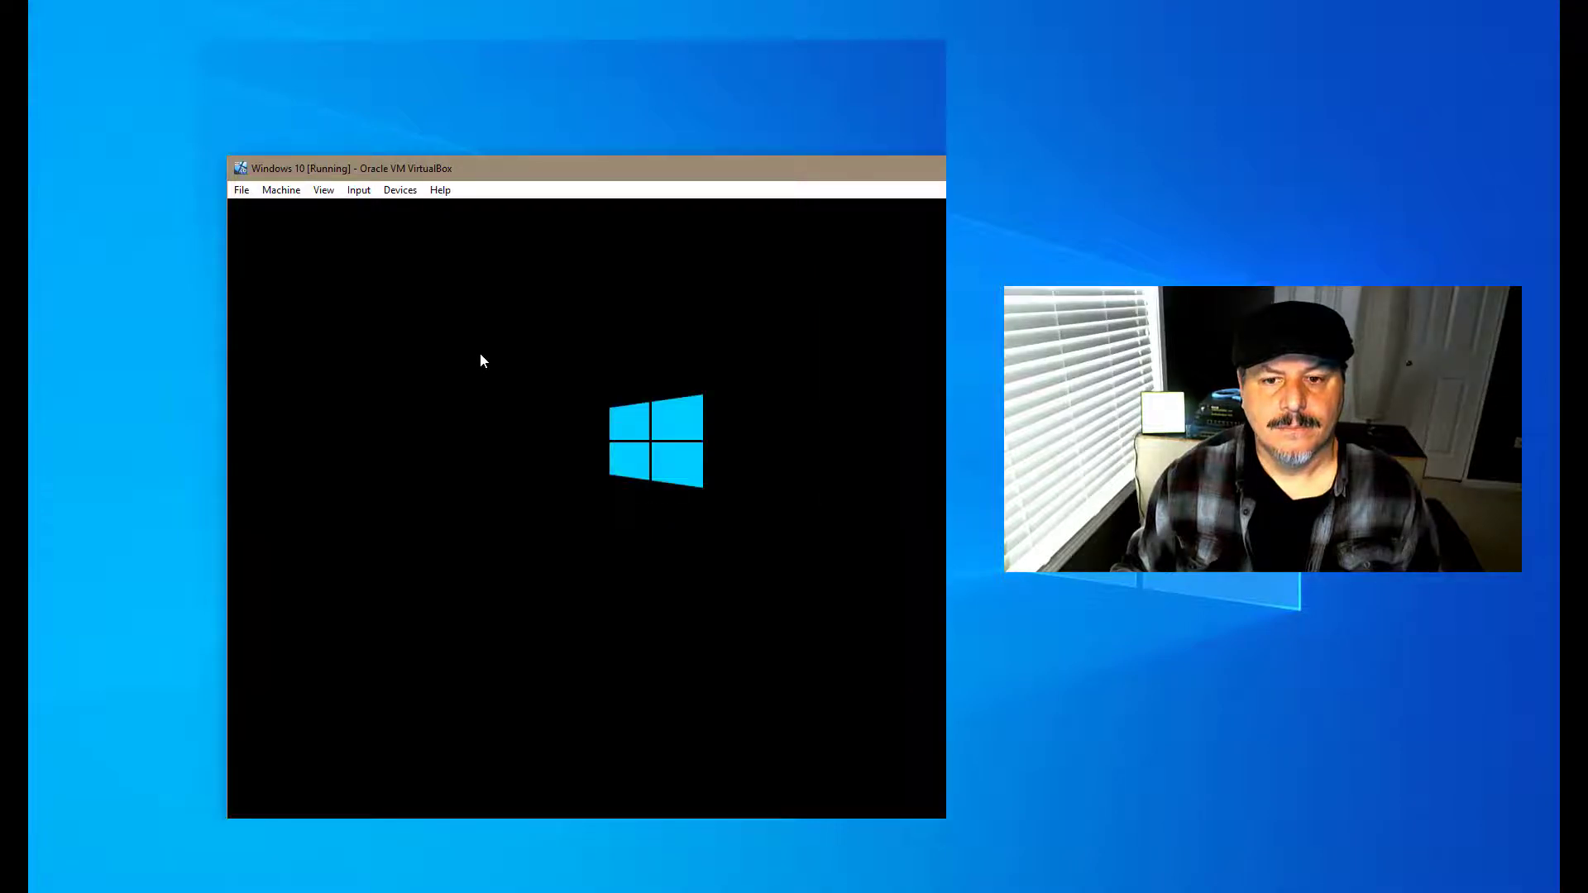
{"action": "mouse_move", "coordinate": [498, 226]}
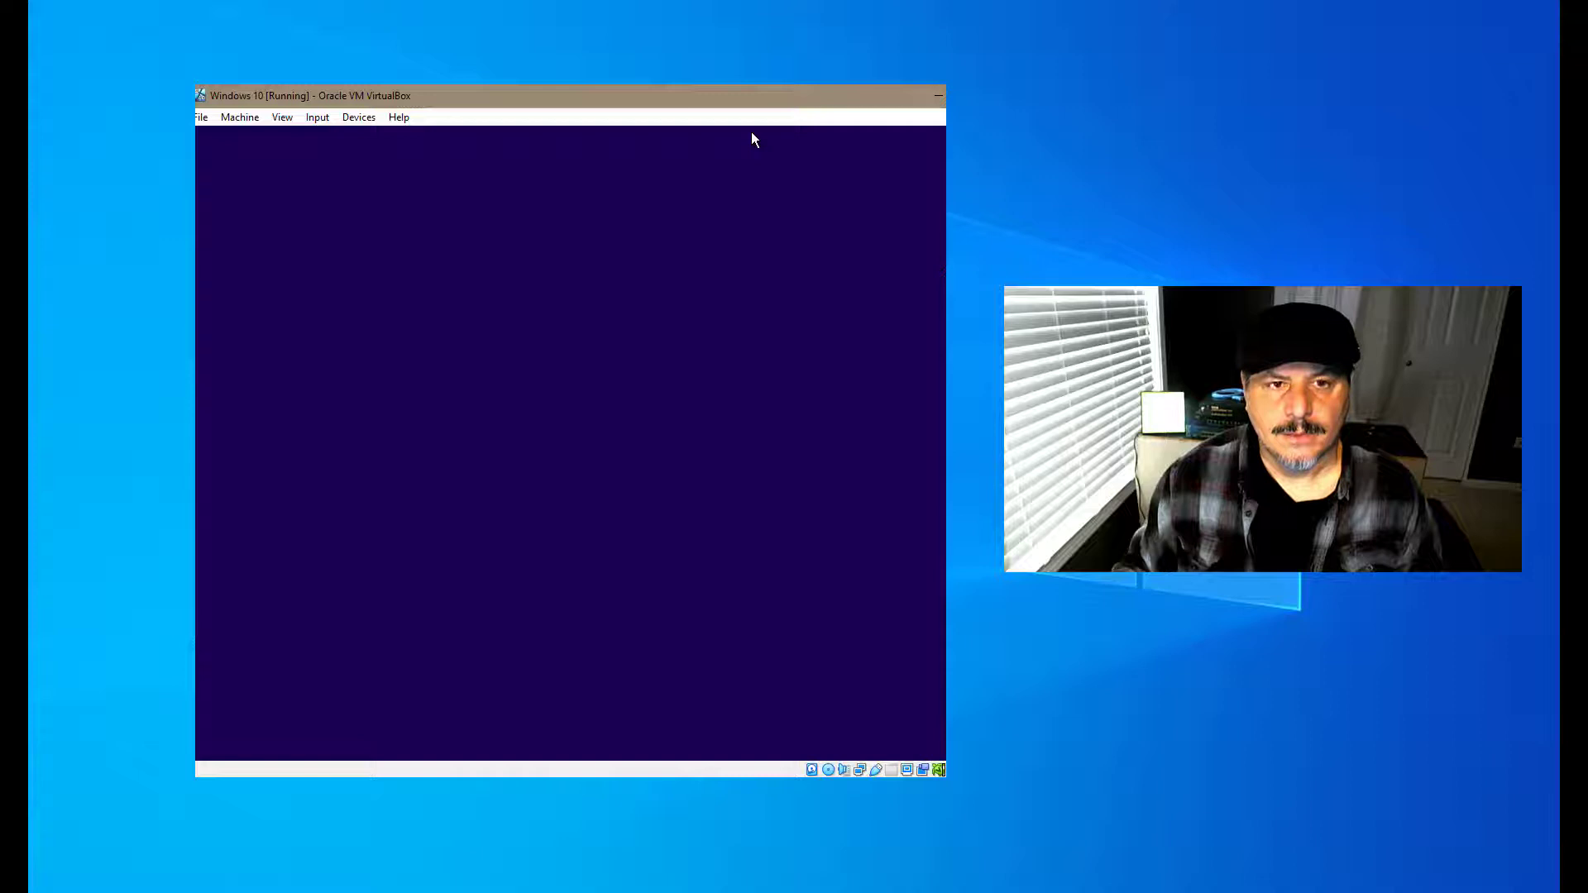
{"action": "mouse_move", "coordinate": [745, 136]}
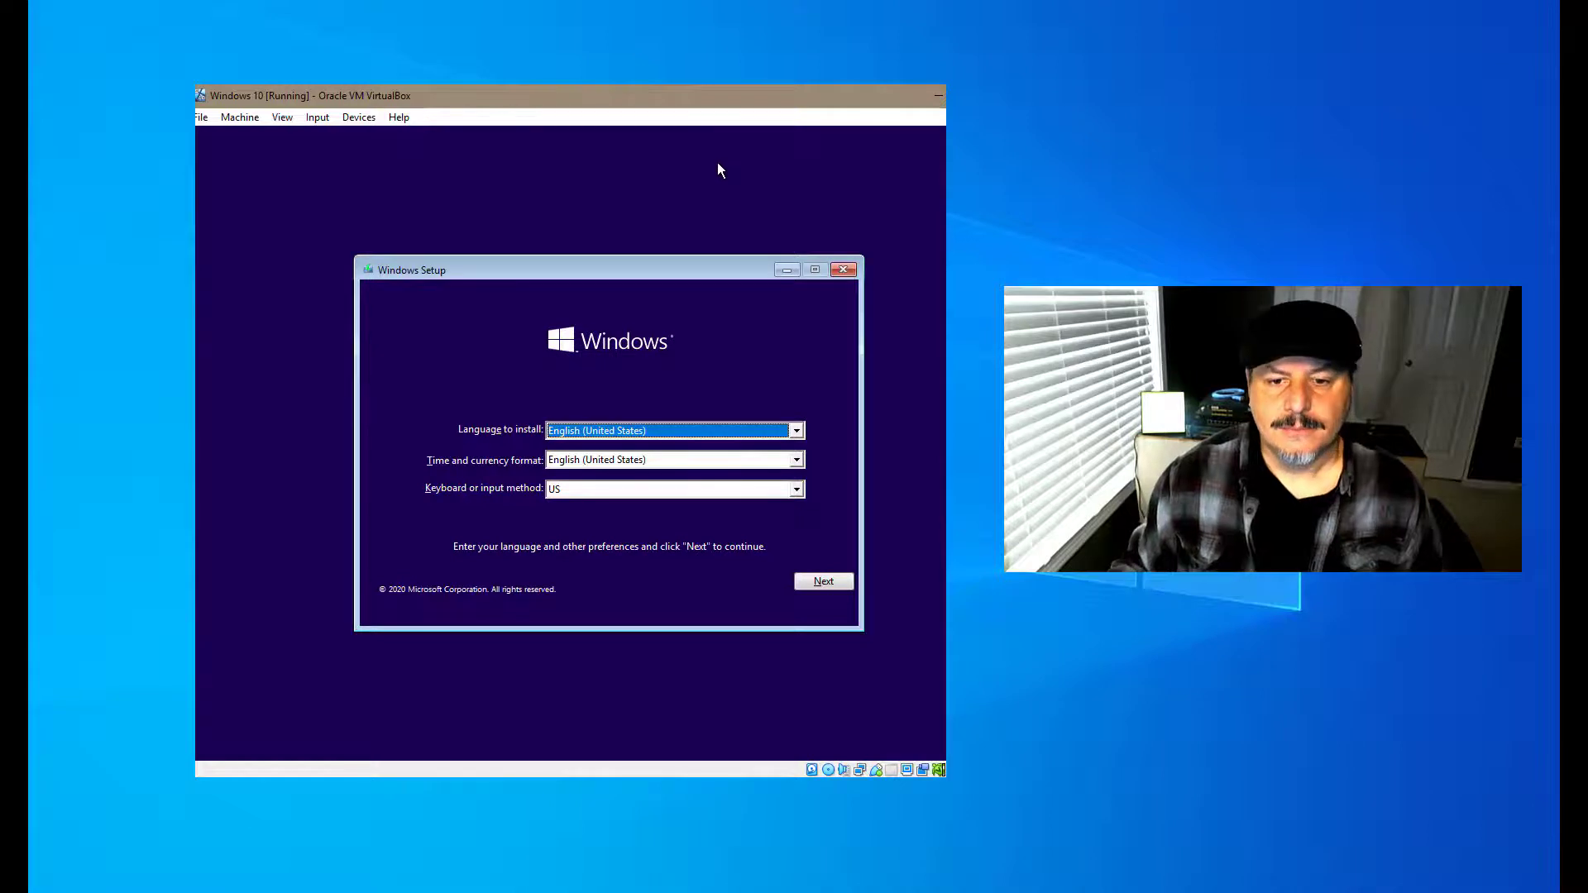
{"action": "mouse_move", "coordinate": [685, 426]}
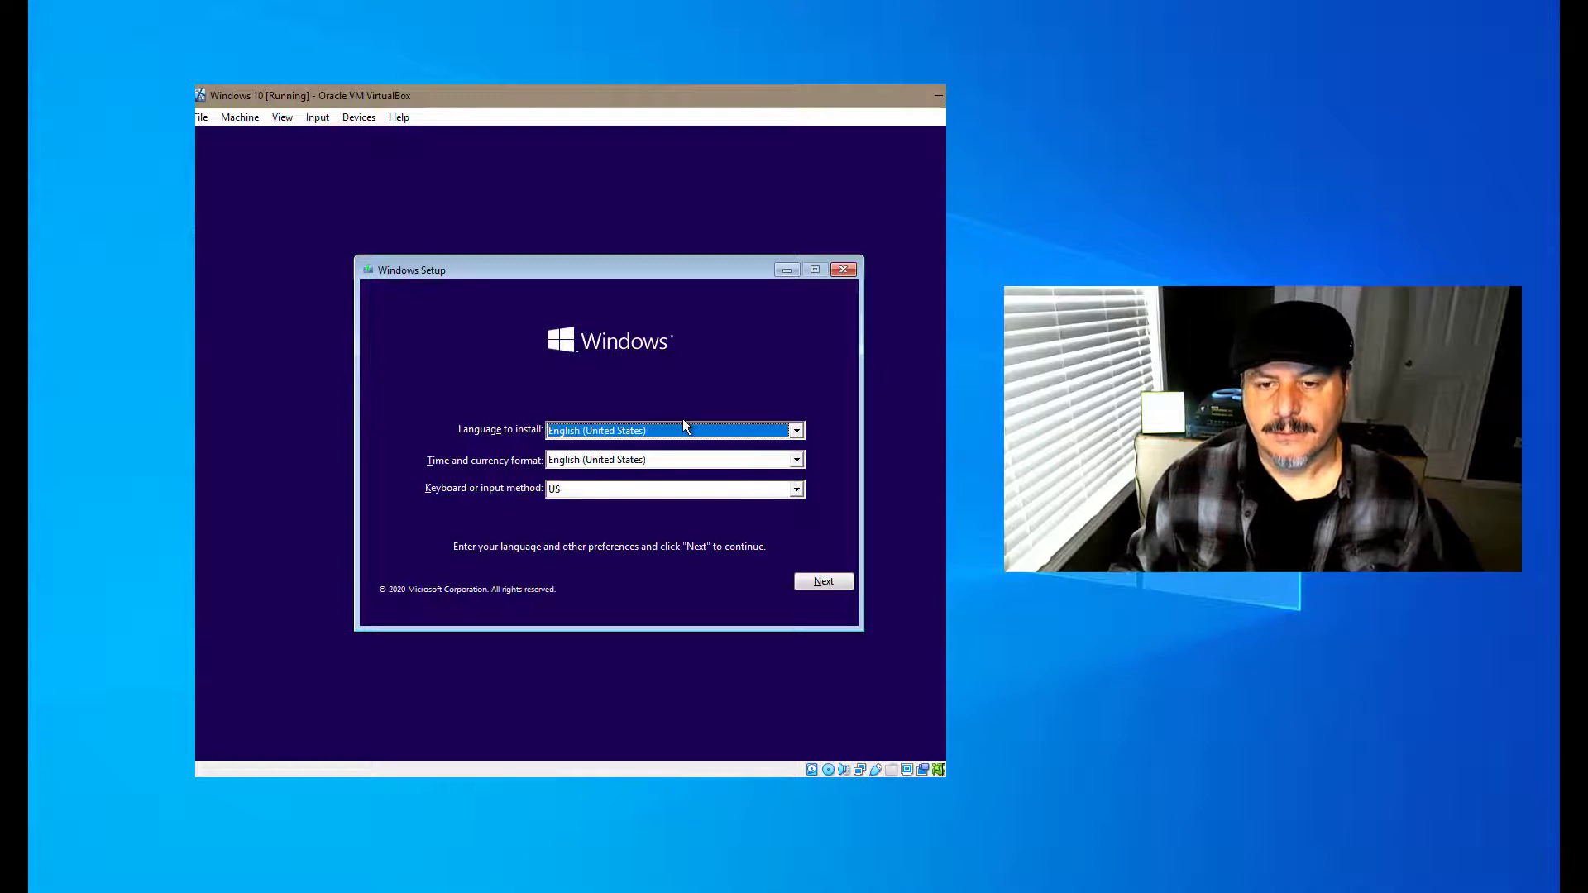
{"action": "mouse_move", "coordinate": [518, 451]}
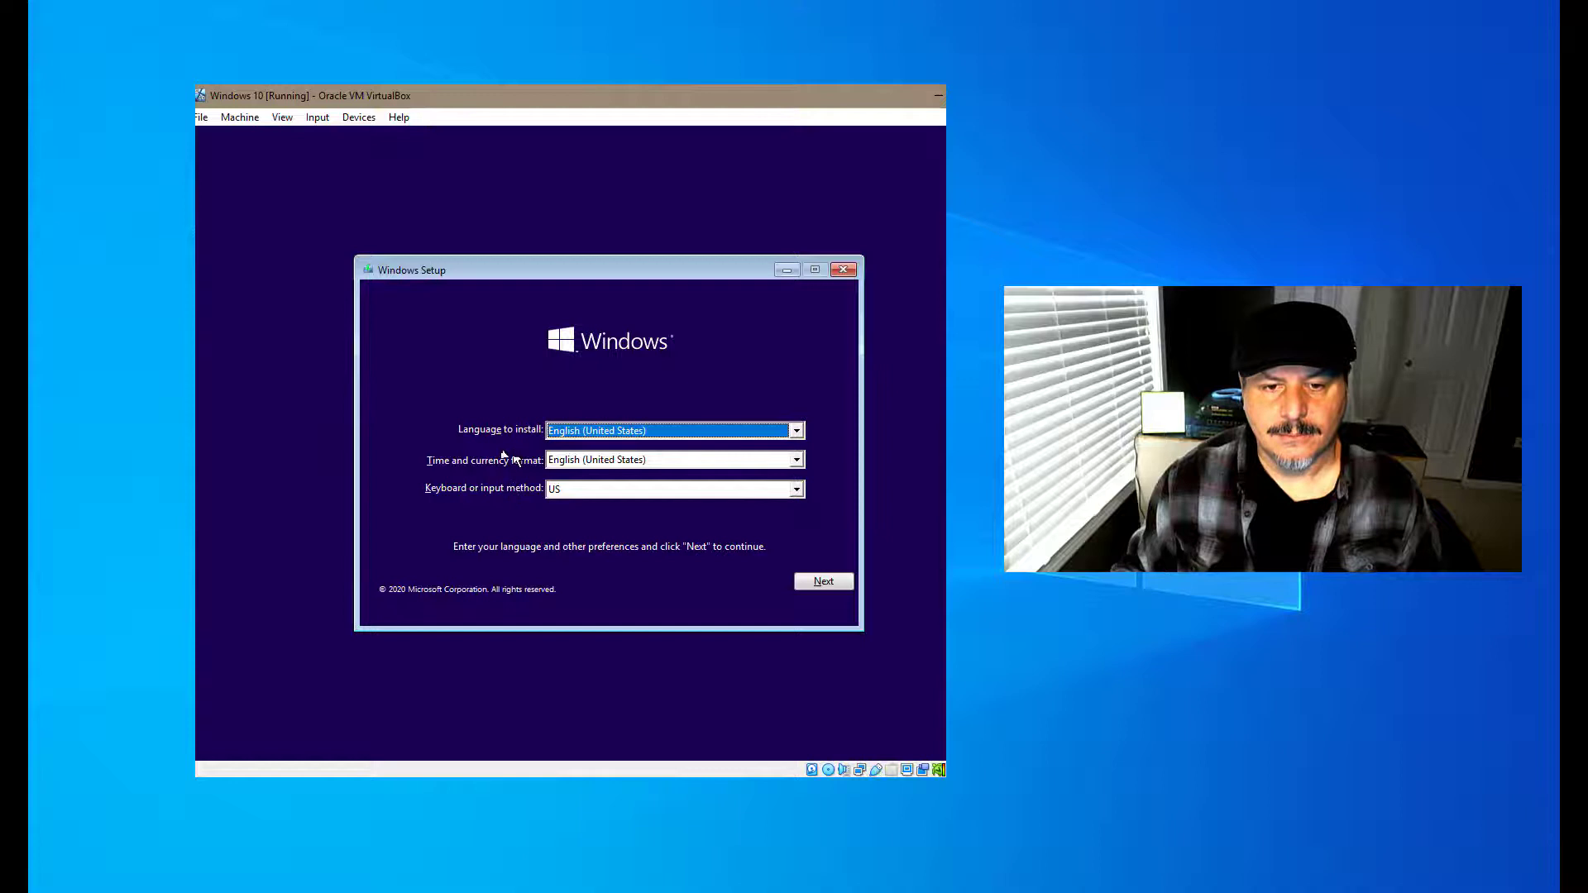
{"action": "mouse_move", "coordinate": [519, 501]}
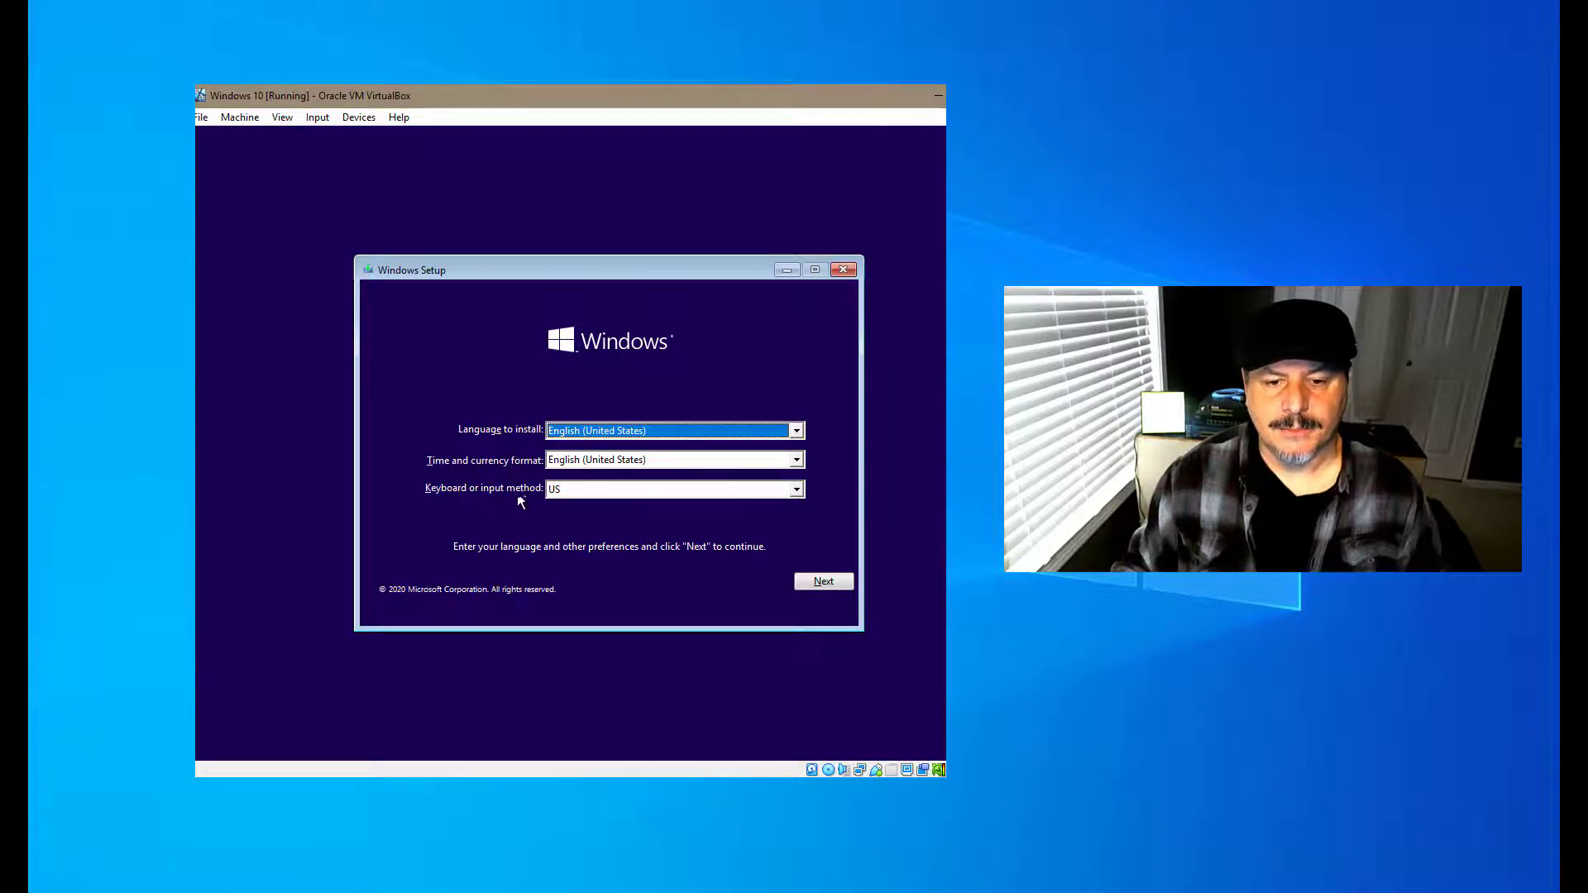
{"action": "mouse_move", "coordinate": [824, 582]}
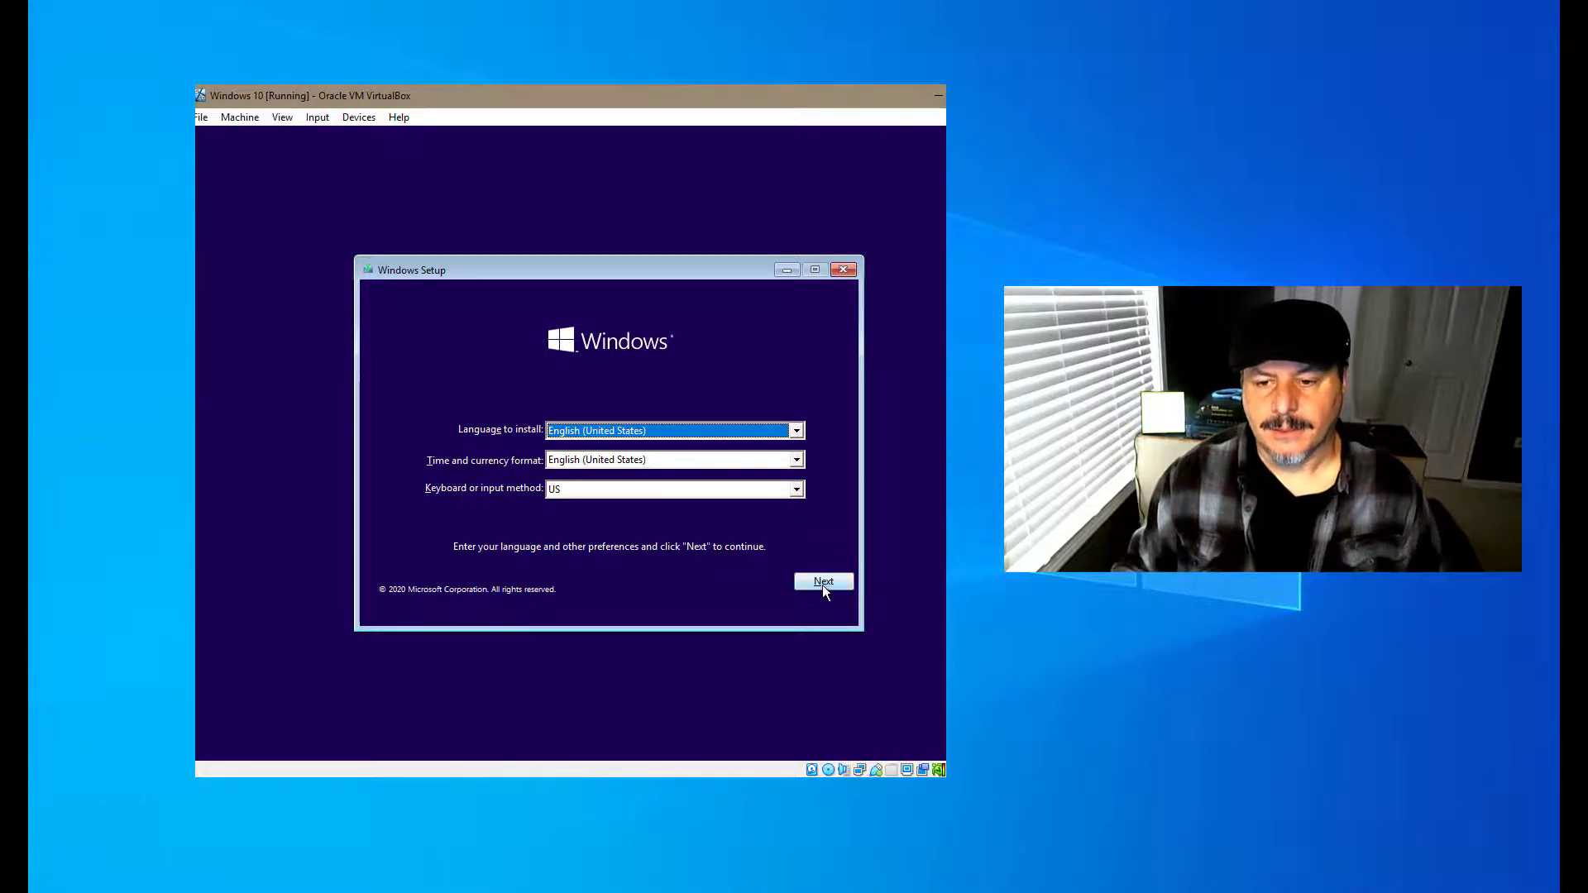
Step: Keep English (United States) and US keyboard defaults and continue
{"action": "left_click", "coordinate": [822, 582]}
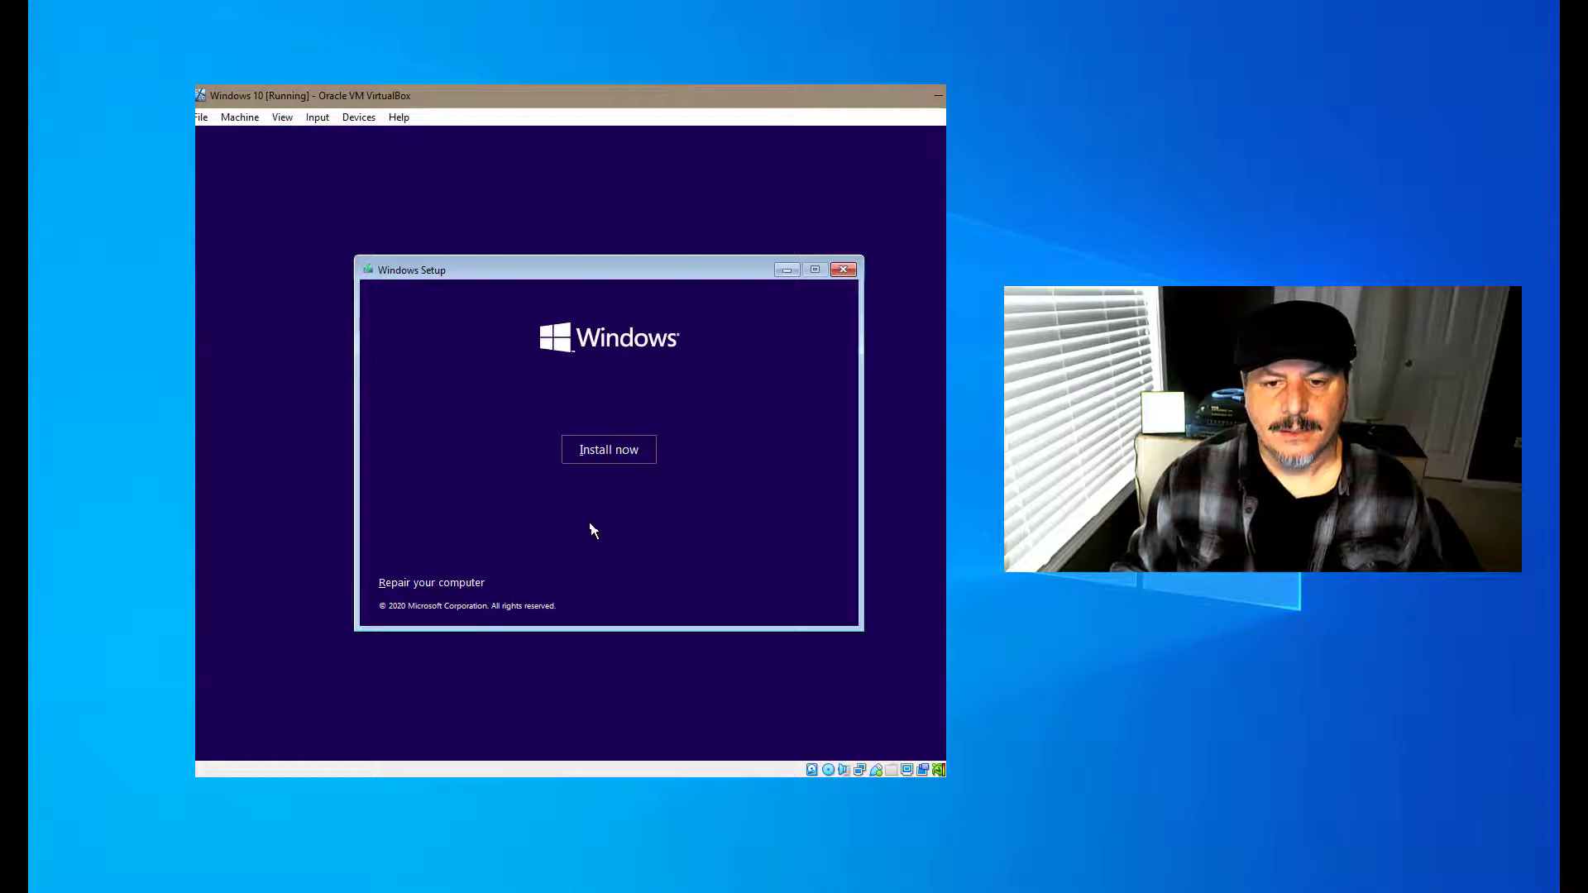
{"action": "mouse_move", "coordinate": [454, 589]}
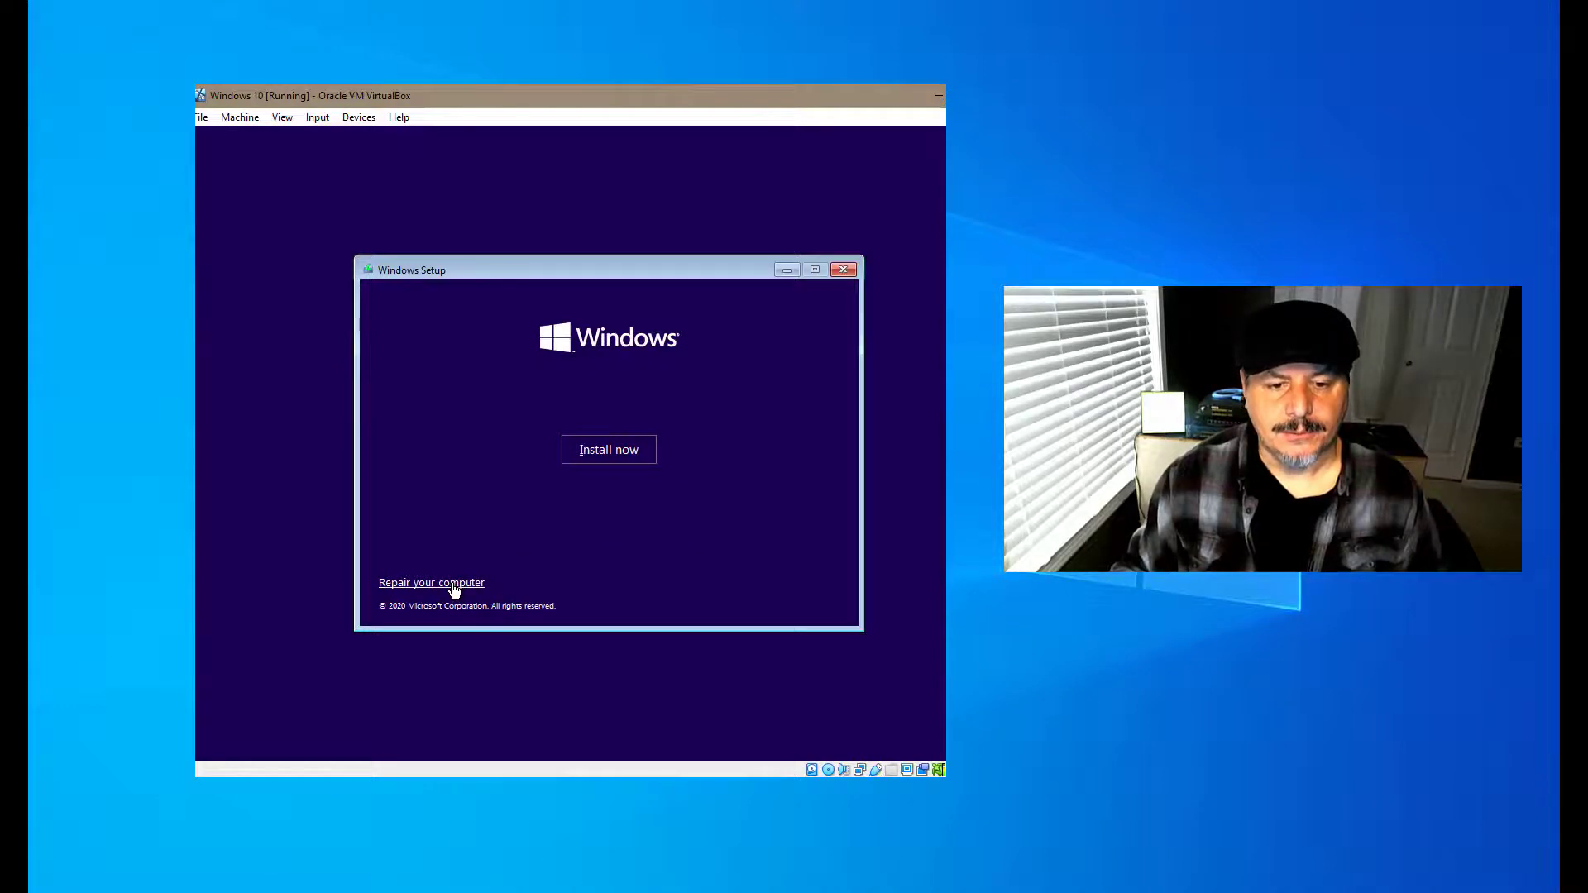
{"action": "mouse_move", "coordinate": [565, 556]}
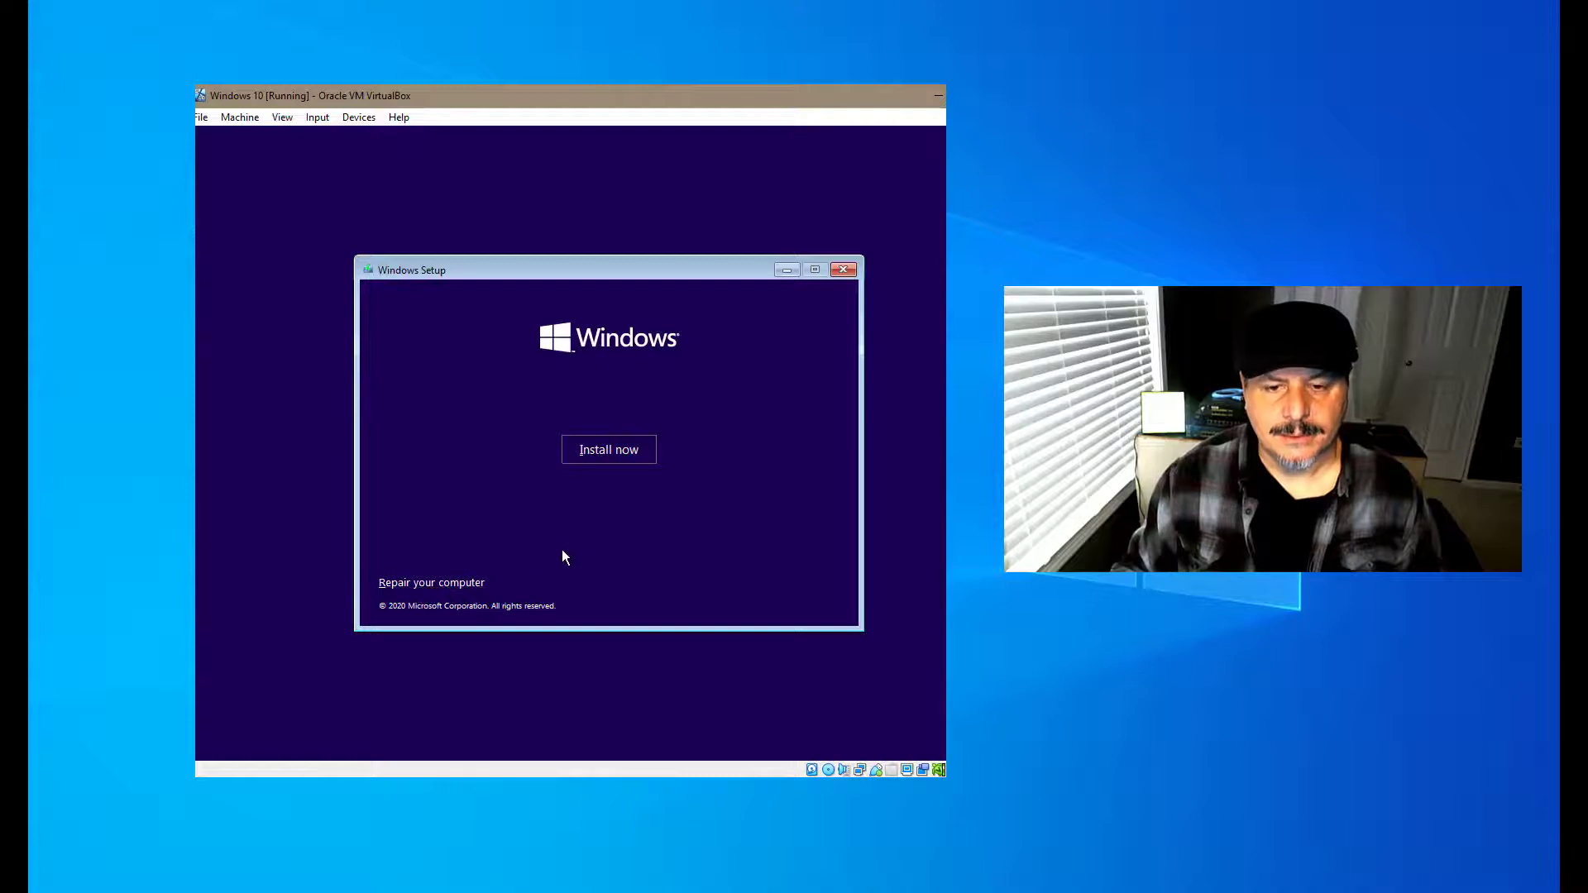
{"action": "mouse_move", "coordinate": [608, 450]}
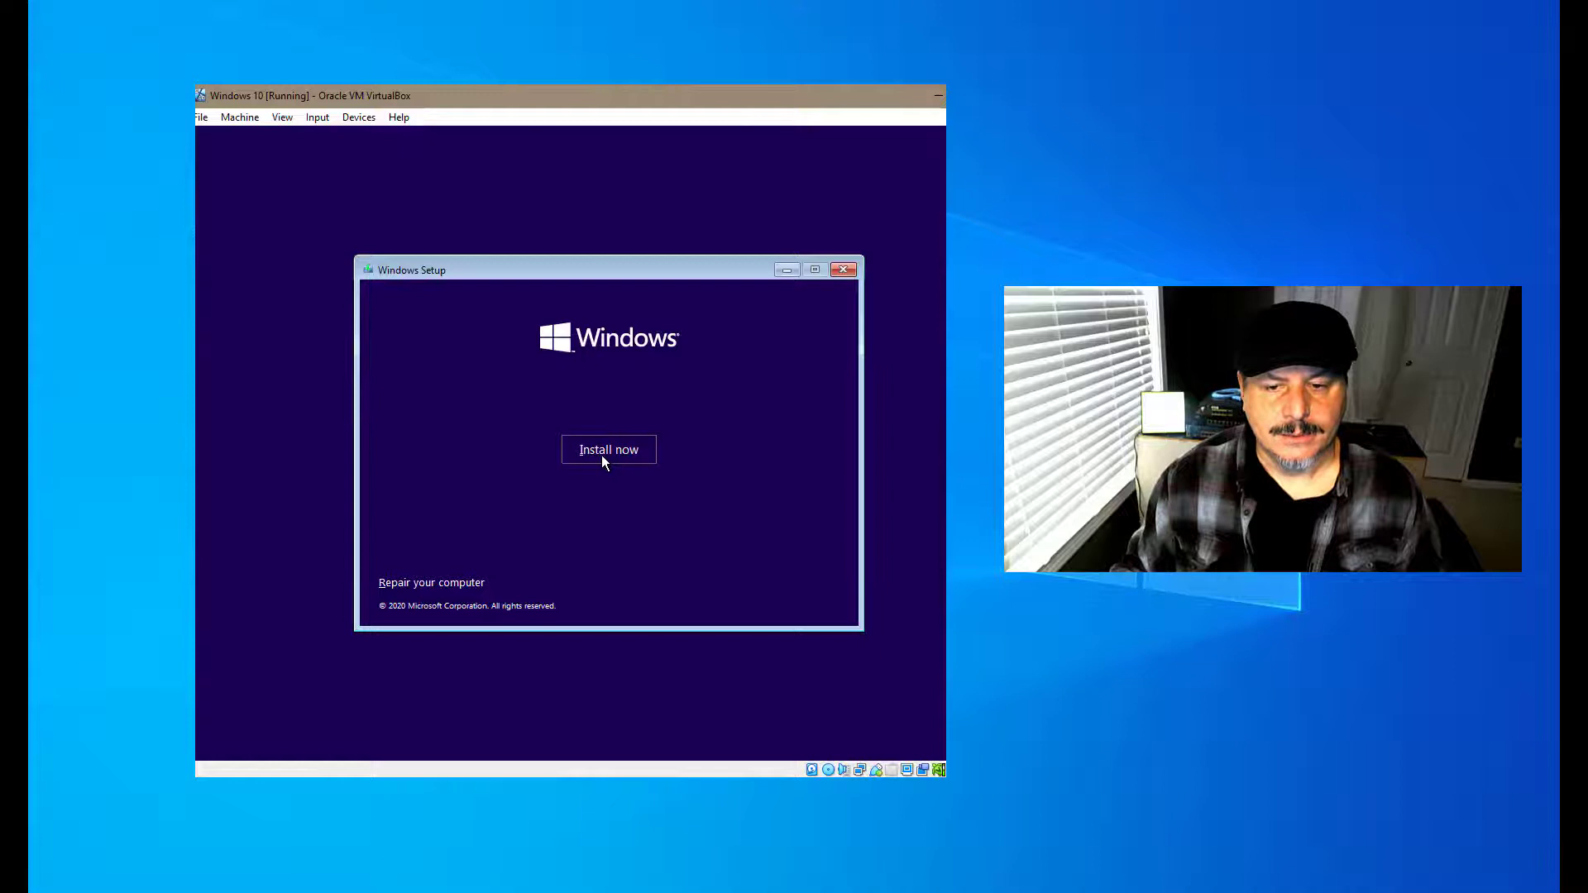
Step: Start the Windows installation with Install now
{"action": "left_click", "coordinate": [608, 448]}
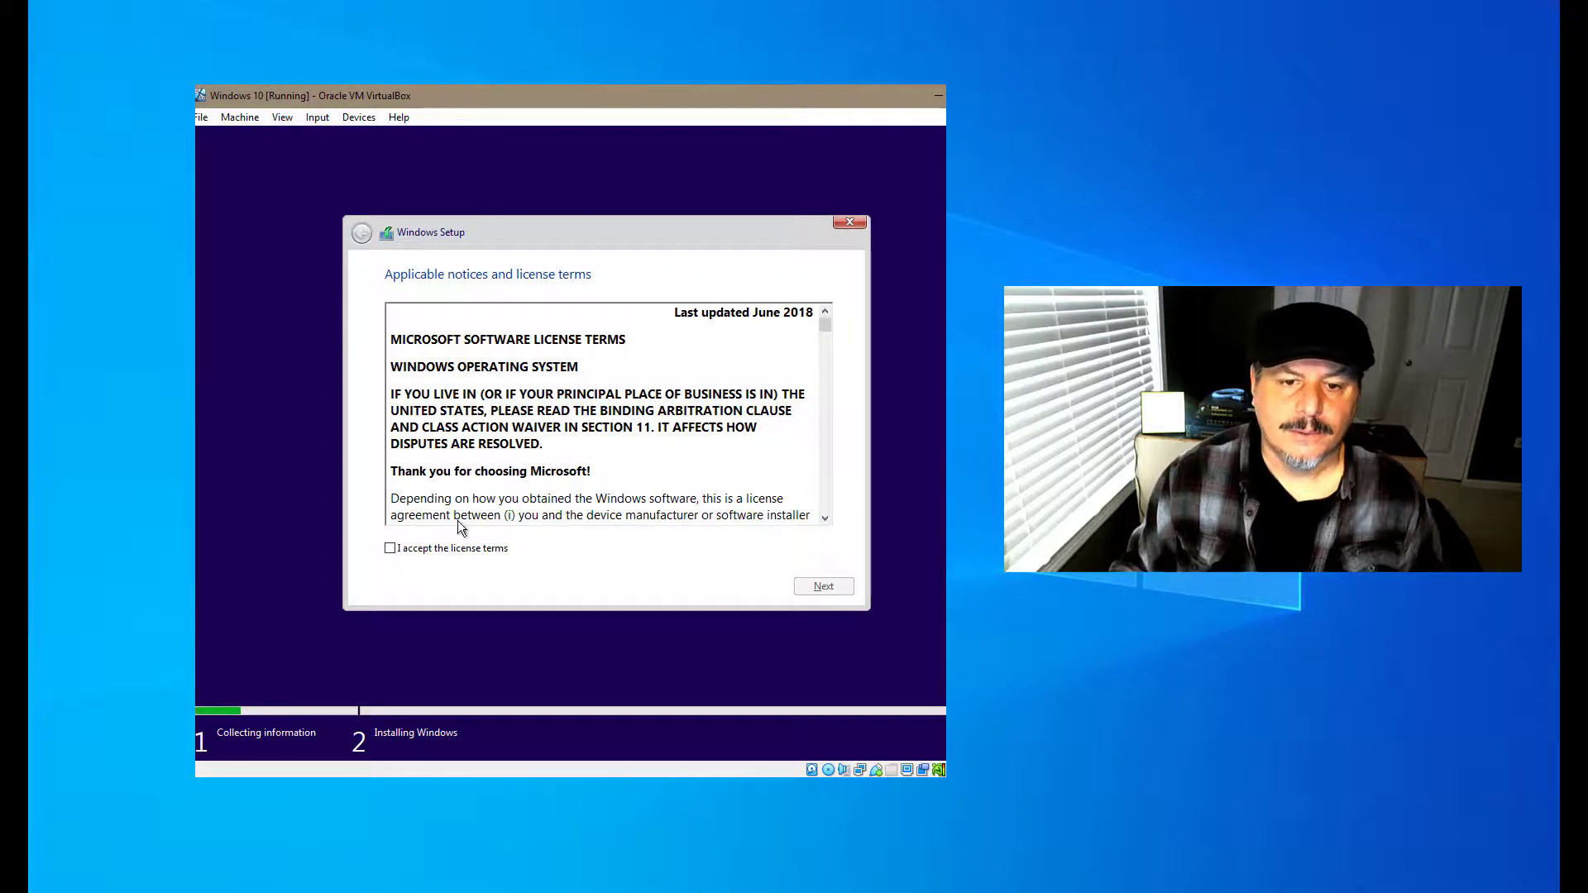
Step: Accept the license terms and choose Custom: Install Windows only (advanced)
{"action": "left_click", "coordinate": [389, 548]}
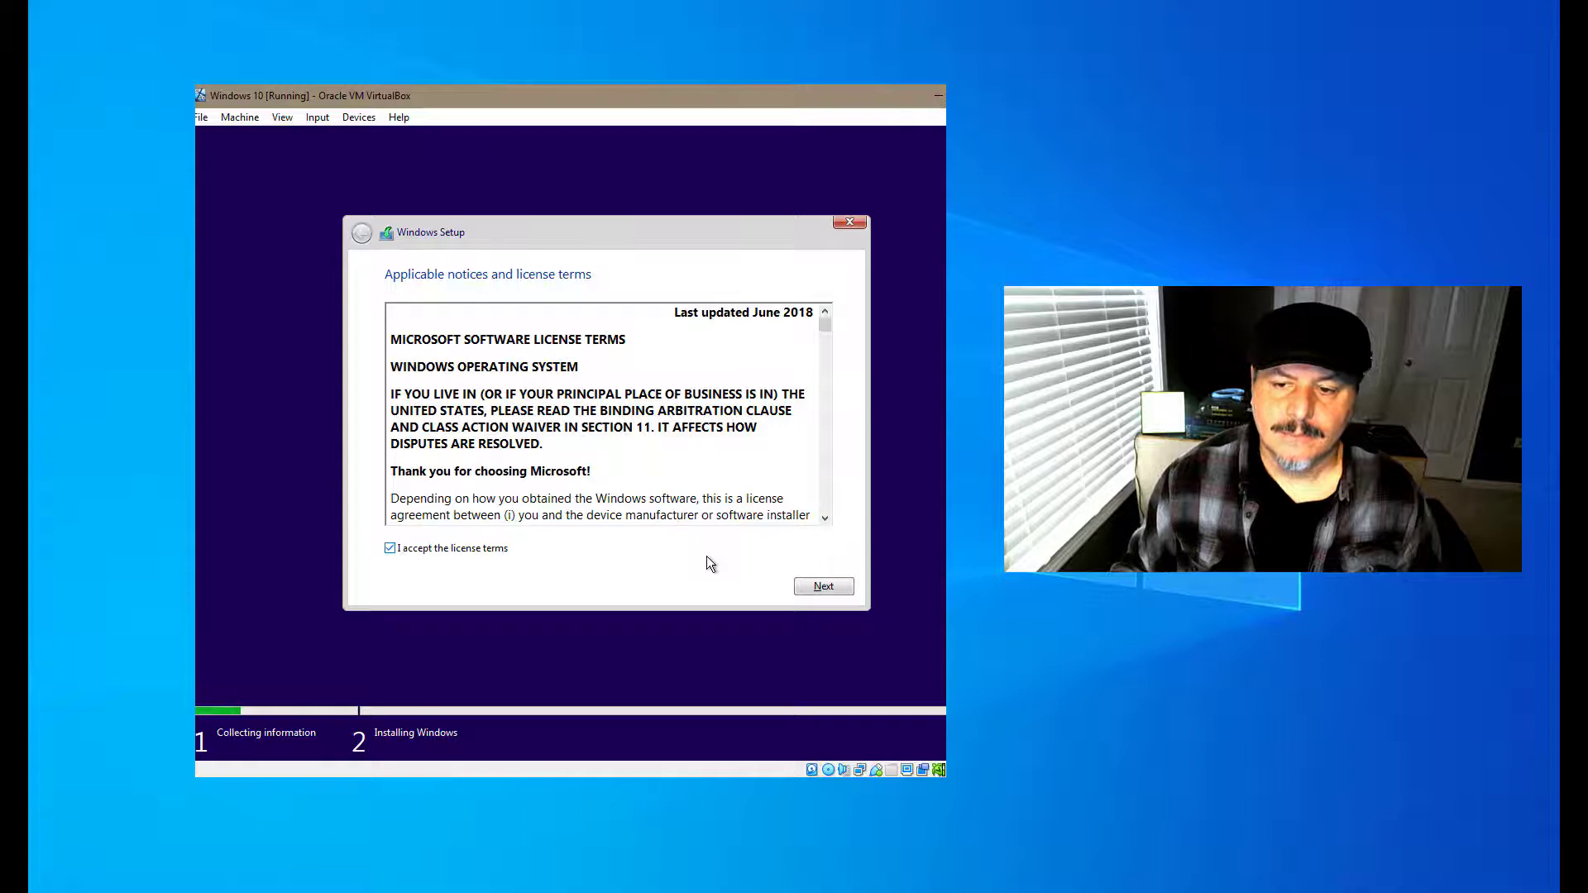
{"action": "left_click", "coordinate": [822, 585]}
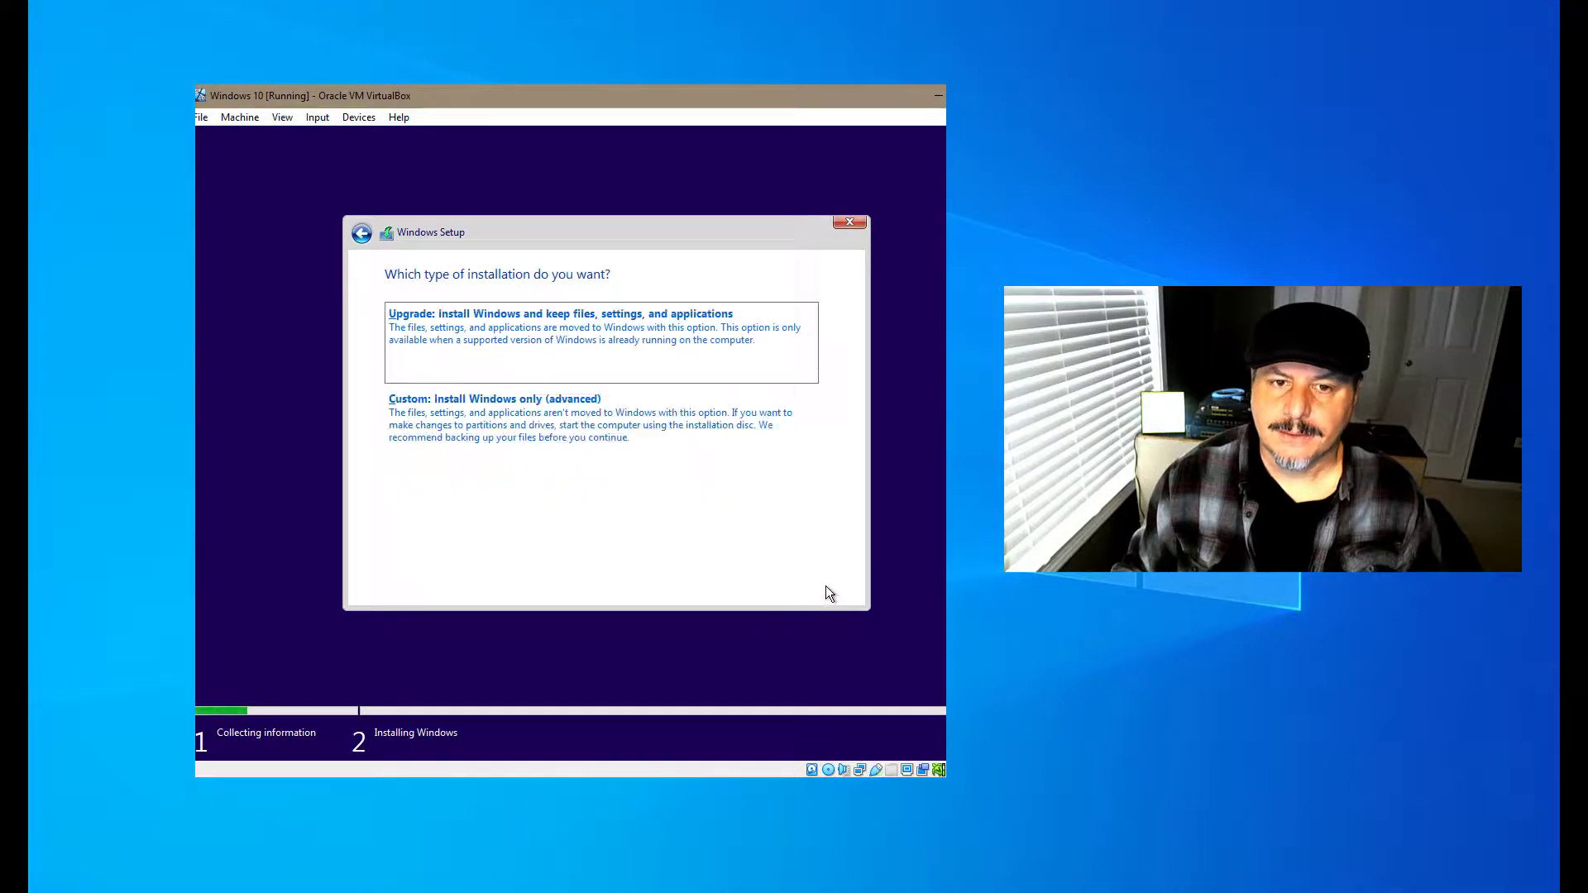
{"action": "mouse_move", "coordinate": [593, 349]}
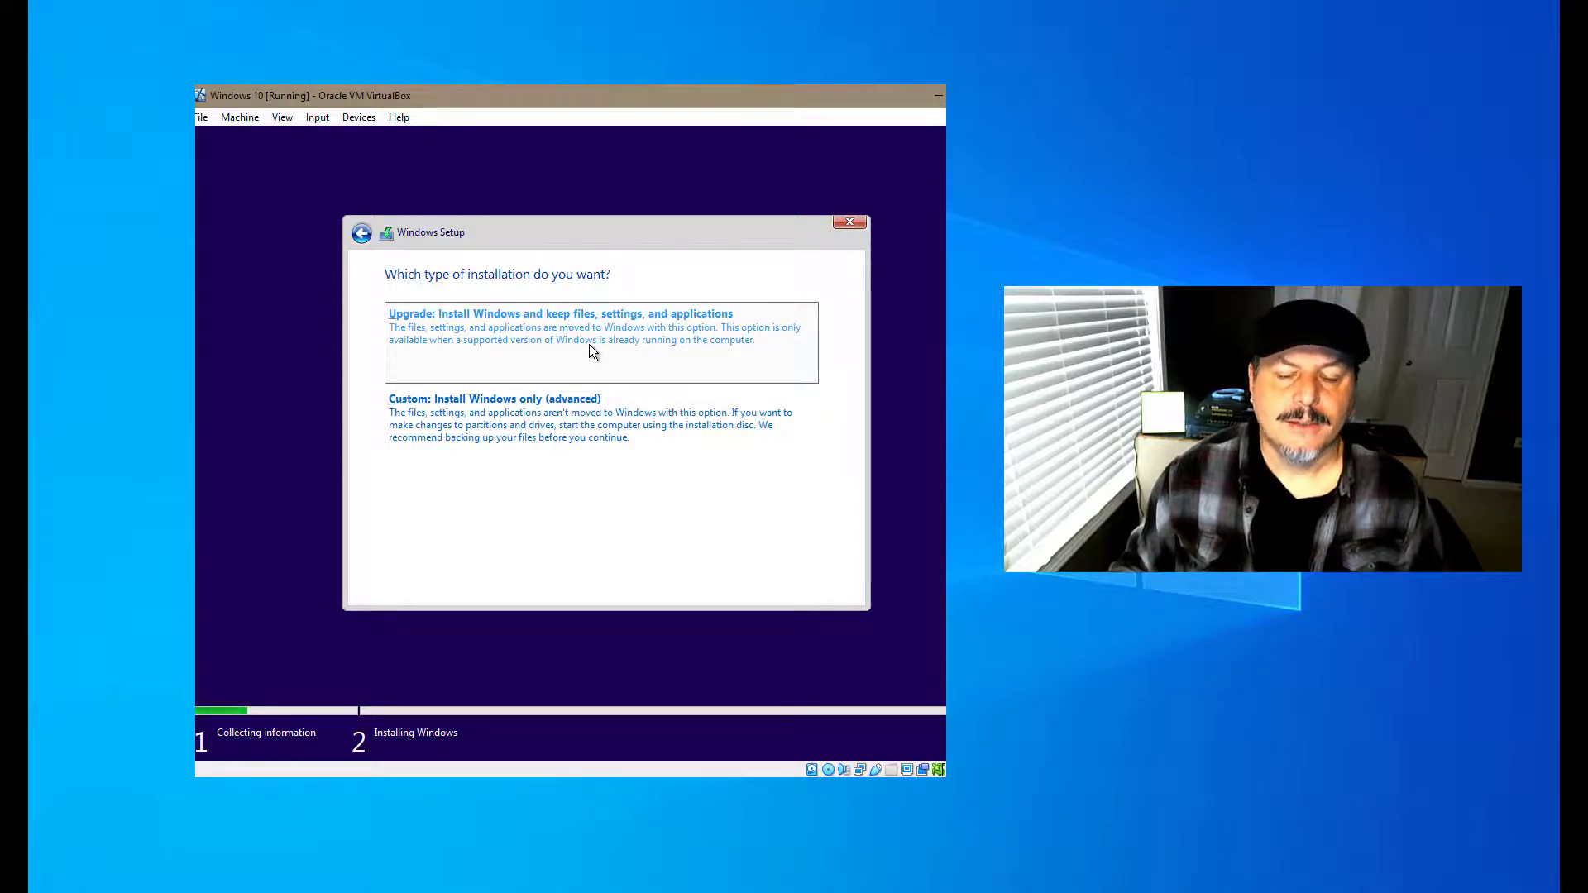
{"action": "mouse_move", "coordinate": [482, 366]}
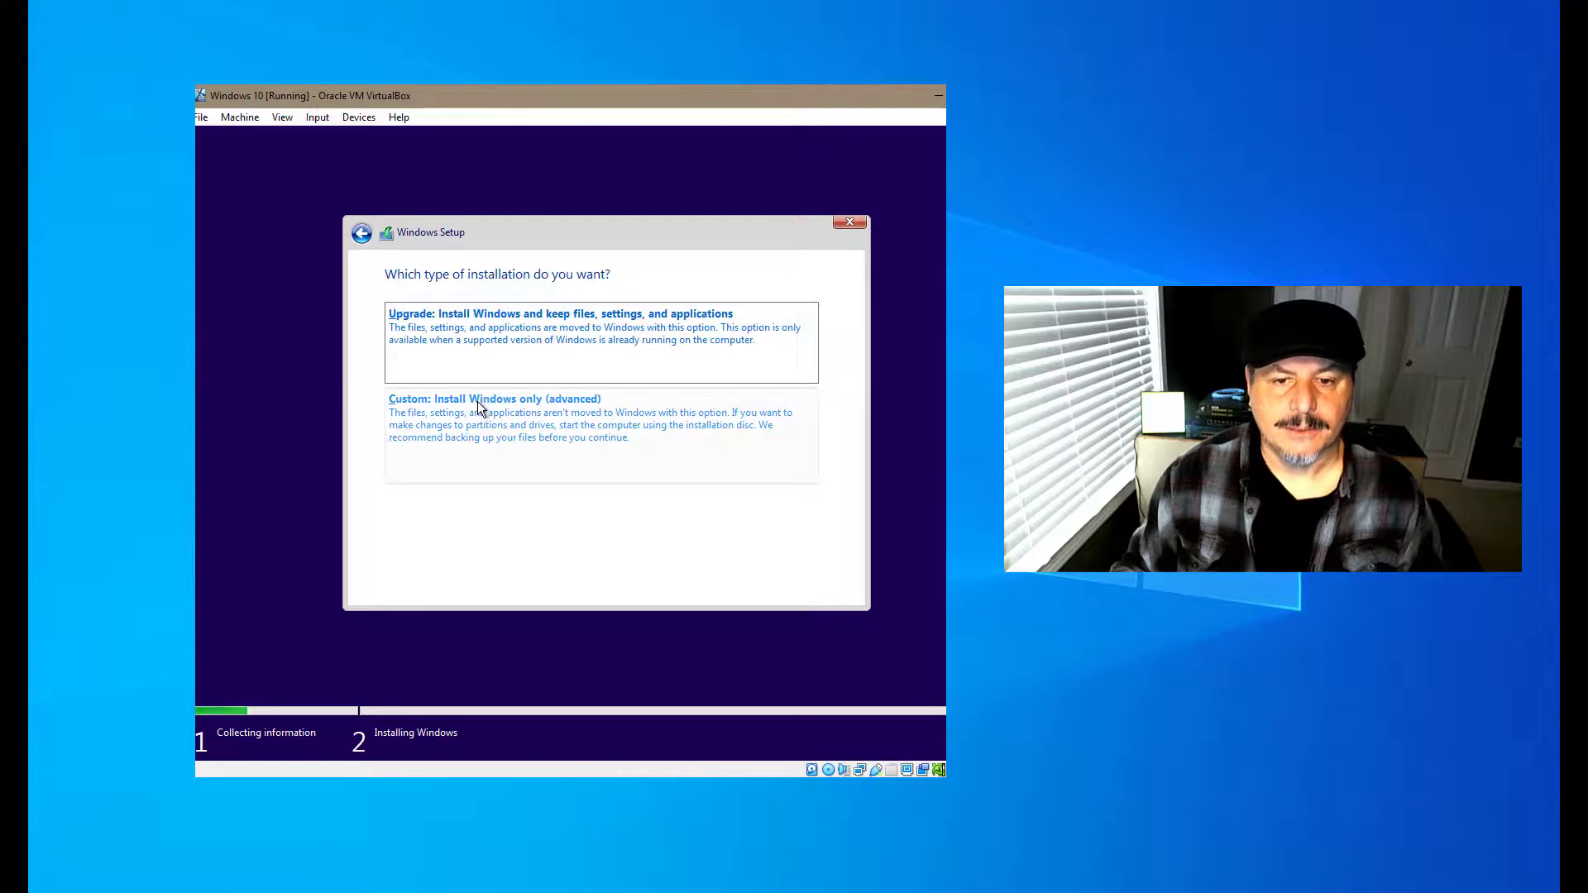
{"action": "left_click", "coordinate": [494, 398]}
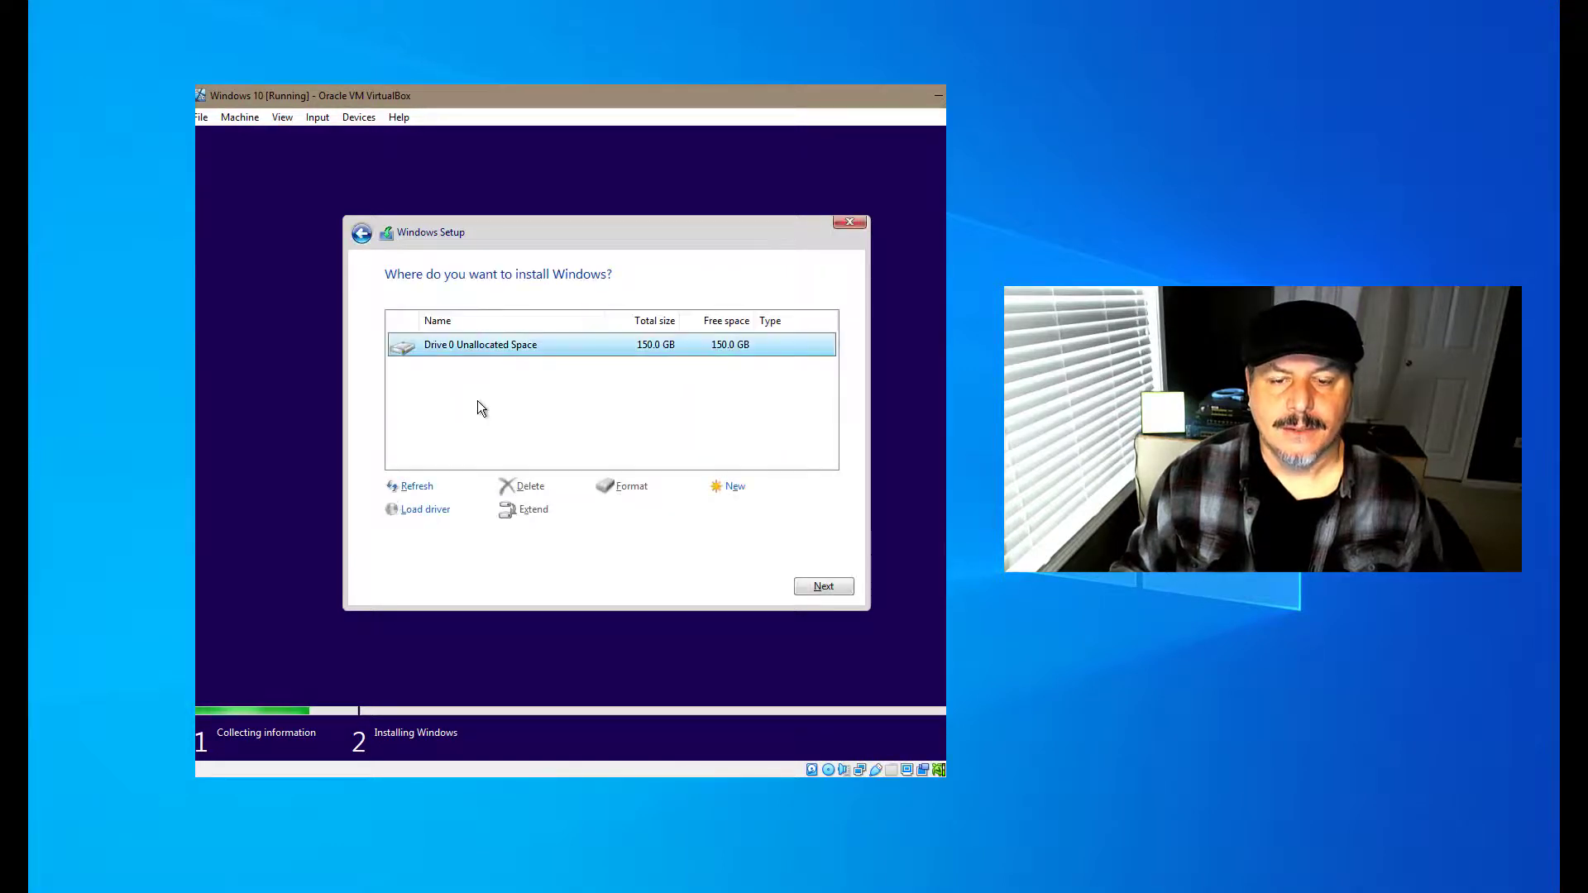
{"action": "mouse_move", "coordinate": [614, 356]}
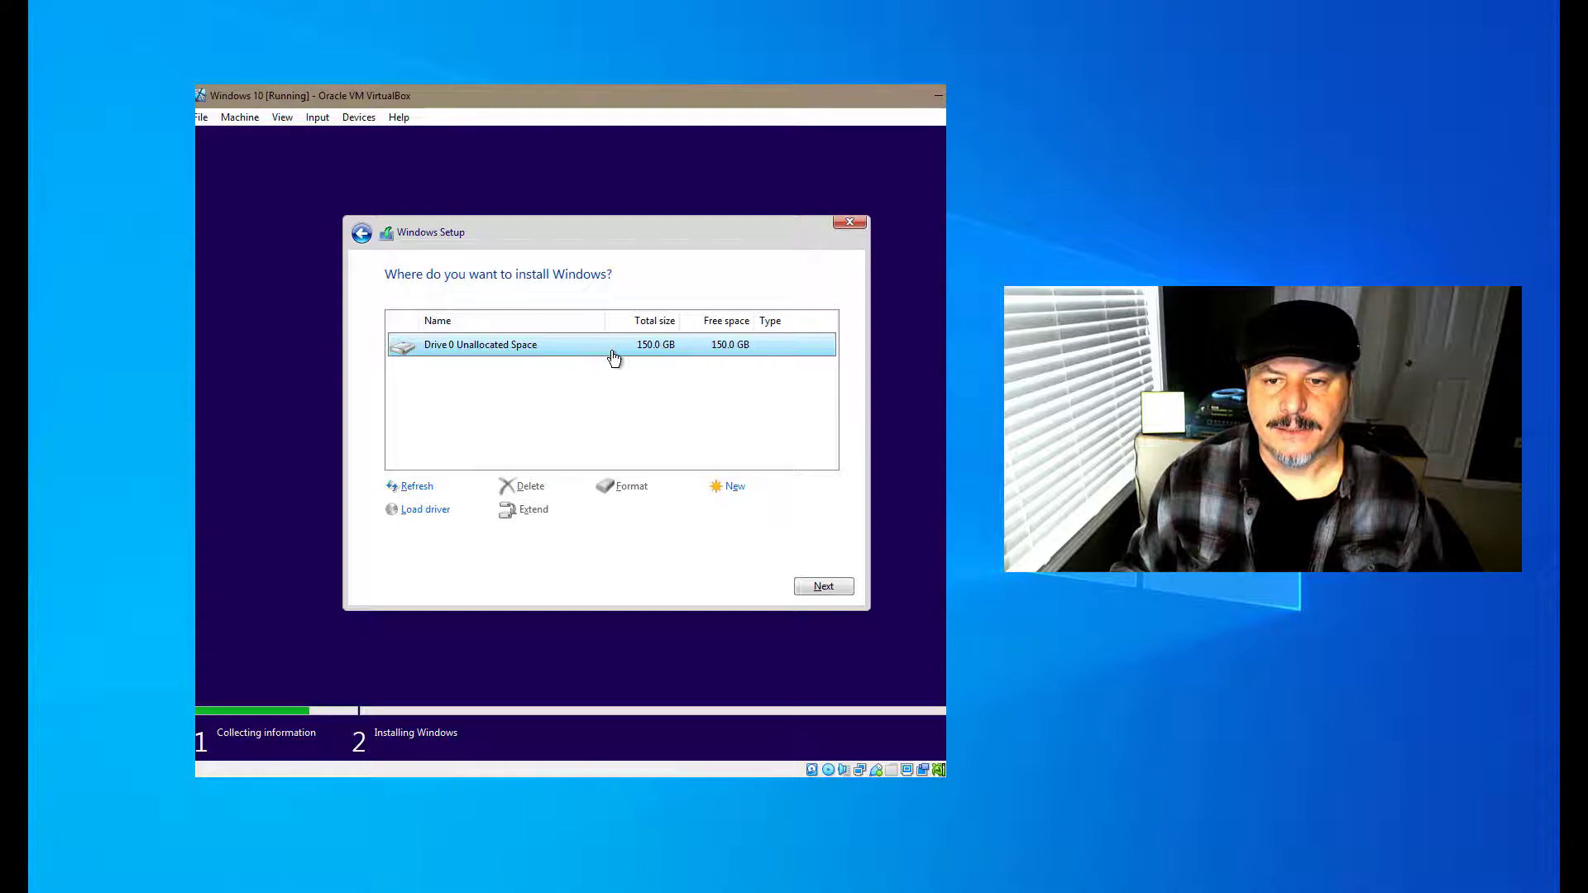
{"action": "mouse_move", "coordinate": [716, 496]}
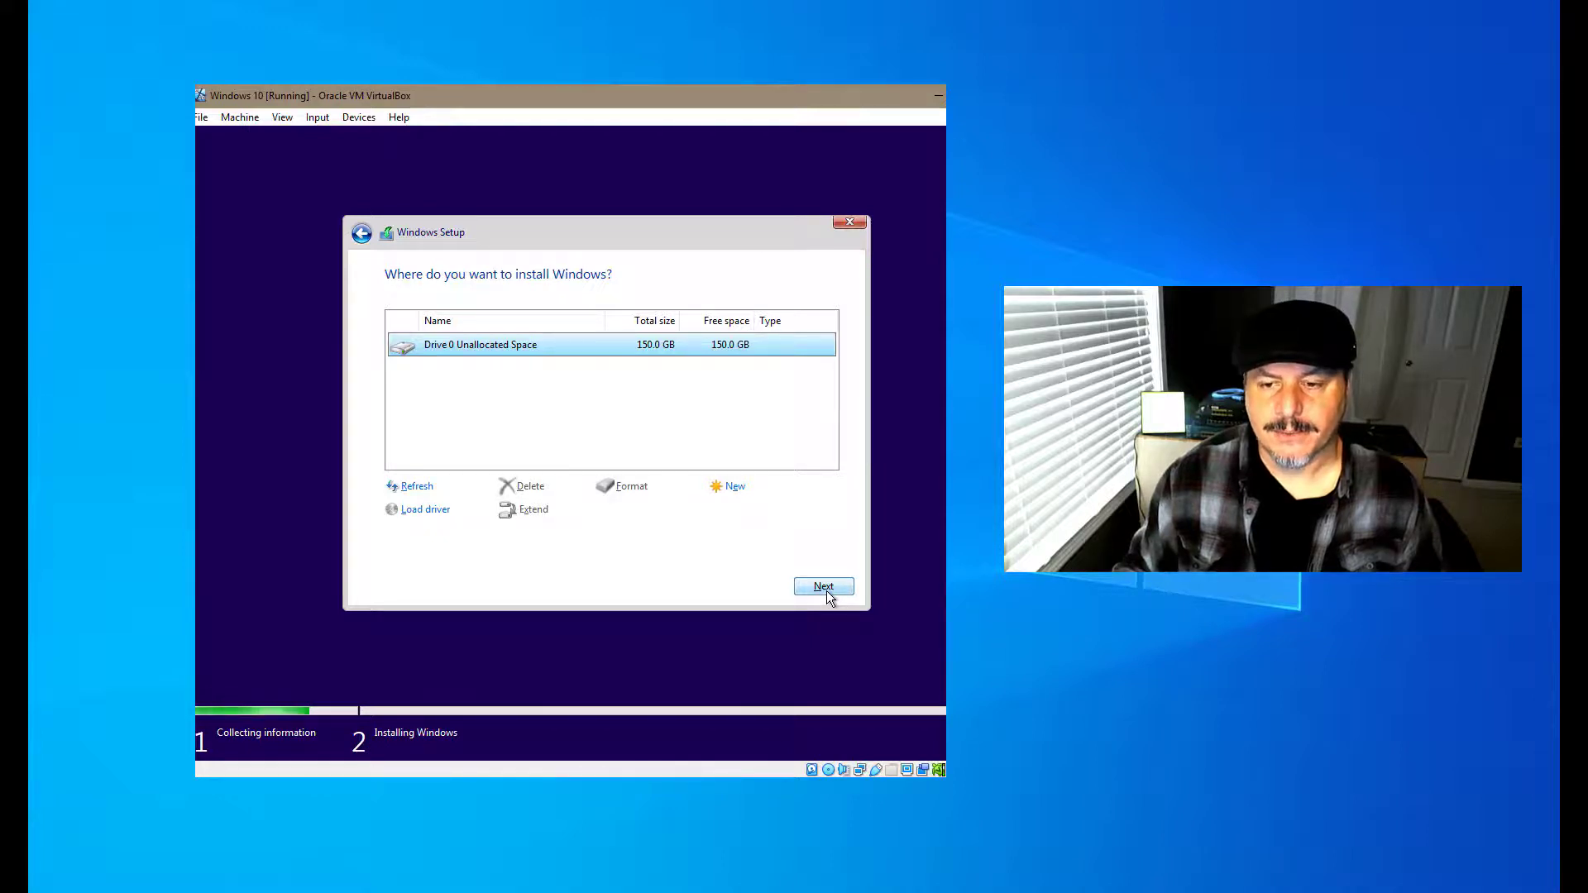
Step: Install Windows onto Drive 0's 150 GB unallocated space
{"action": "left_click", "coordinate": [822, 585]}
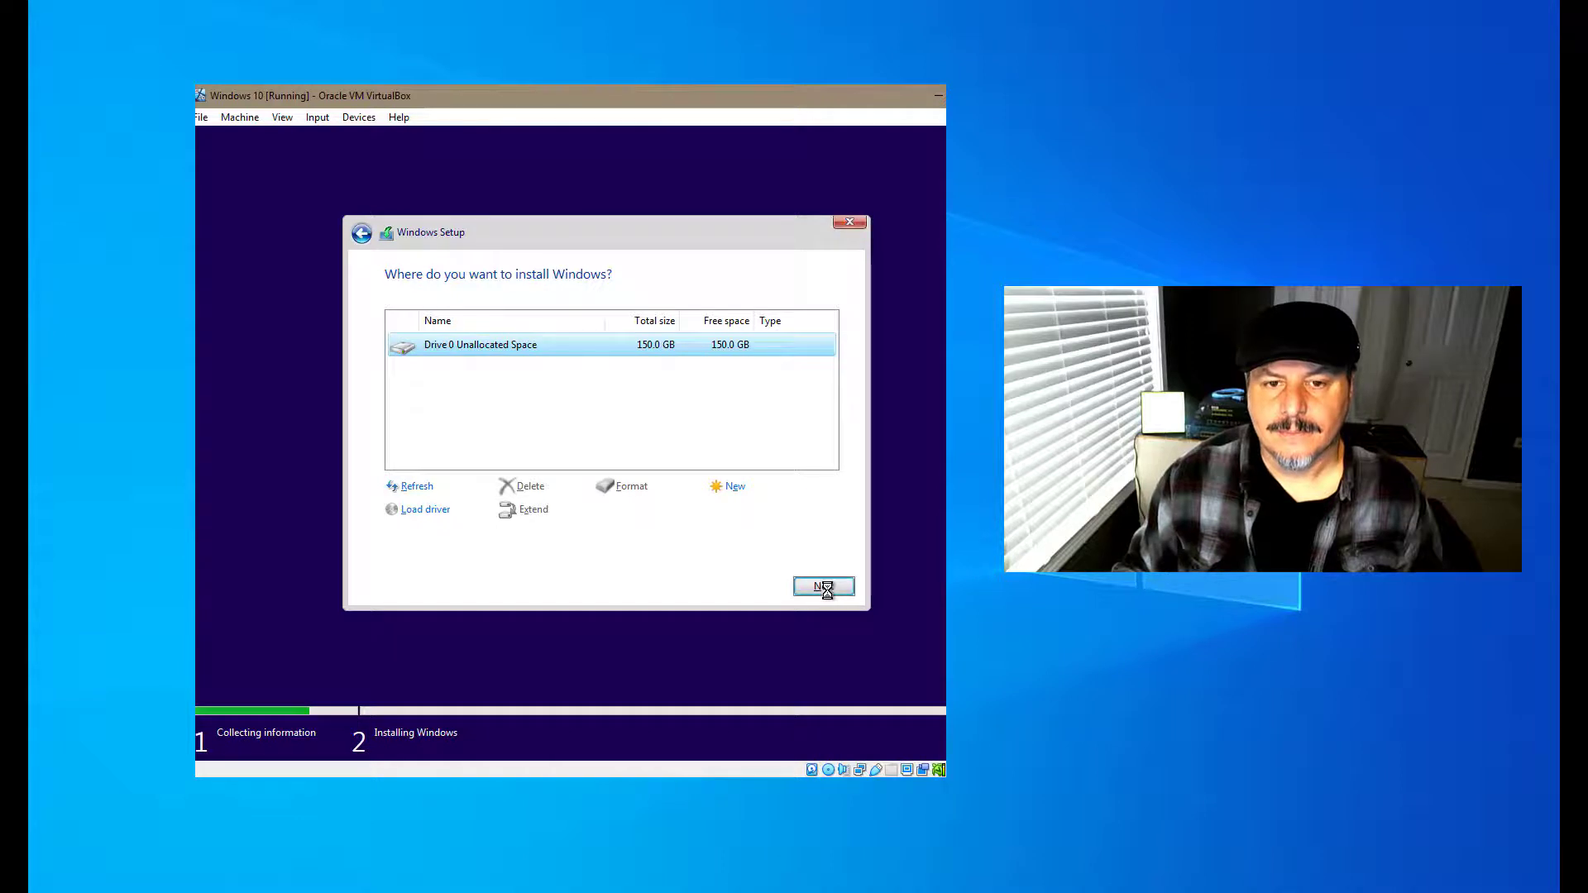
{"action": "left_click", "coordinate": [824, 587]}
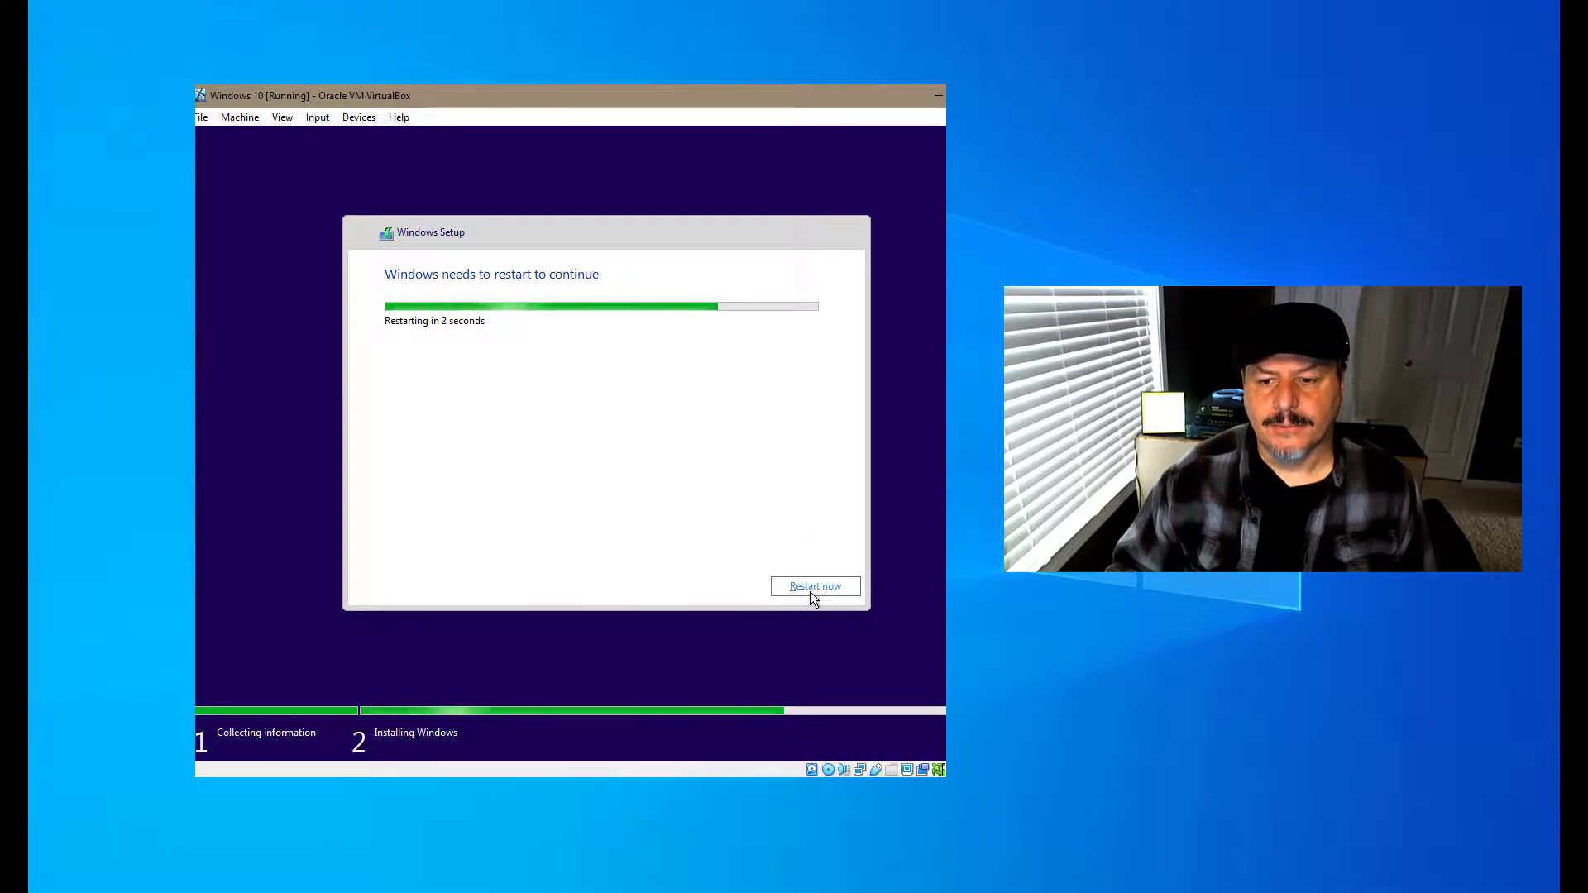
Step: Restart the VM immediately to continue Windows Setup
{"action": "left_click", "coordinate": [814, 586]}
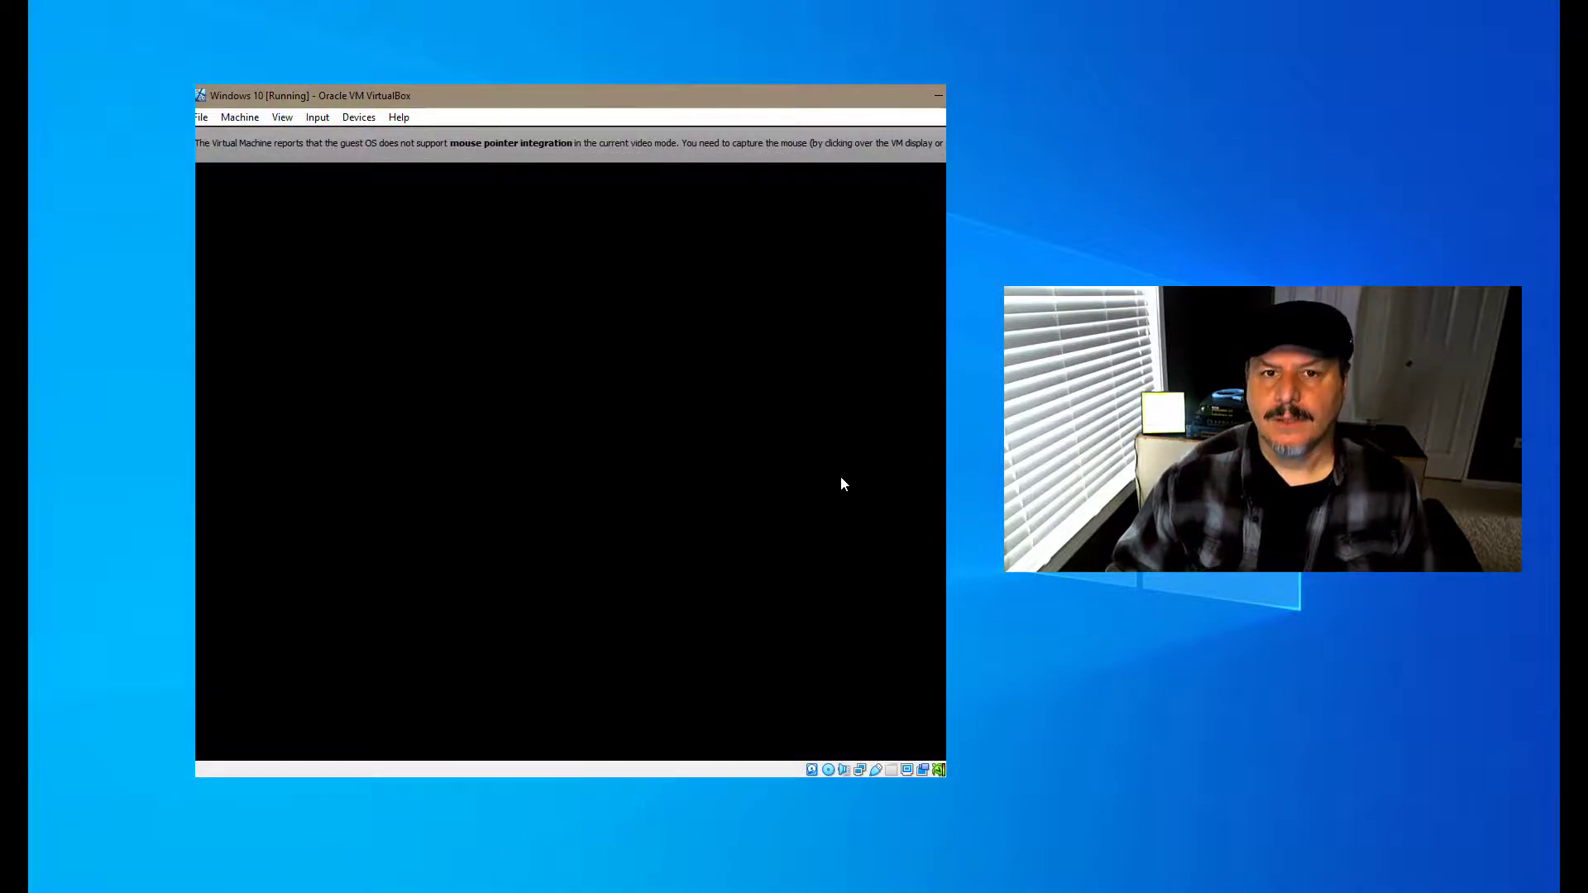
{"action": "mouse_move", "coordinate": [908, 326]}
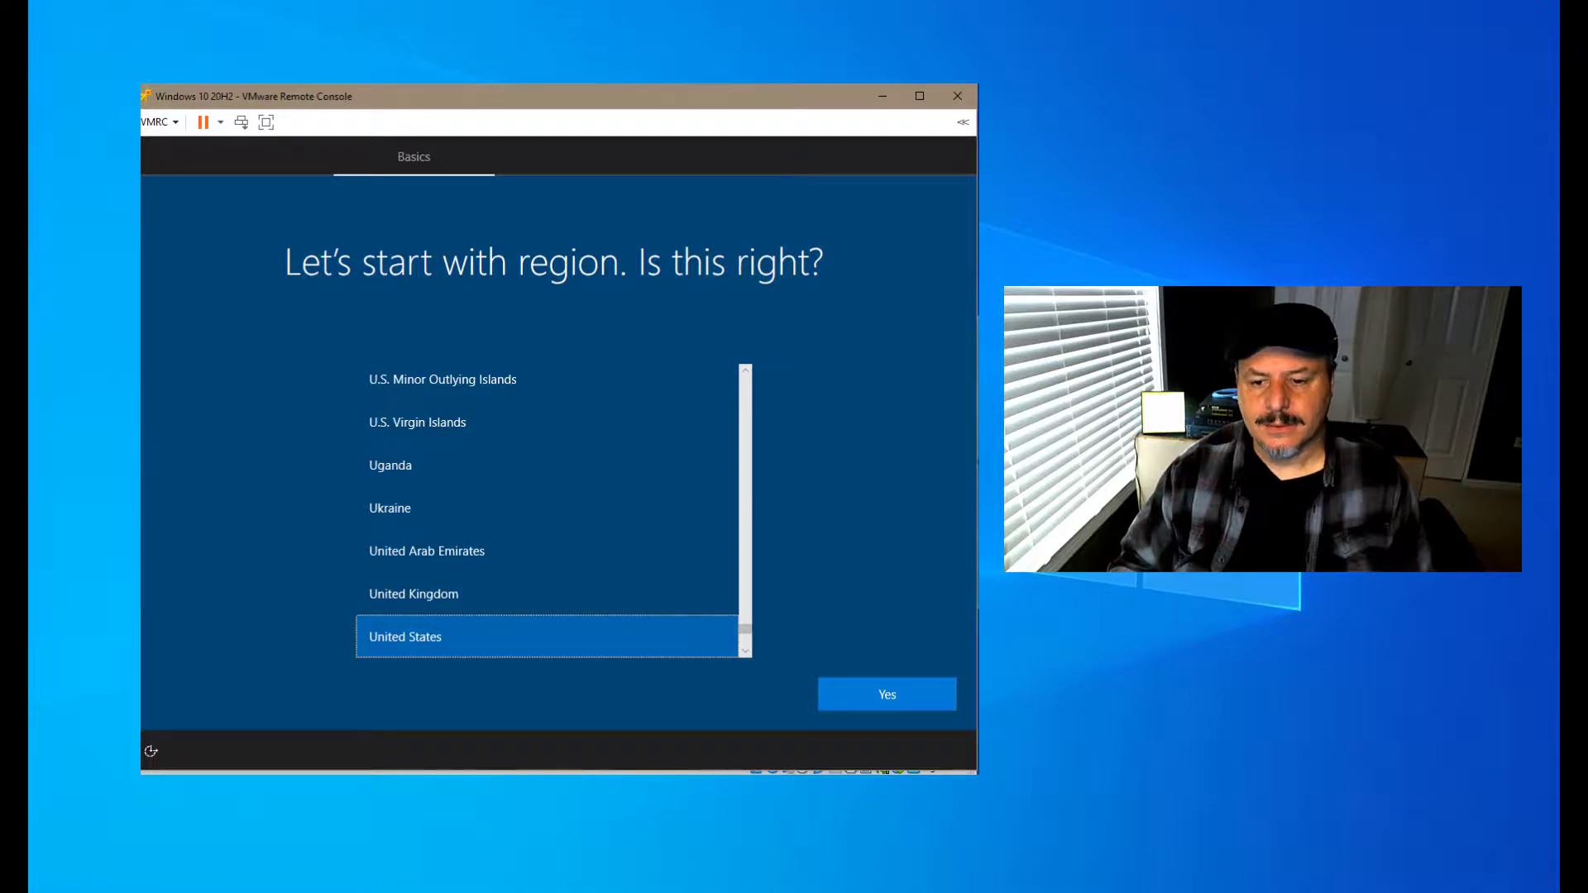
{"action": "mouse_move", "coordinate": [885, 695]}
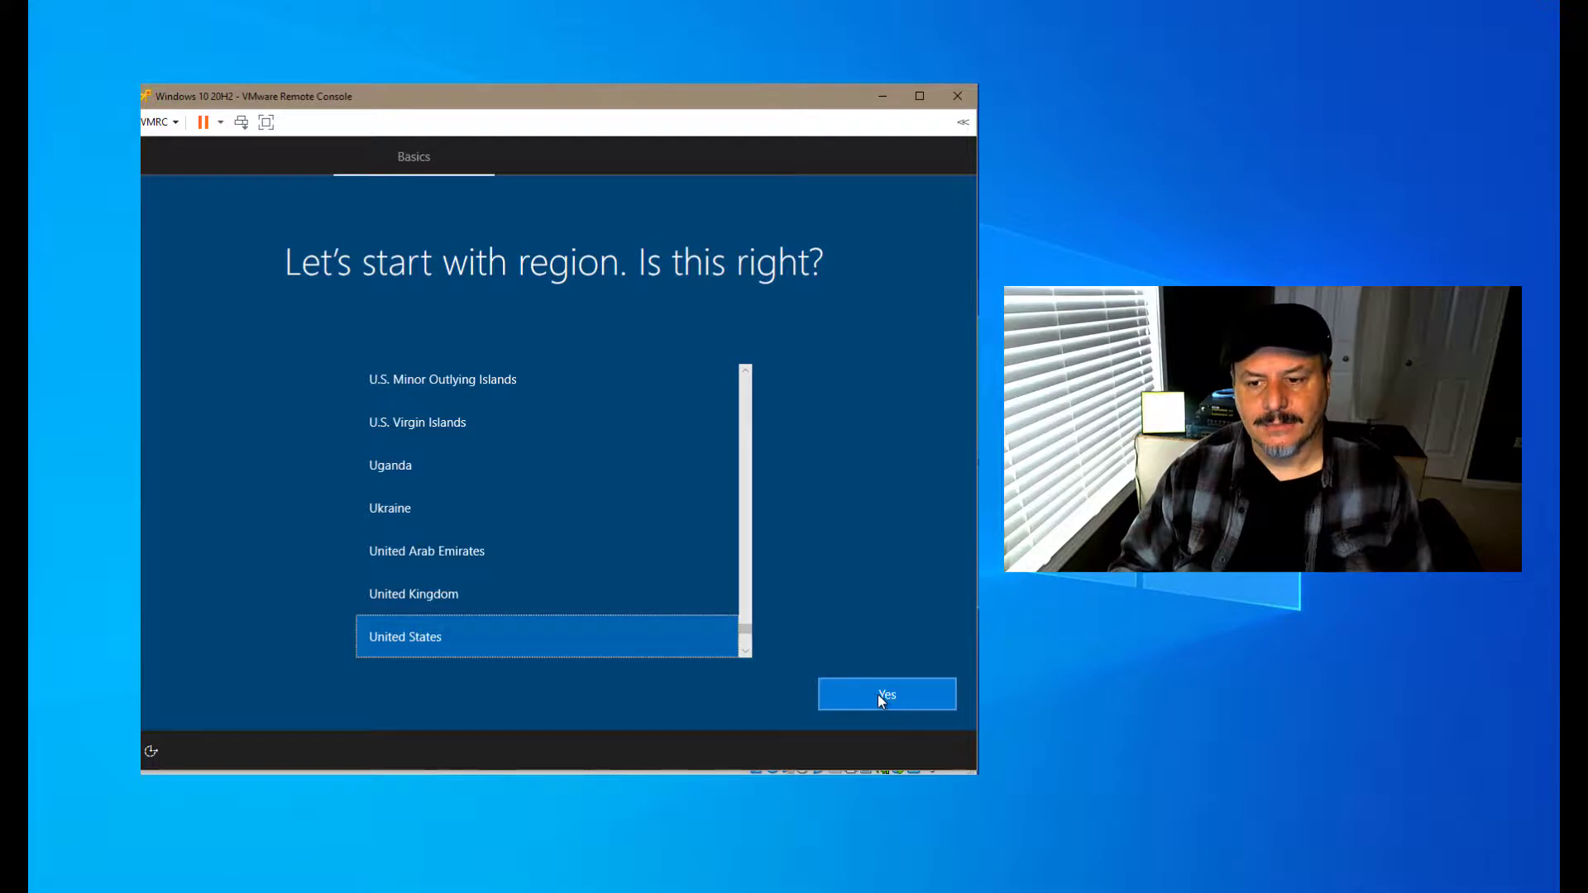
Step: Confirm United States region and US keyboard, skipping a second layout
{"action": "left_click", "coordinate": [885, 694]}
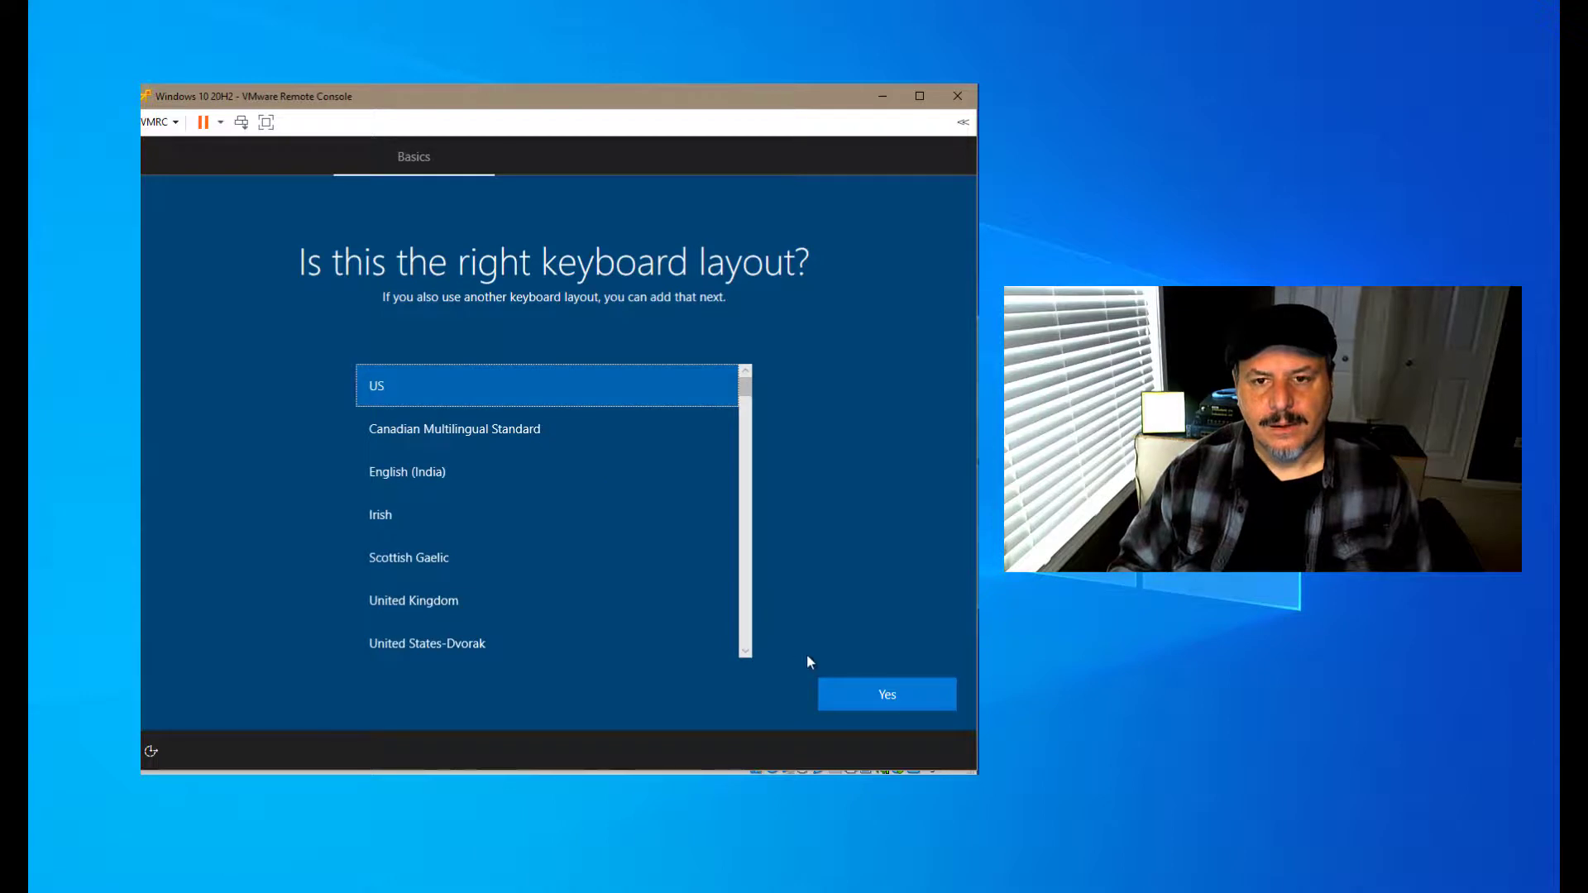
{"action": "left_click", "coordinate": [885, 693]}
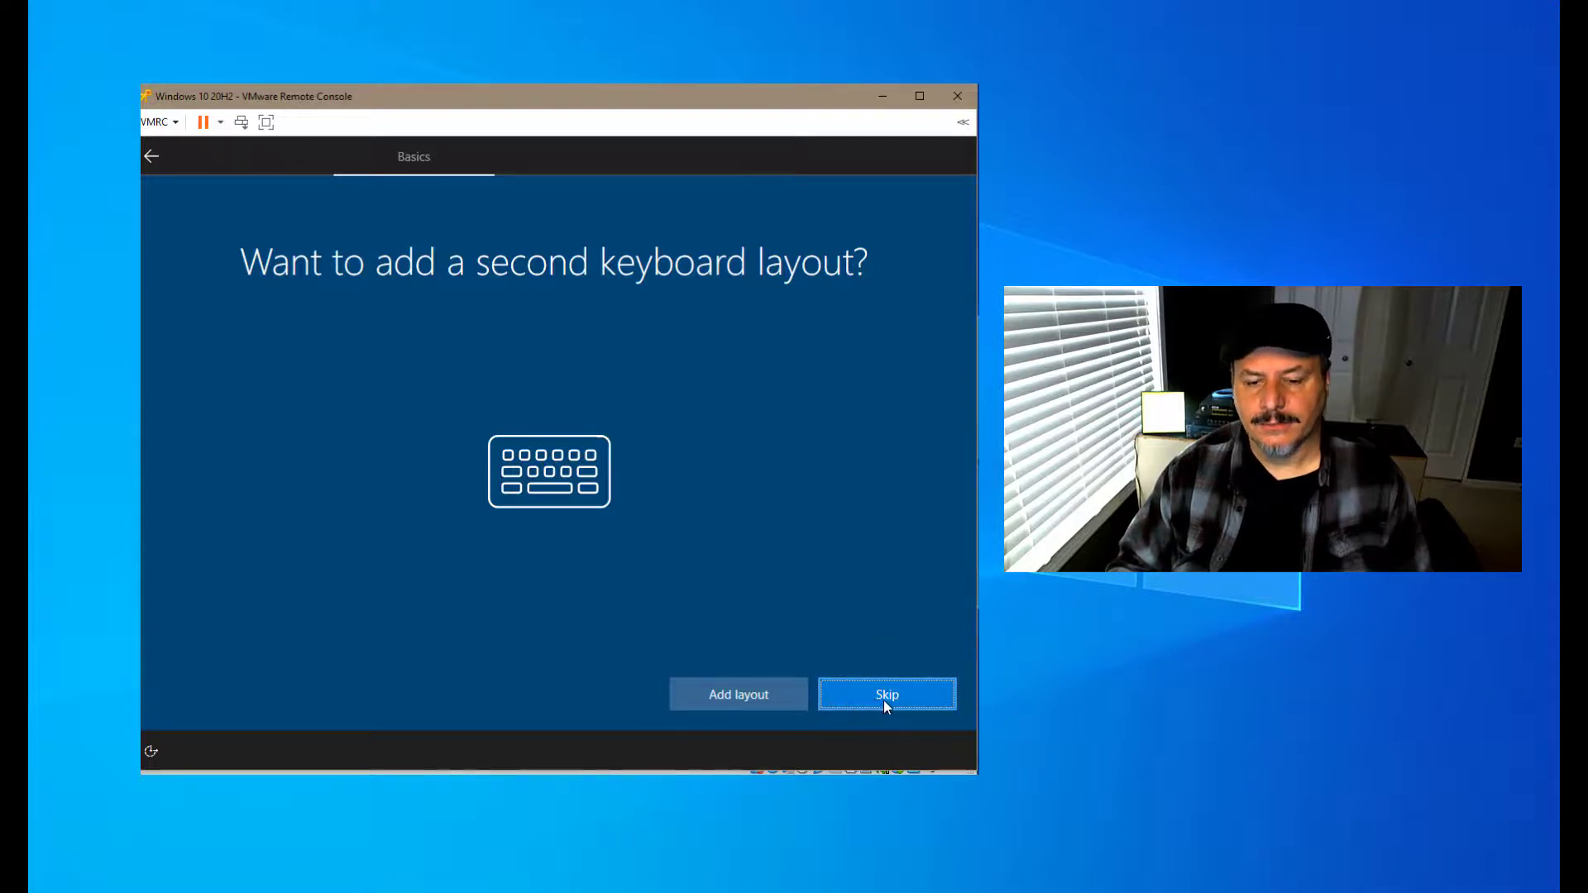
{"action": "left_click", "coordinate": [885, 694]}
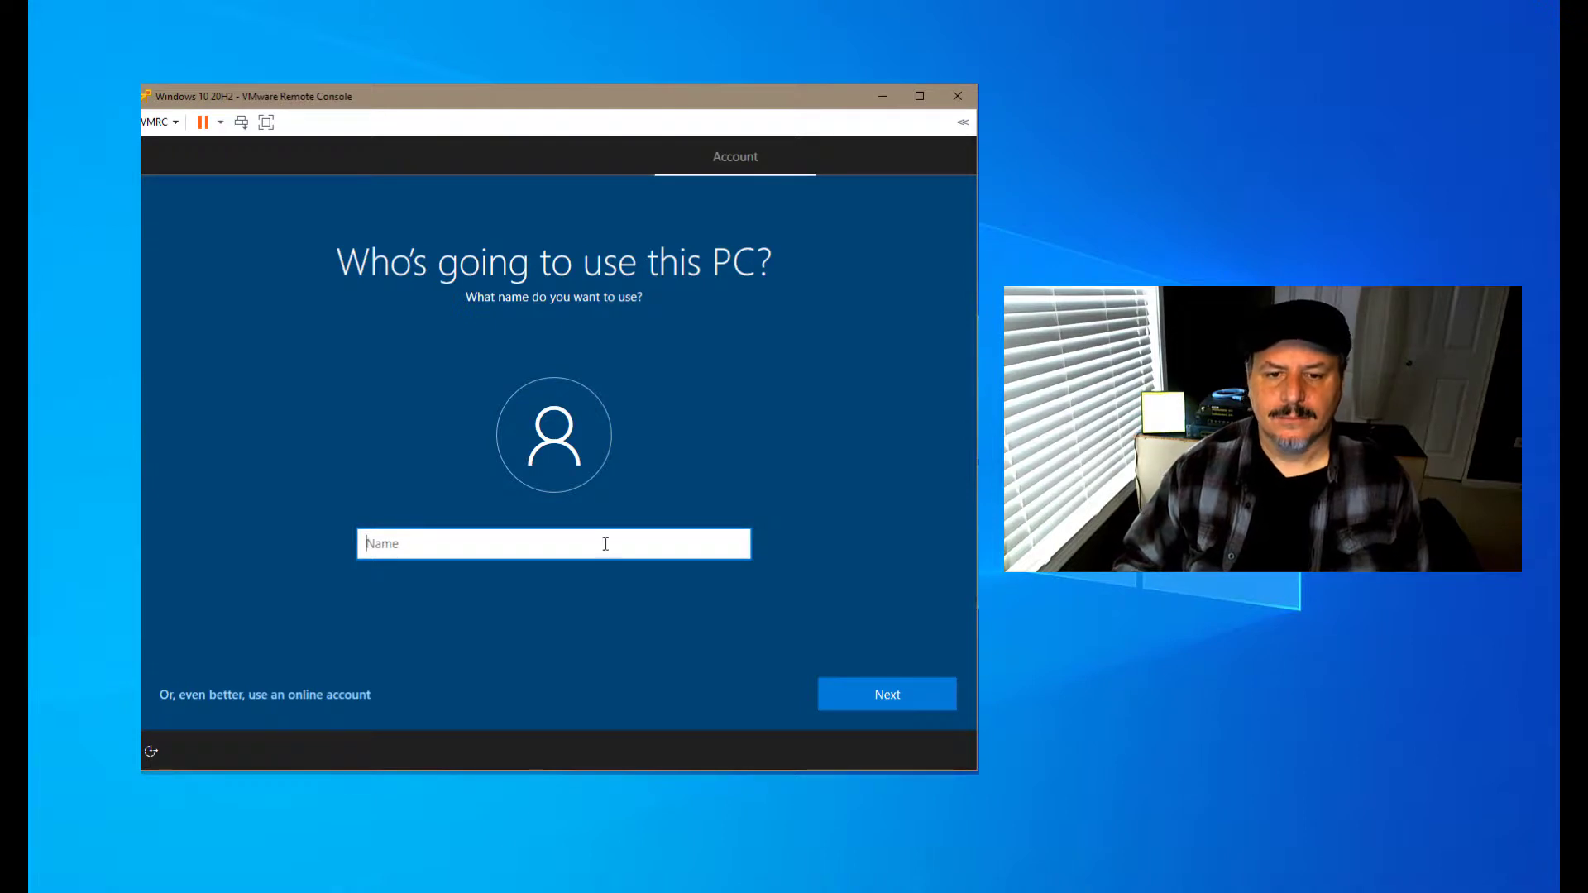
Step: Create the local account 'Lou' and skip setting a password
{"action": "type", "text": "Lou"}
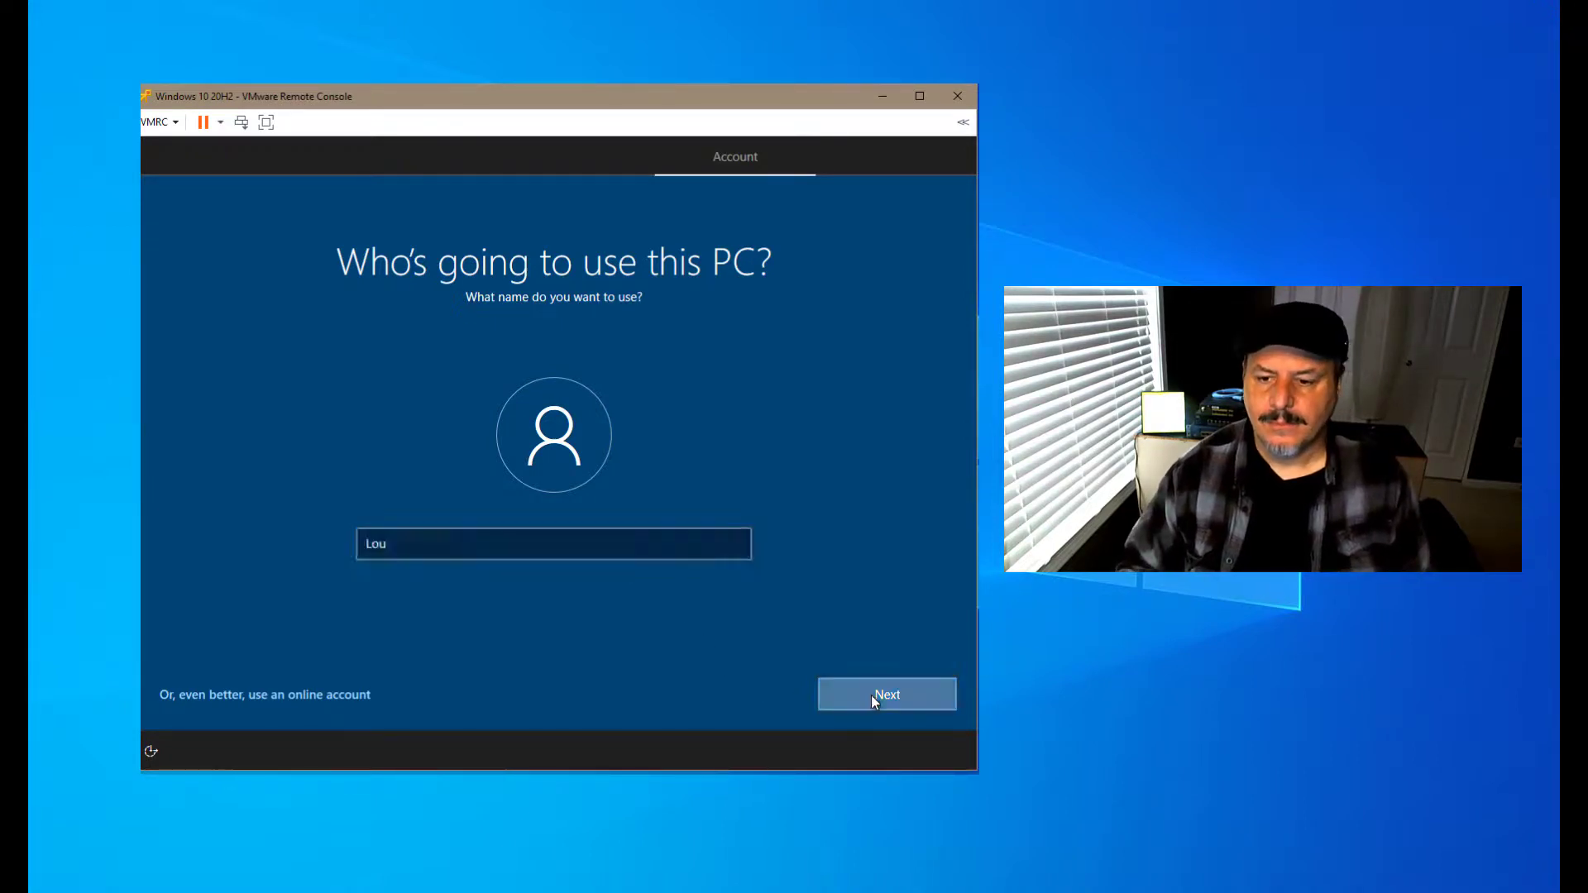
{"action": "left_click", "coordinate": [885, 694]}
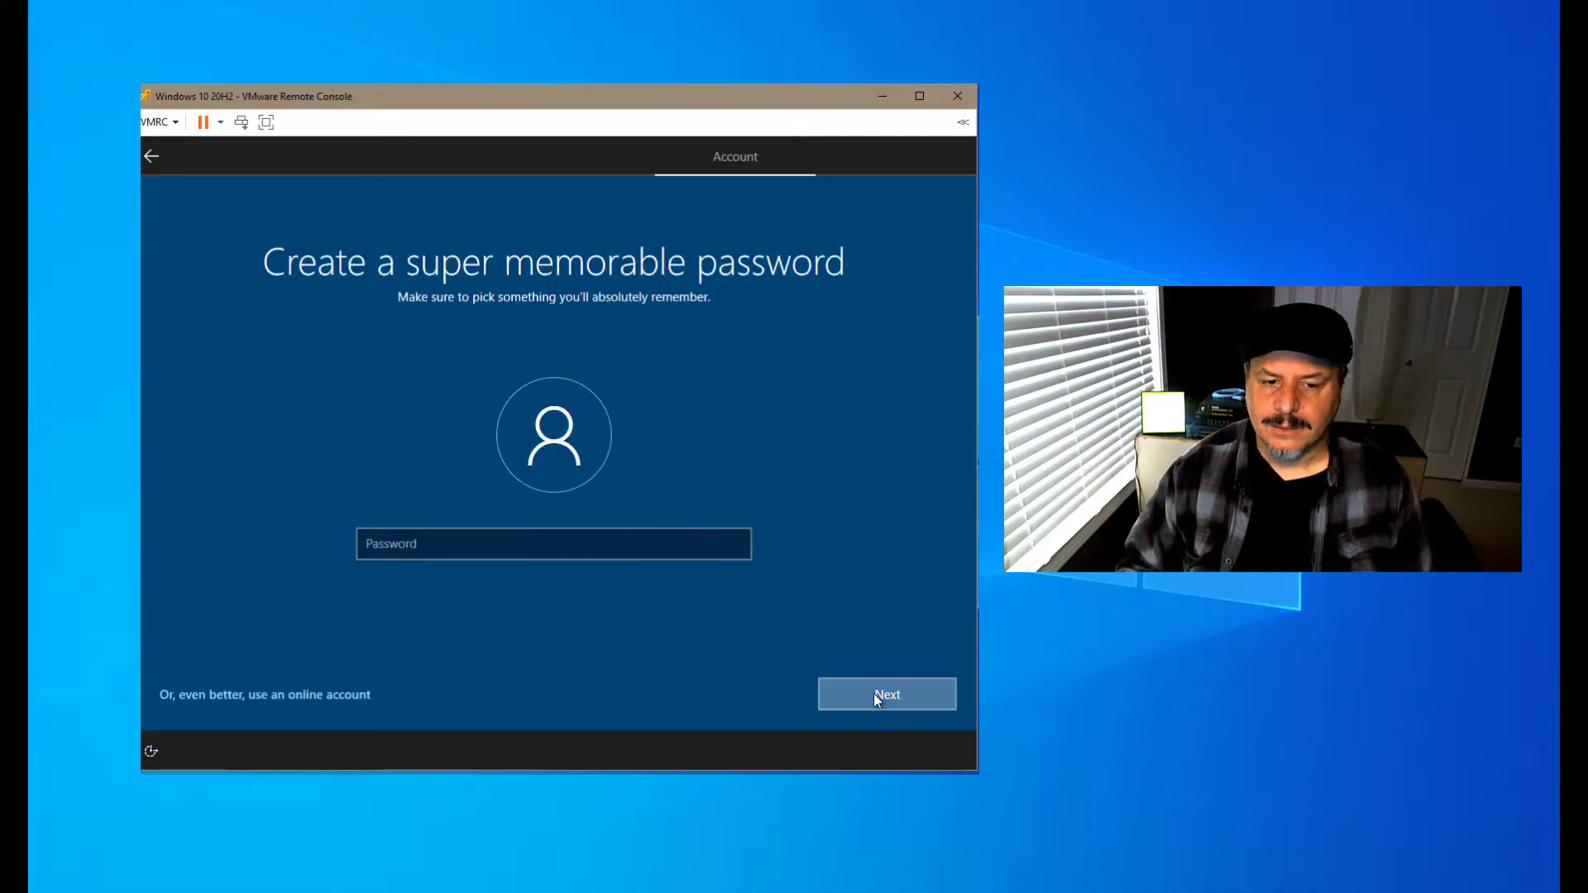
{"action": "left_click", "coordinate": [885, 694]}
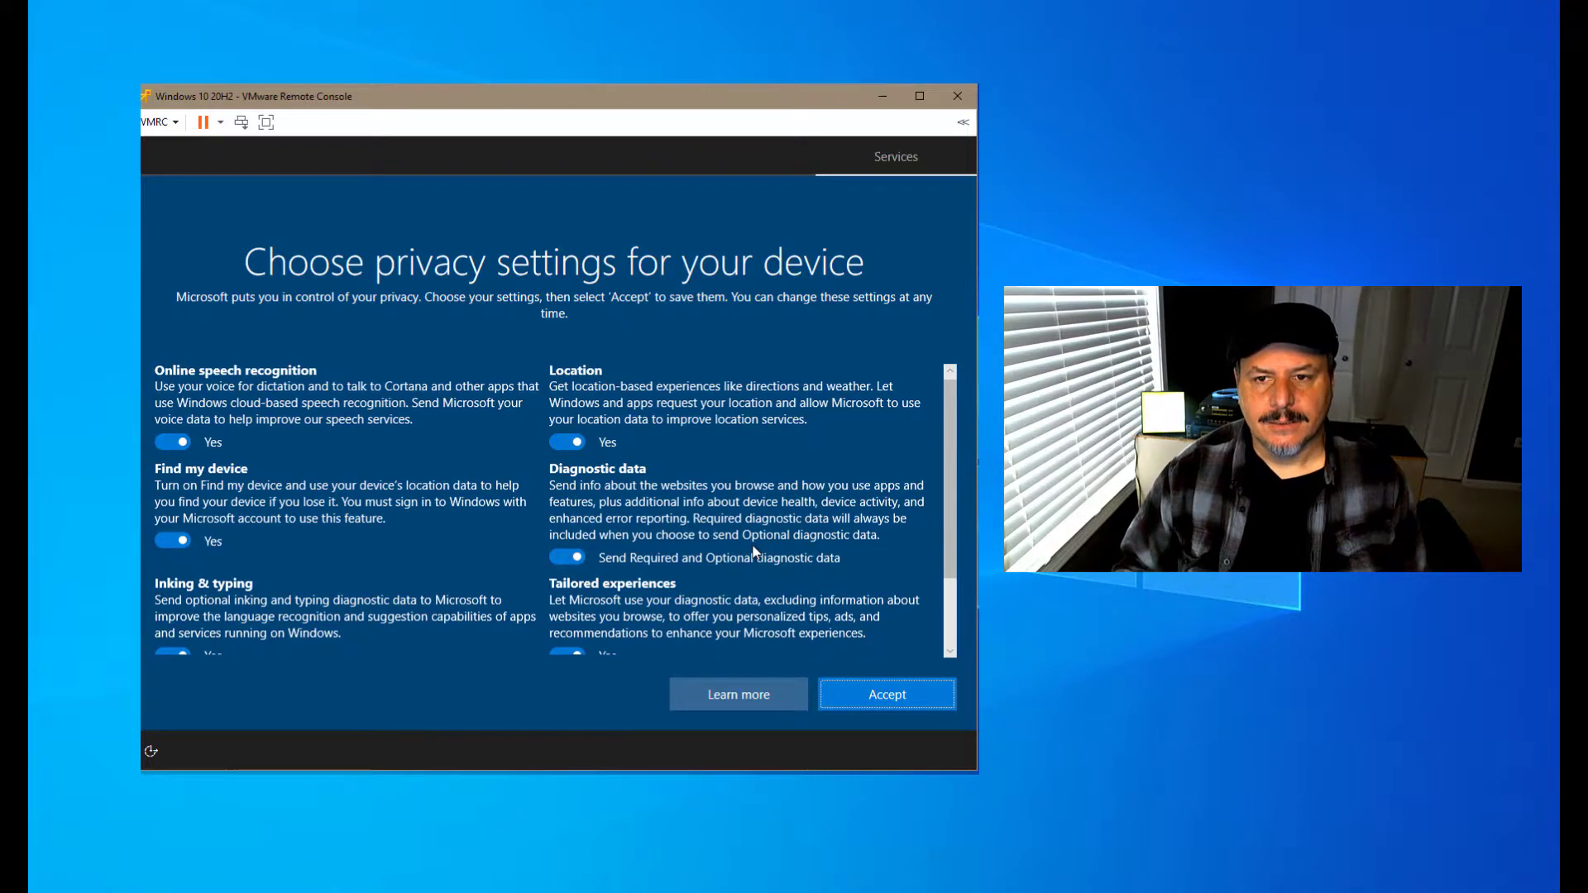
Step: Turn off Find my device, location and online speech recognition, then accept the privacy settings
{"action": "scroll", "scroll_direction": "down", "scroll_amount": 3}
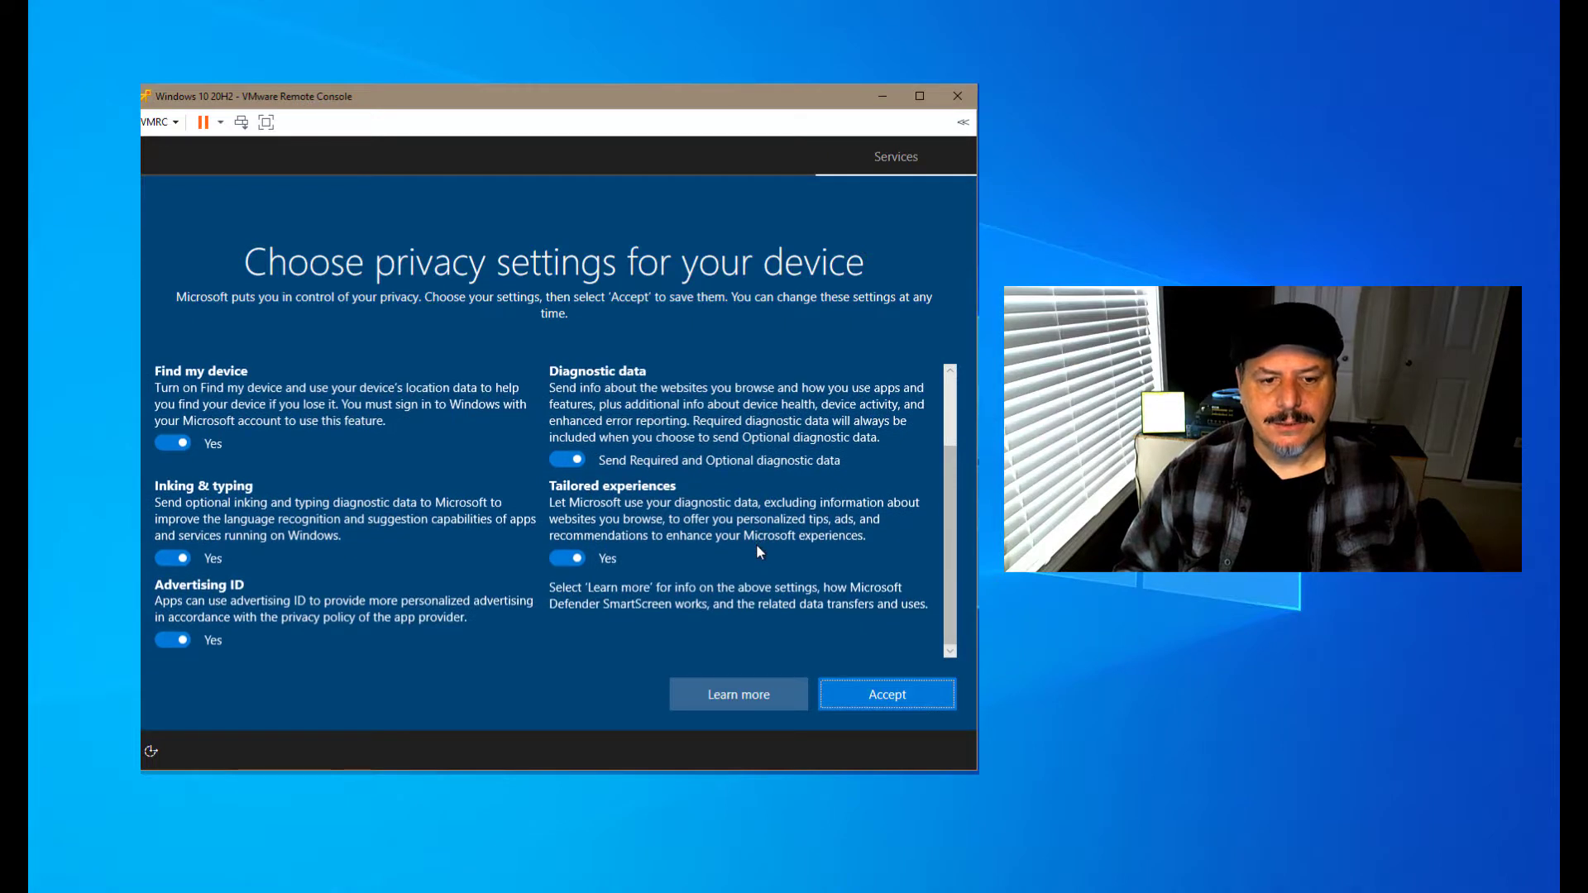
{"action": "scroll", "scroll_direction": "up", "scroll_amount": 3}
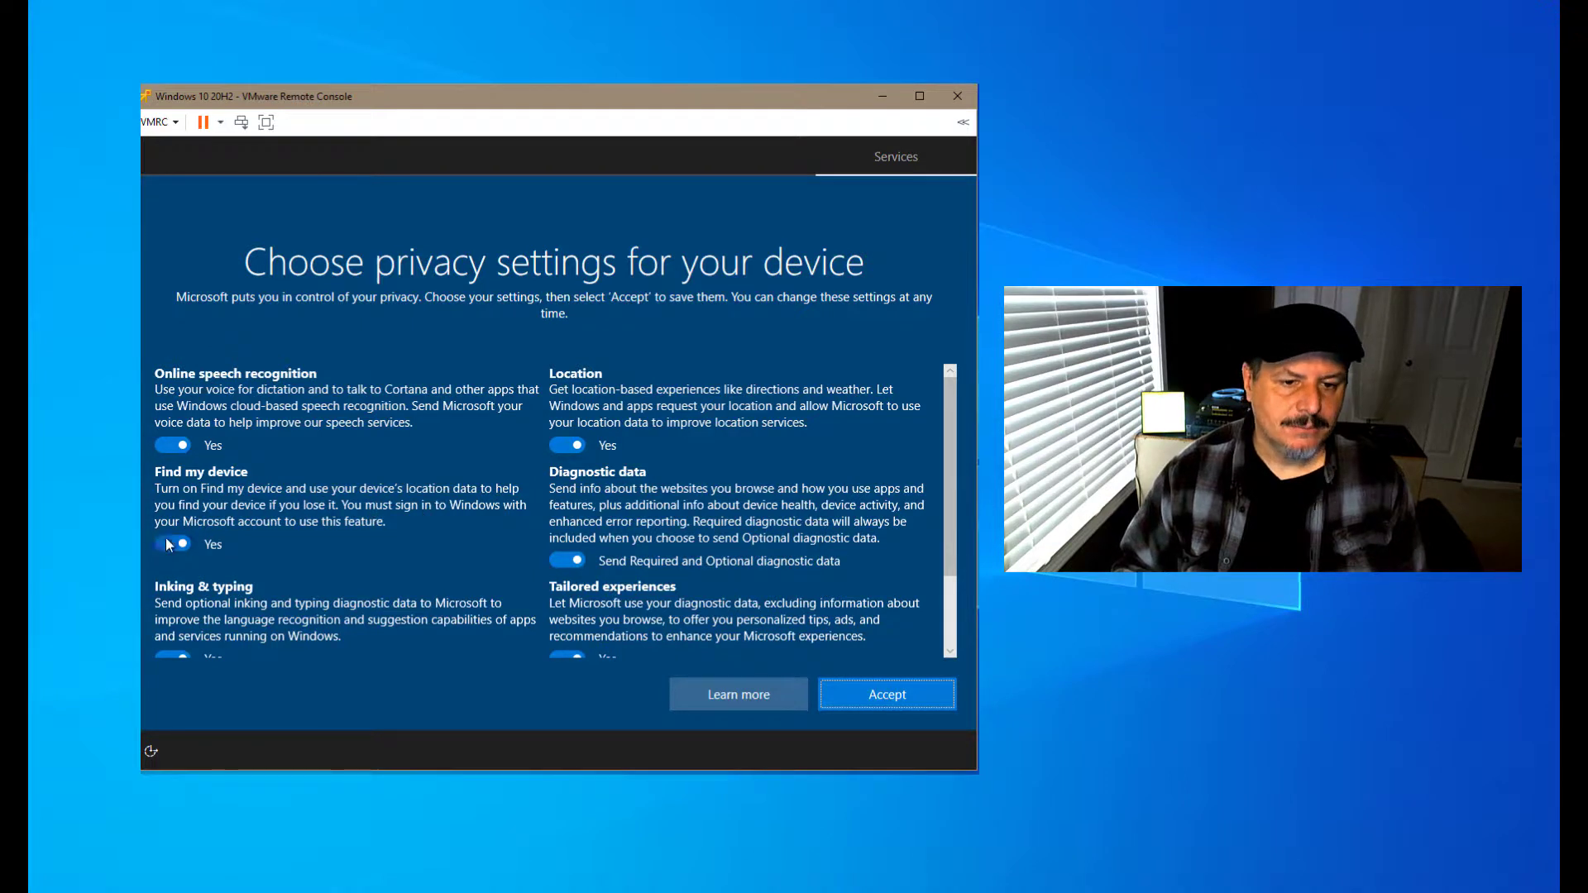
{"action": "left_click", "coordinate": [172, 544]}
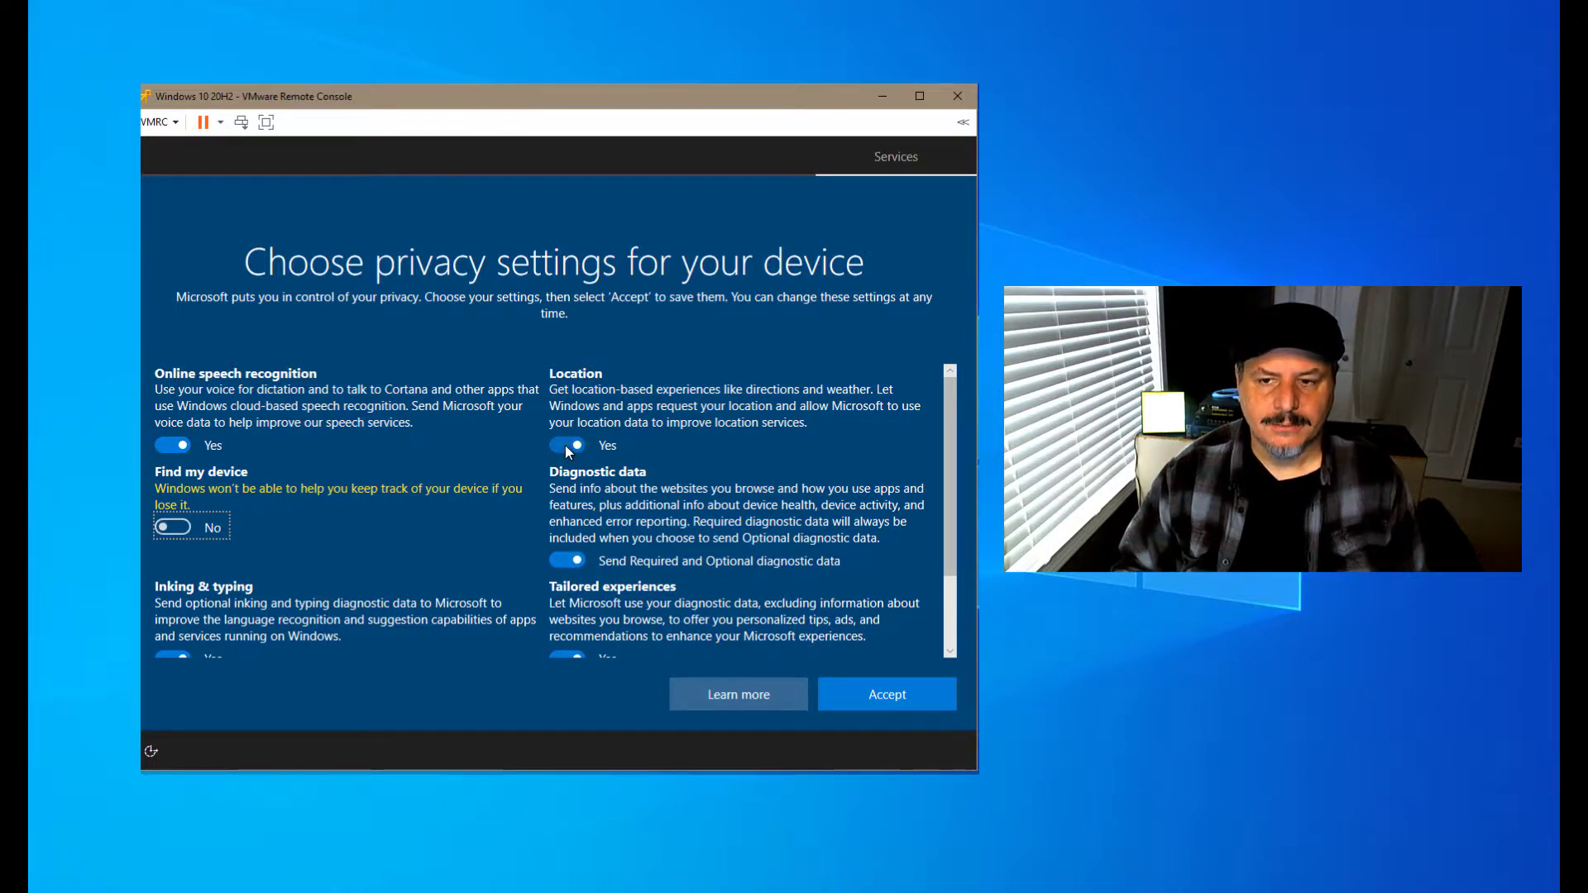
{"action": "left_click", "coordinate": [569, 428]}
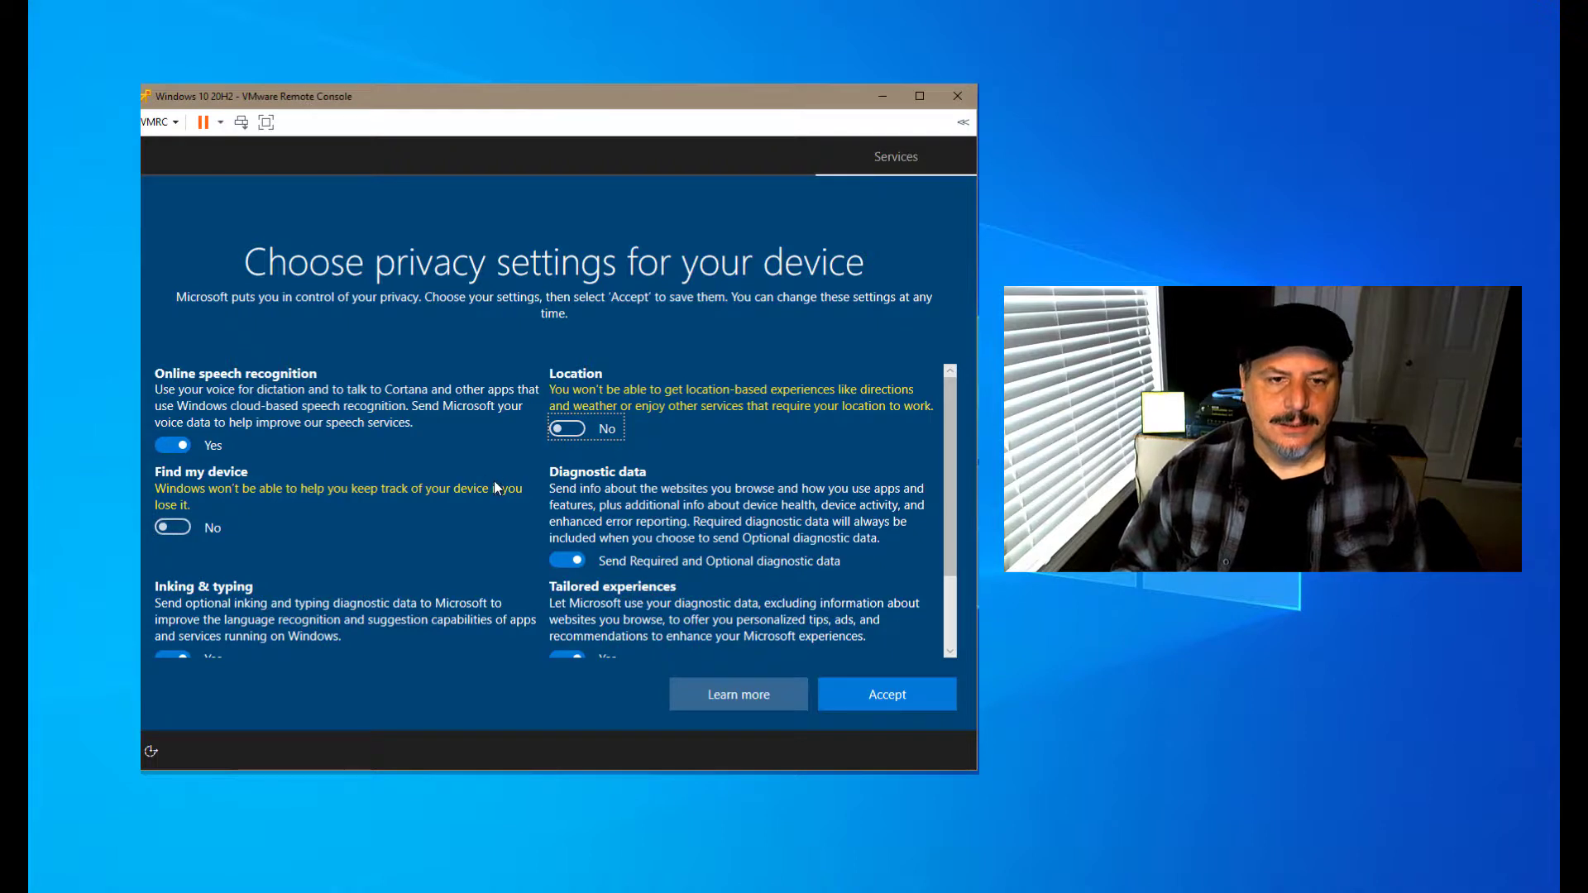
{"action": "scroll", "scroll_direction": "down", "scroll_amount": 3}
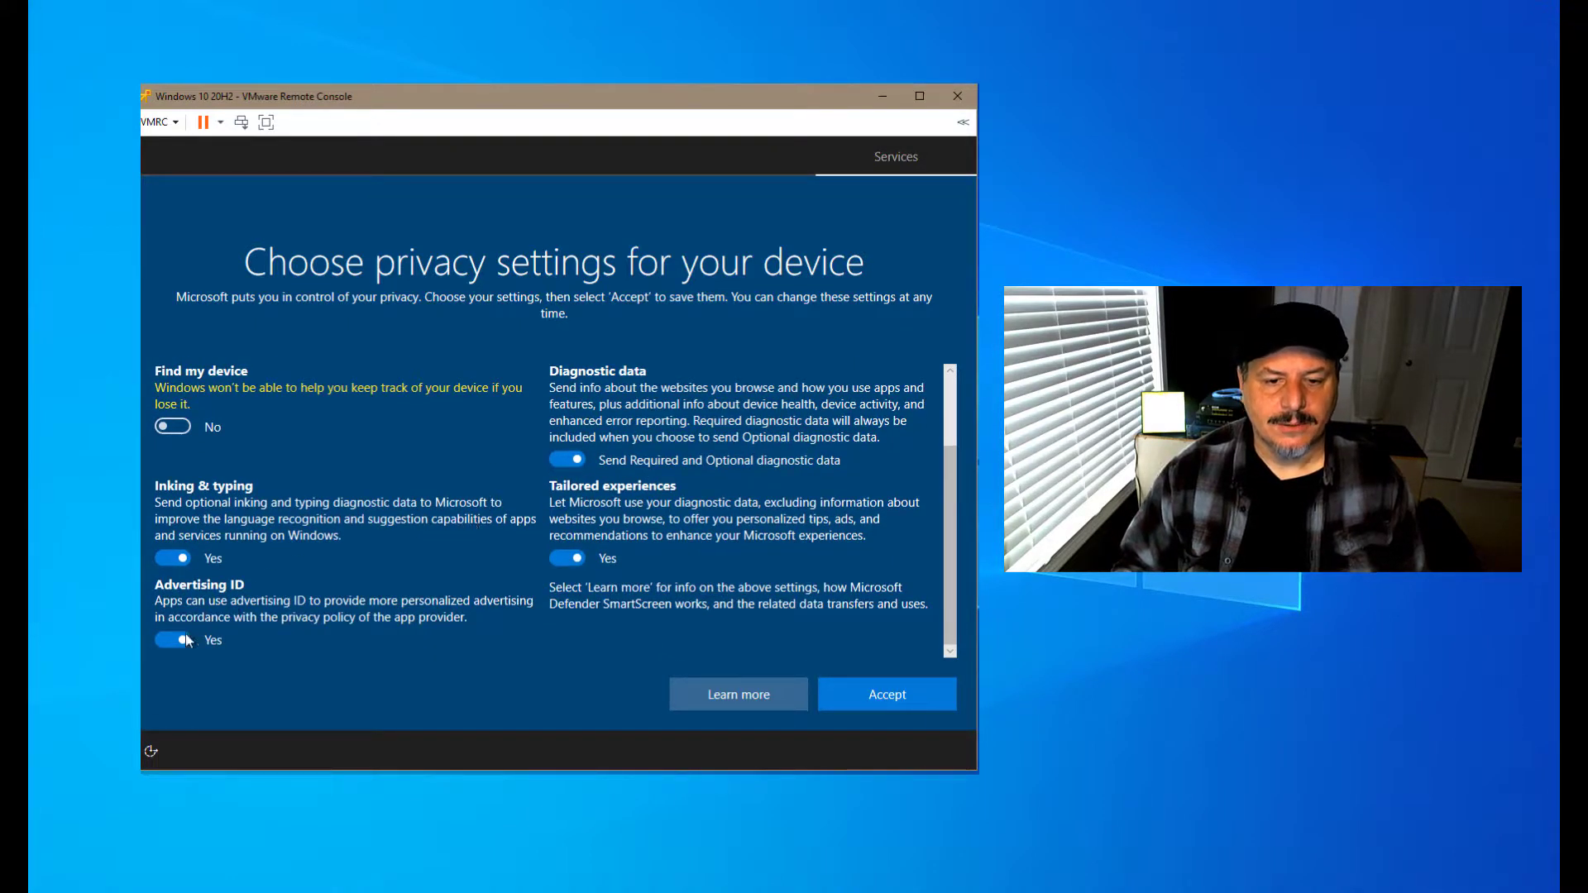
{"action": "scroll", "scroll_direction": "up", "scroll_amount": 3}
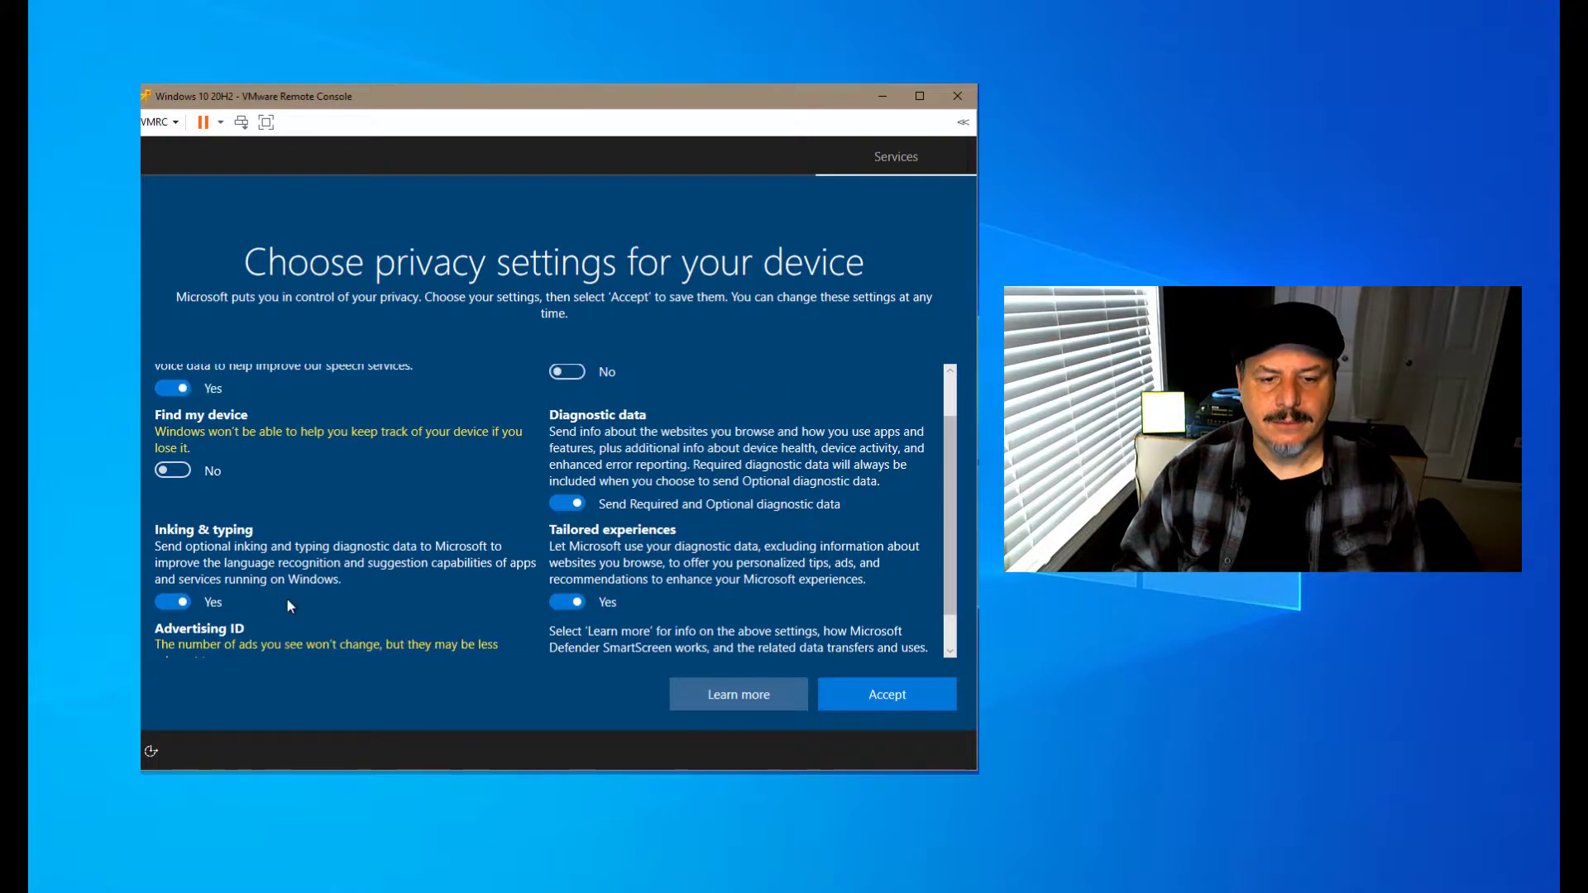
{"action": "scroll", "scroll_direction": "up", "scroll_amount": 3}
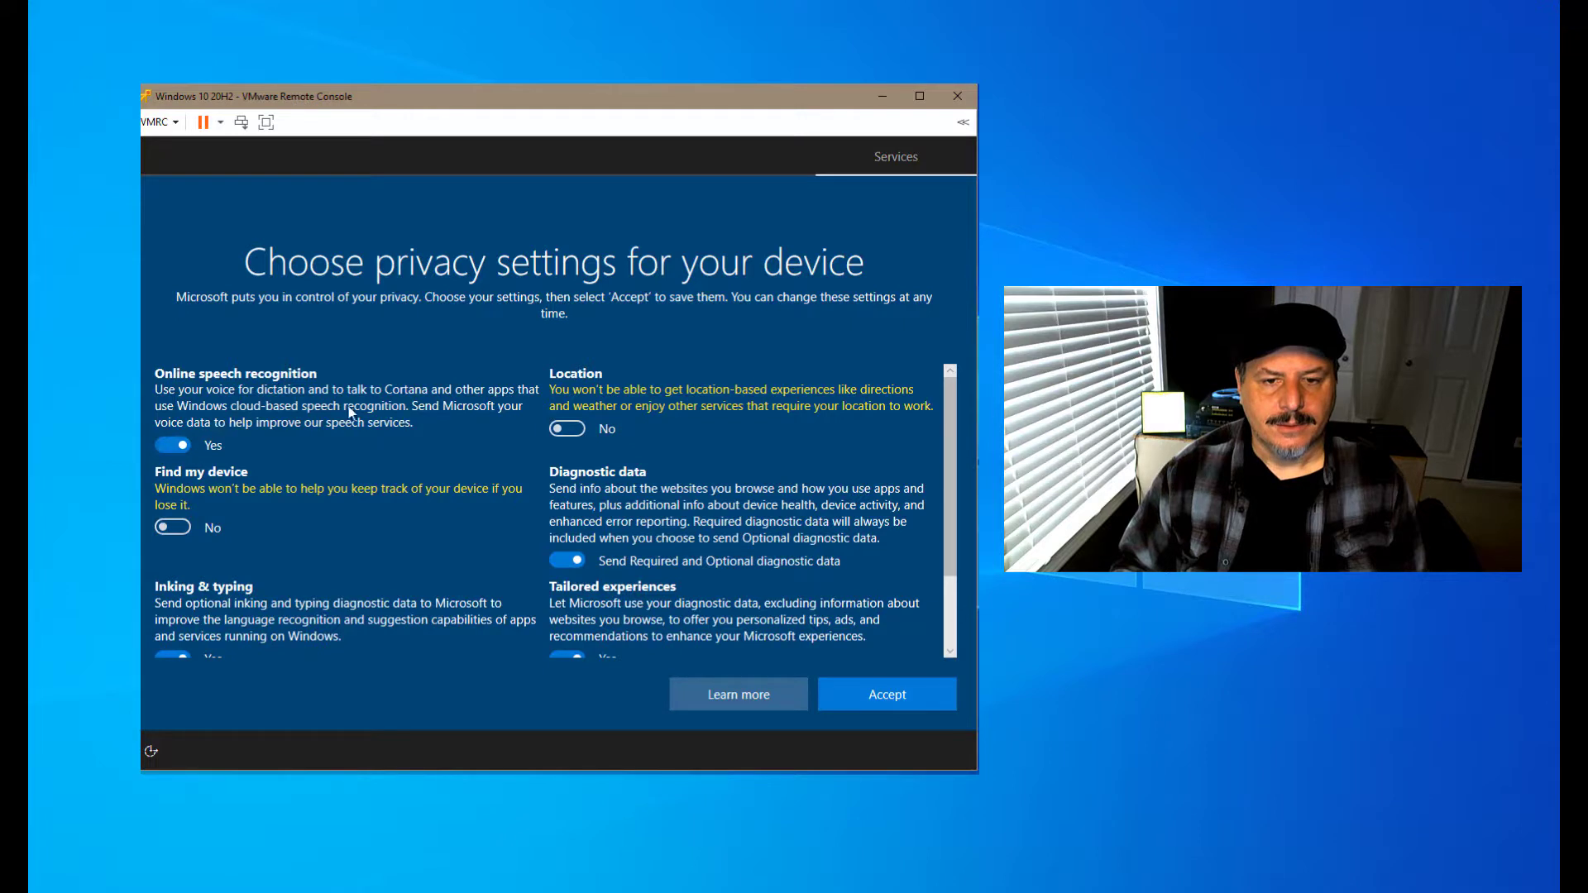
{"action": "left_click", "coordinate": [171, 445]}
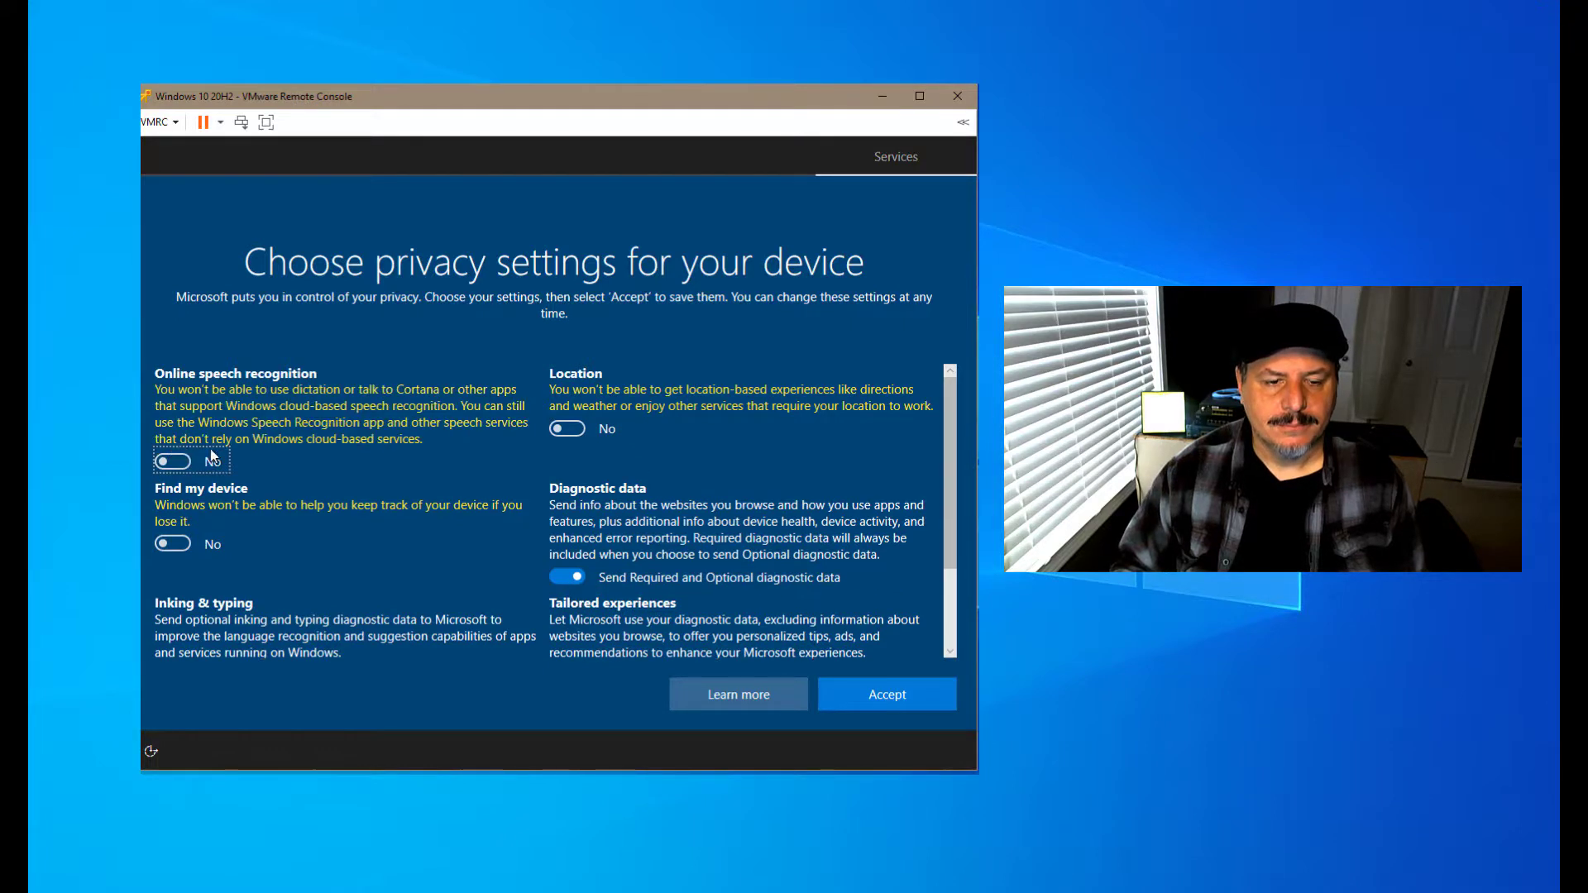
{"action": "mouse_move", "coordinate": [885, 694]}
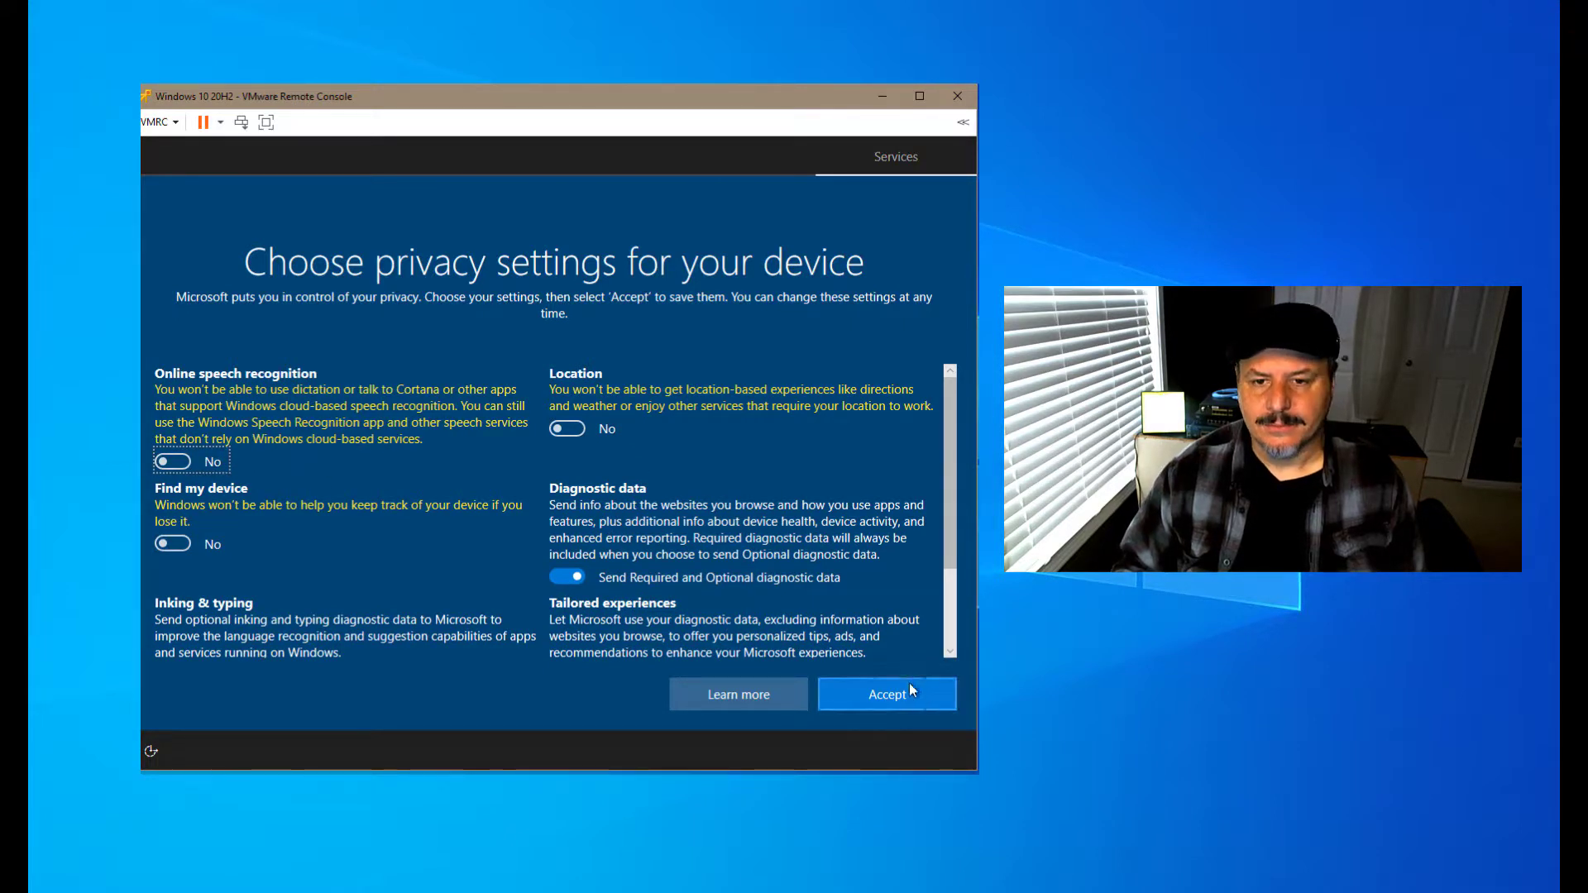
{"action": "left_click", "coordinate": [884, 694]}
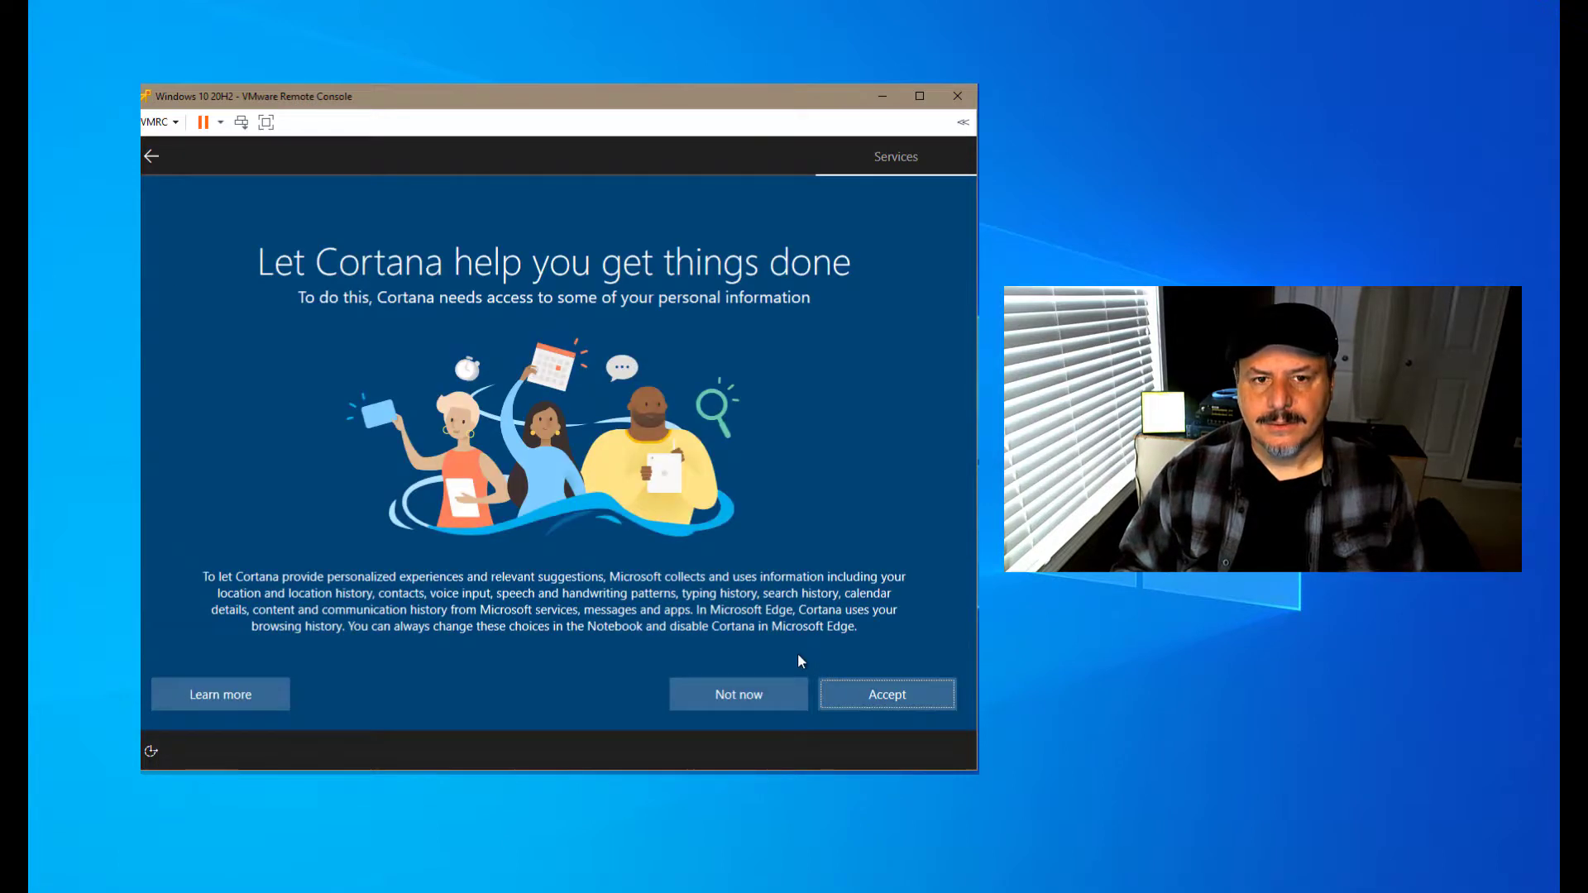
{"action": "mouse_move", "coordinate": [744, 550]}
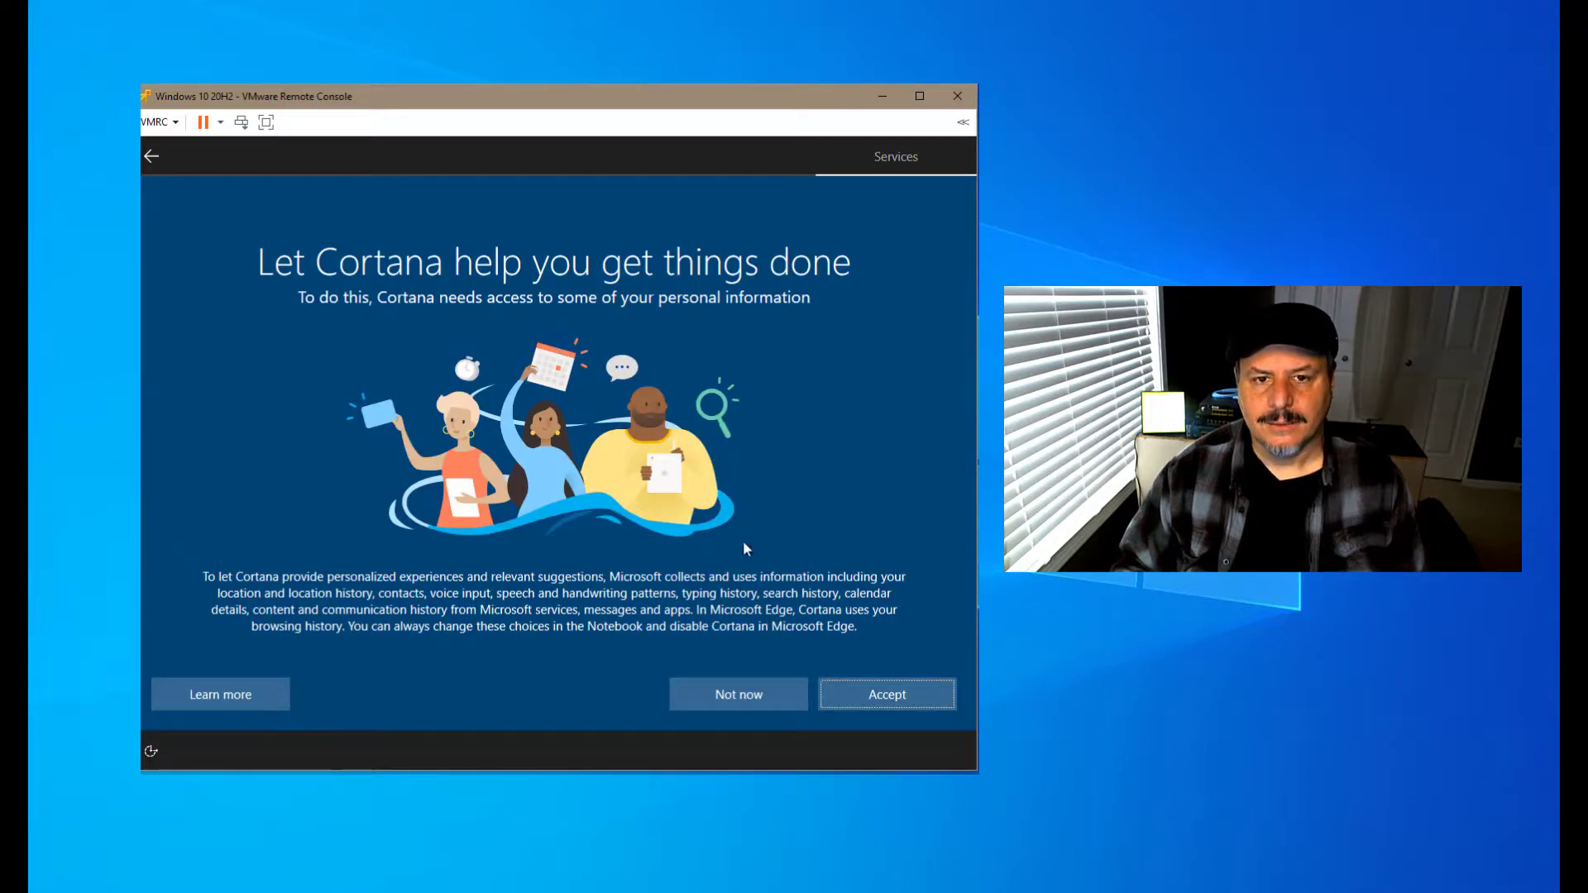
{"action": "mouse_move", "coordinate": [739, 695]}
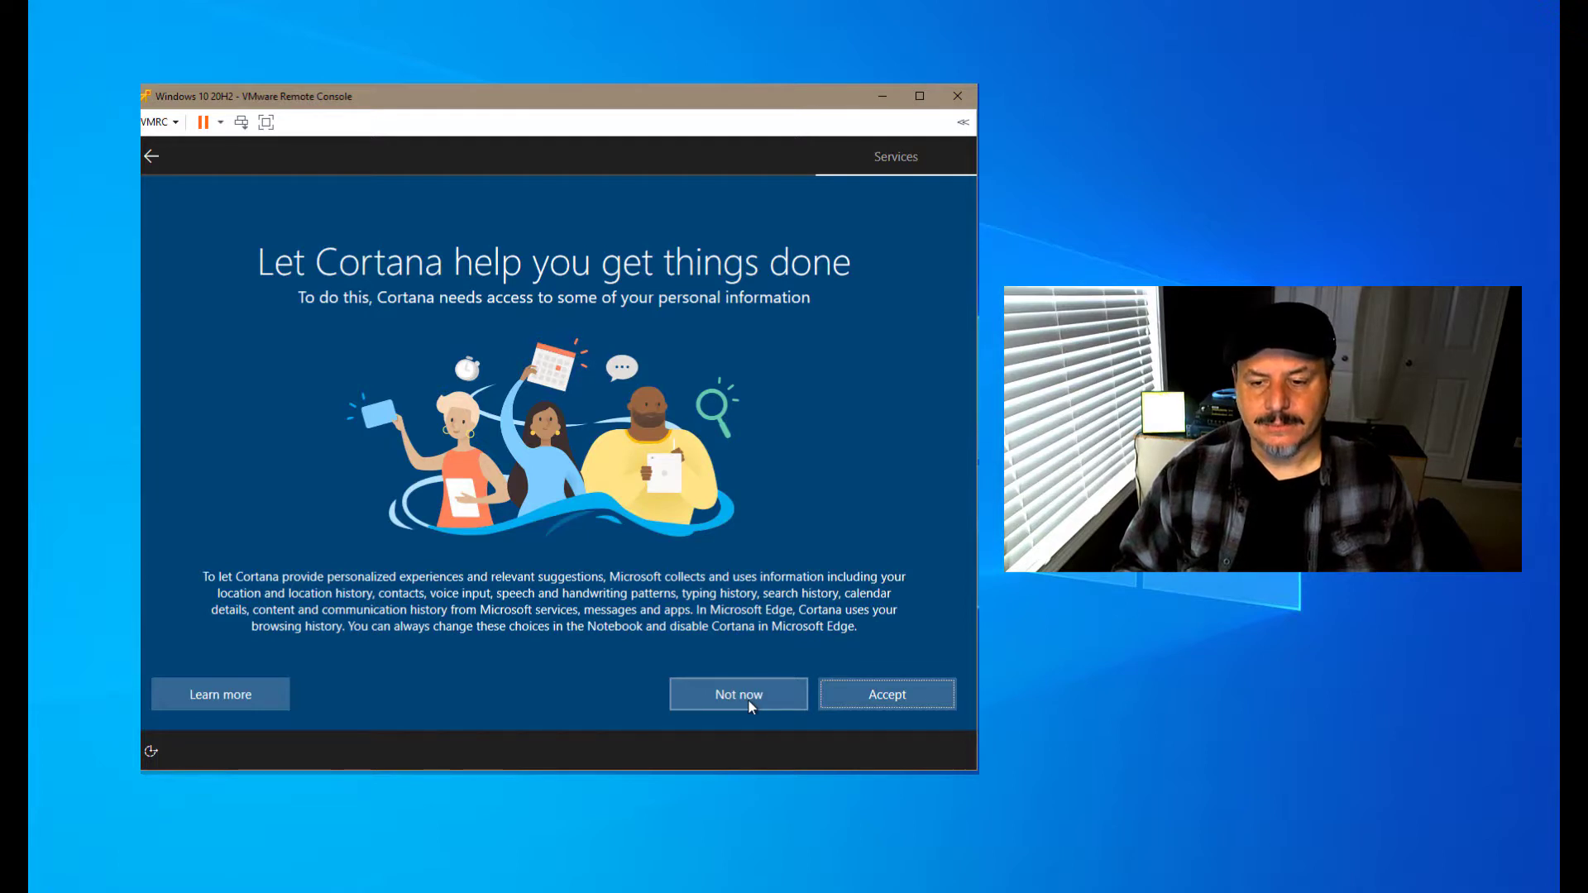
Step: Choose Not now on the Cortana screen so setup loads the desktop
{"action": "left_click", "coordinate": [738, 694]}
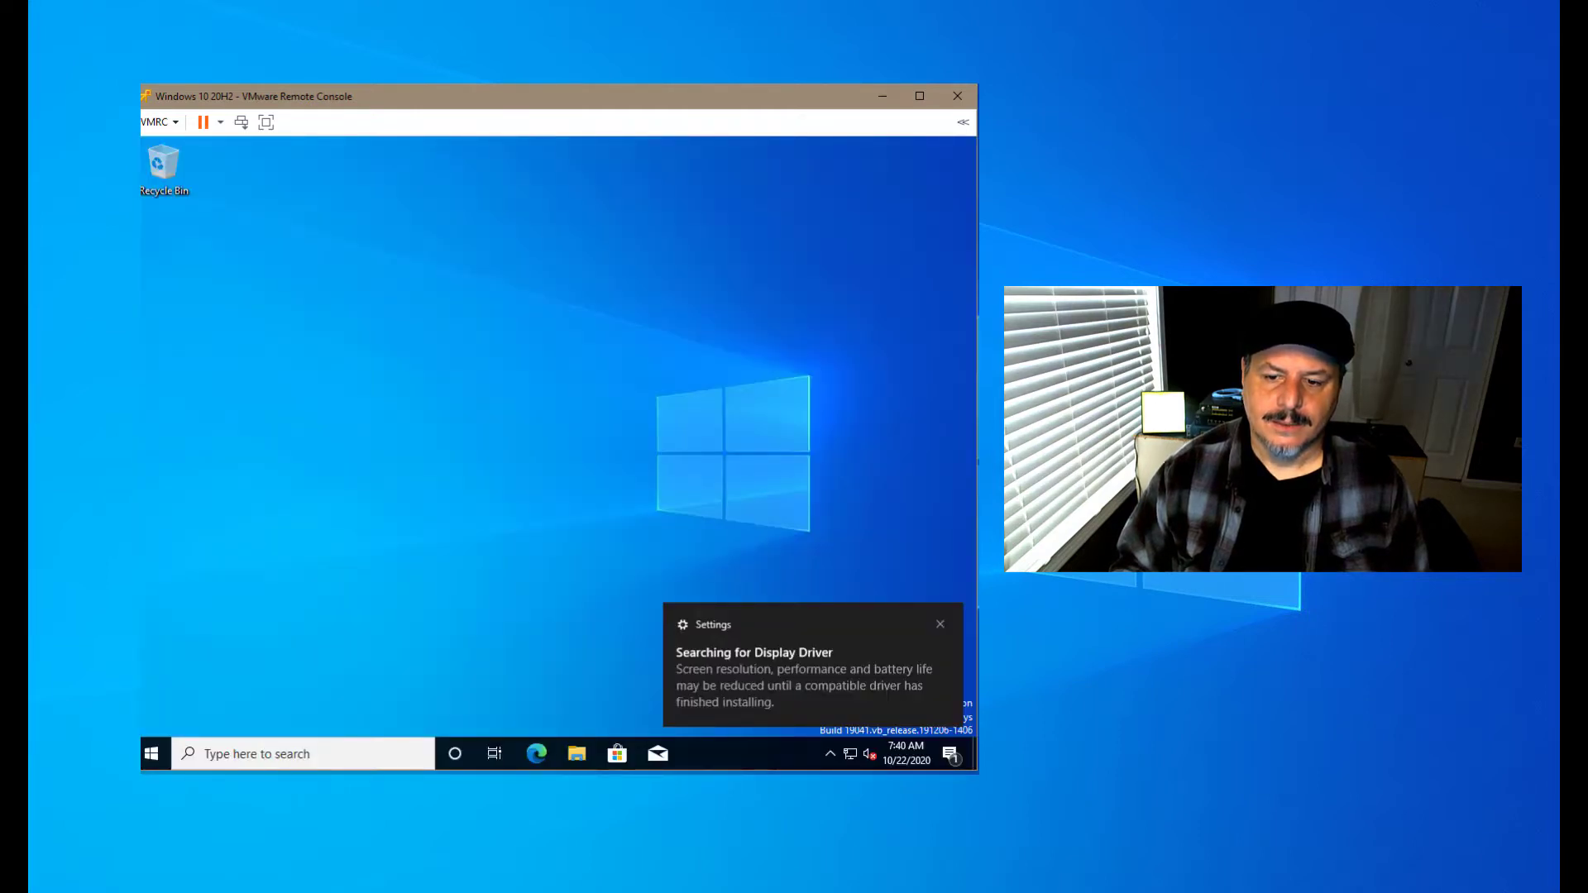
Step: Close the 'Searching for Display Driver' notification on the desktop
{"action": "left_click", "coordinate": [939, 624]}
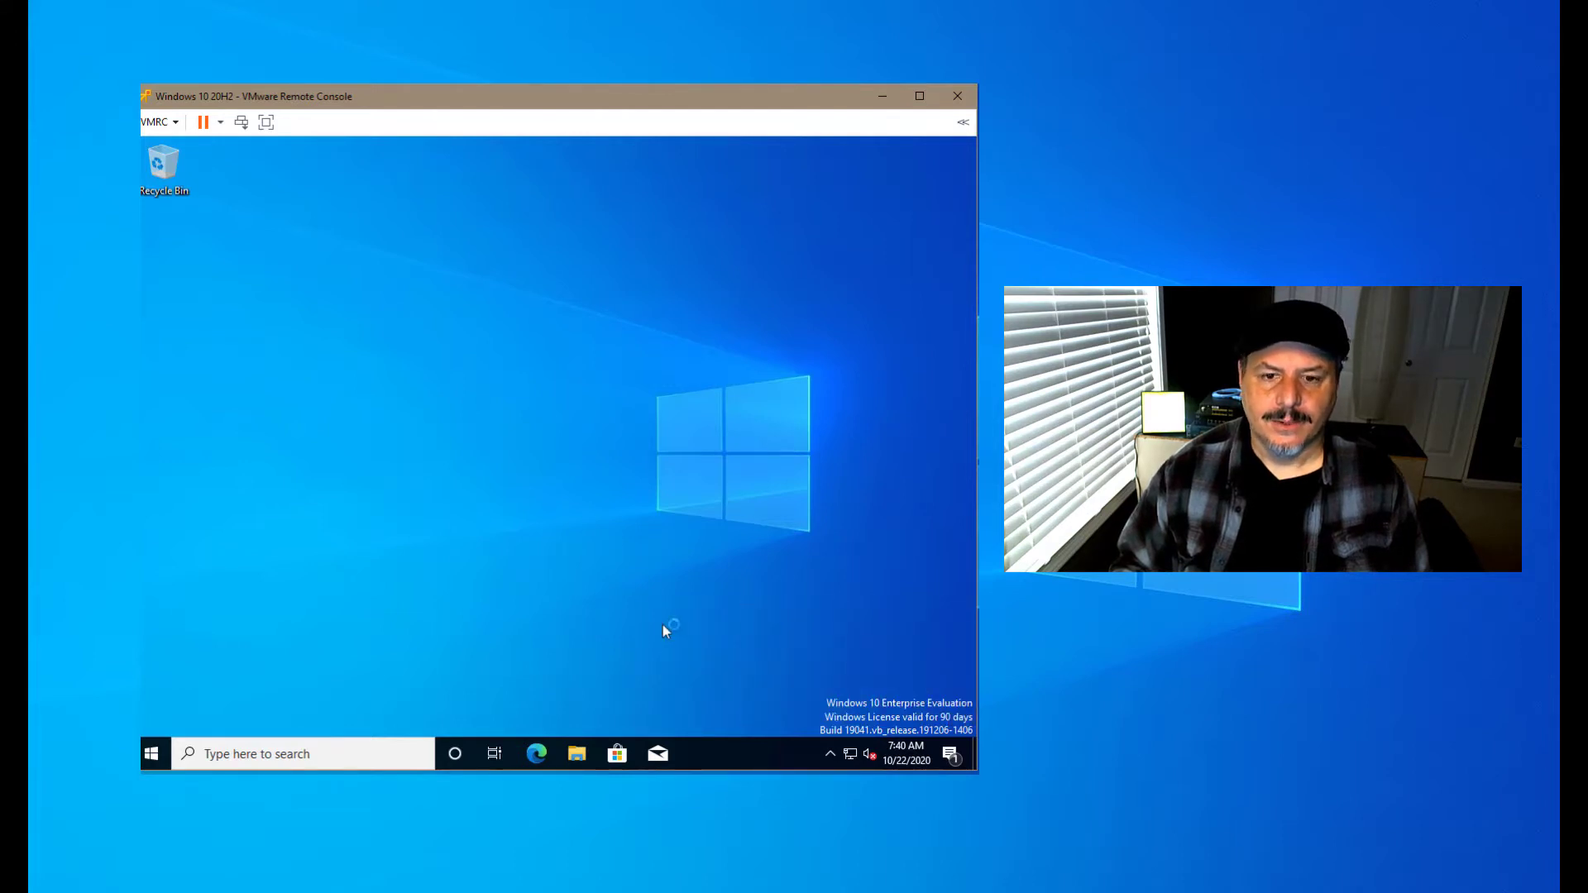
{"action": "mouse_move", "coordinate": [599, 605]}
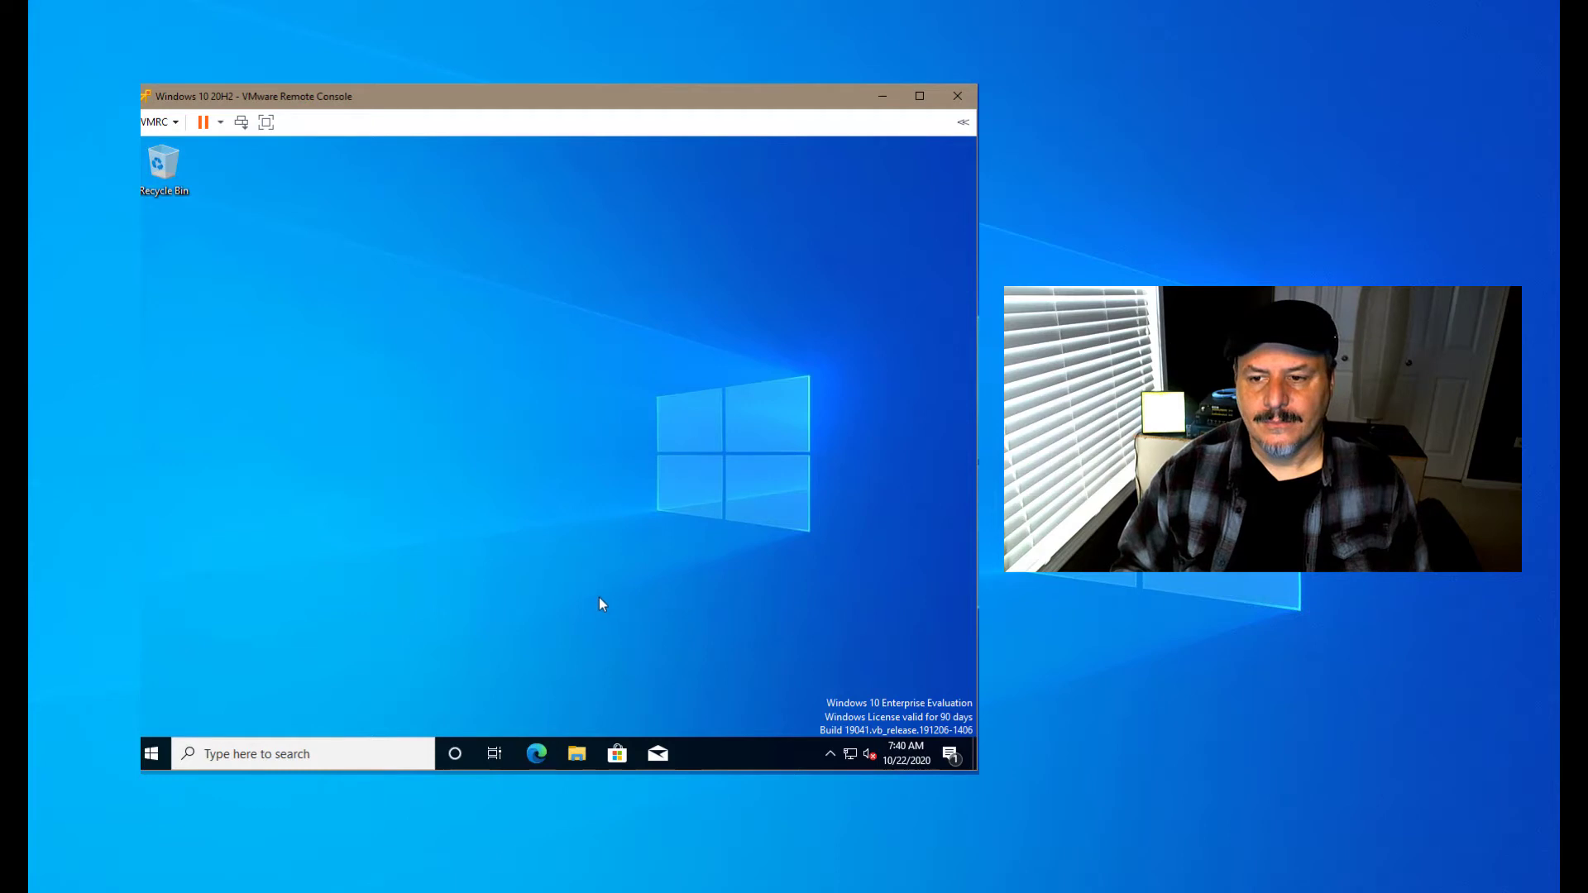
{"action": "mouse_move", "coordinate": [577, 474]}
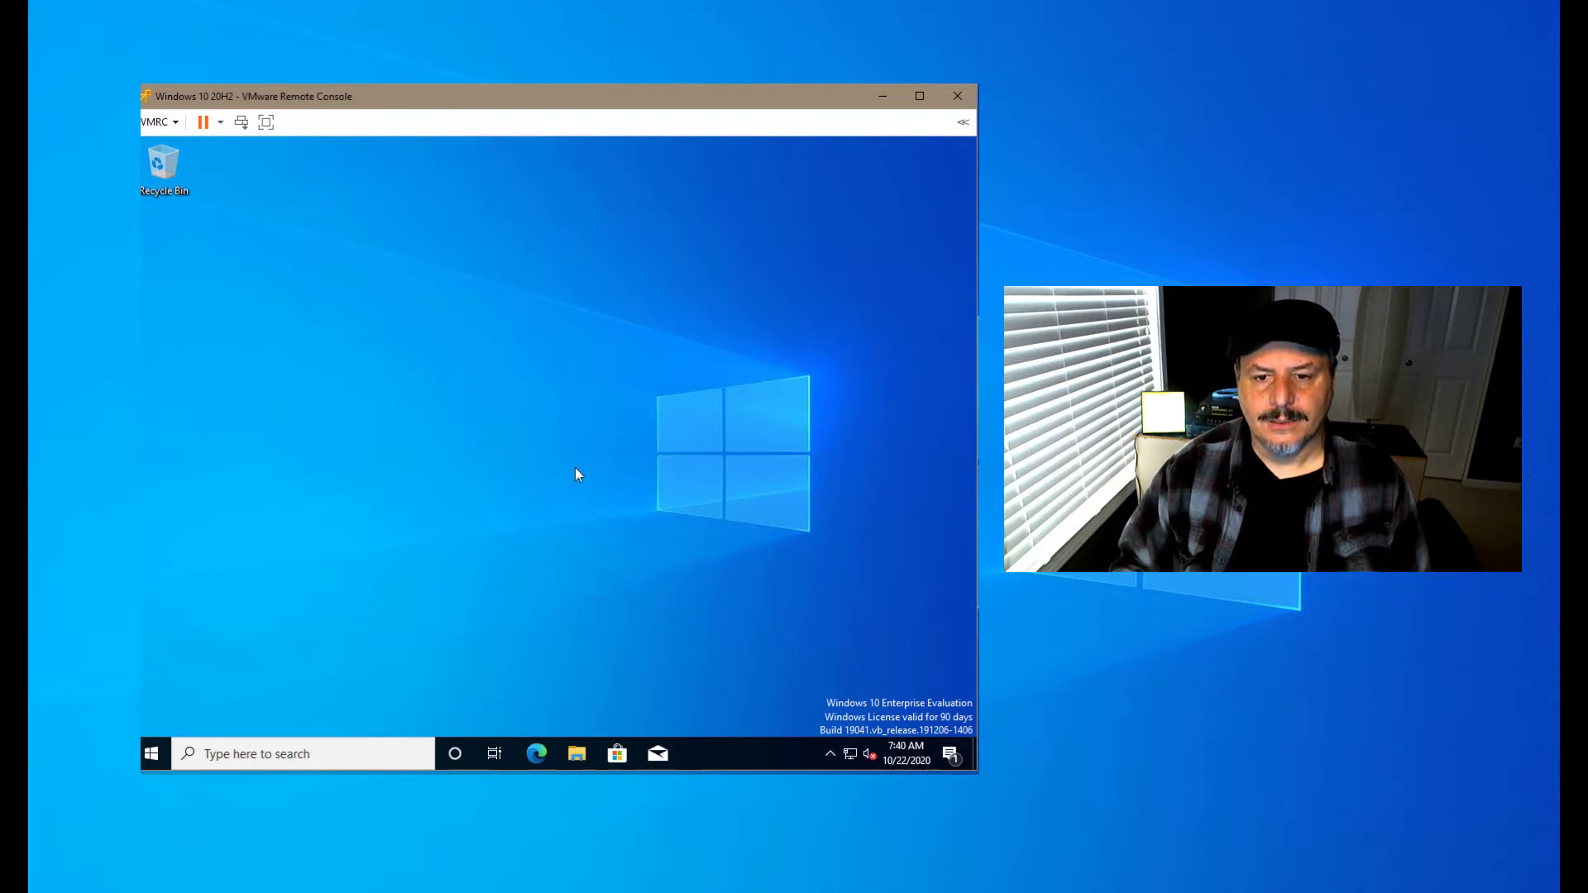
{"action": "mouse_move", "coordinate": [535, 488]}
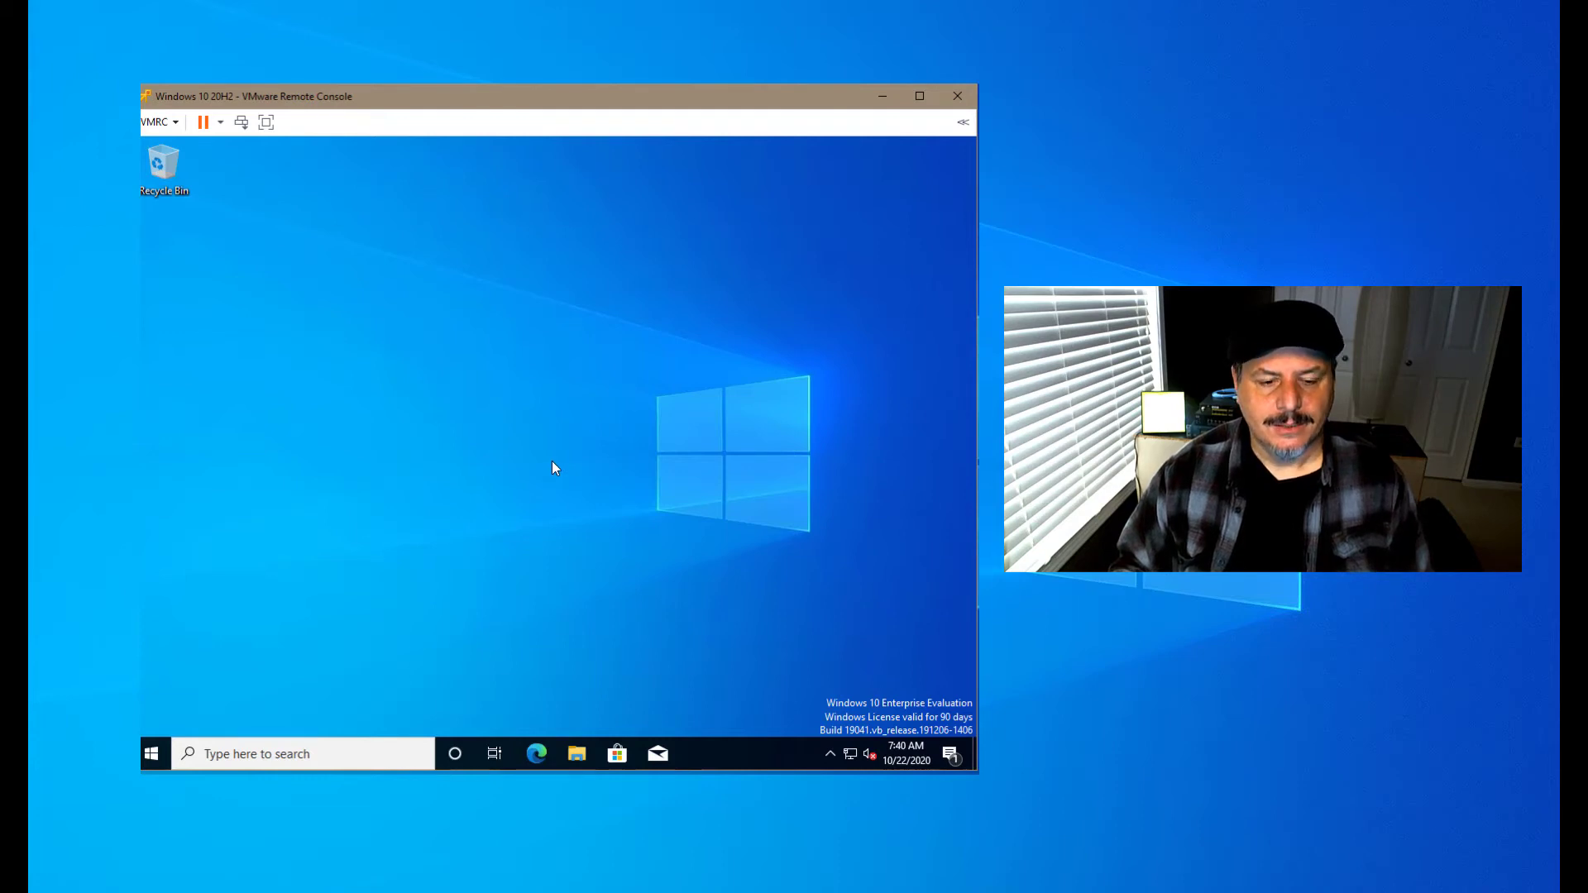
{"action": "mouse_move", "coordinate": [544, 465]}
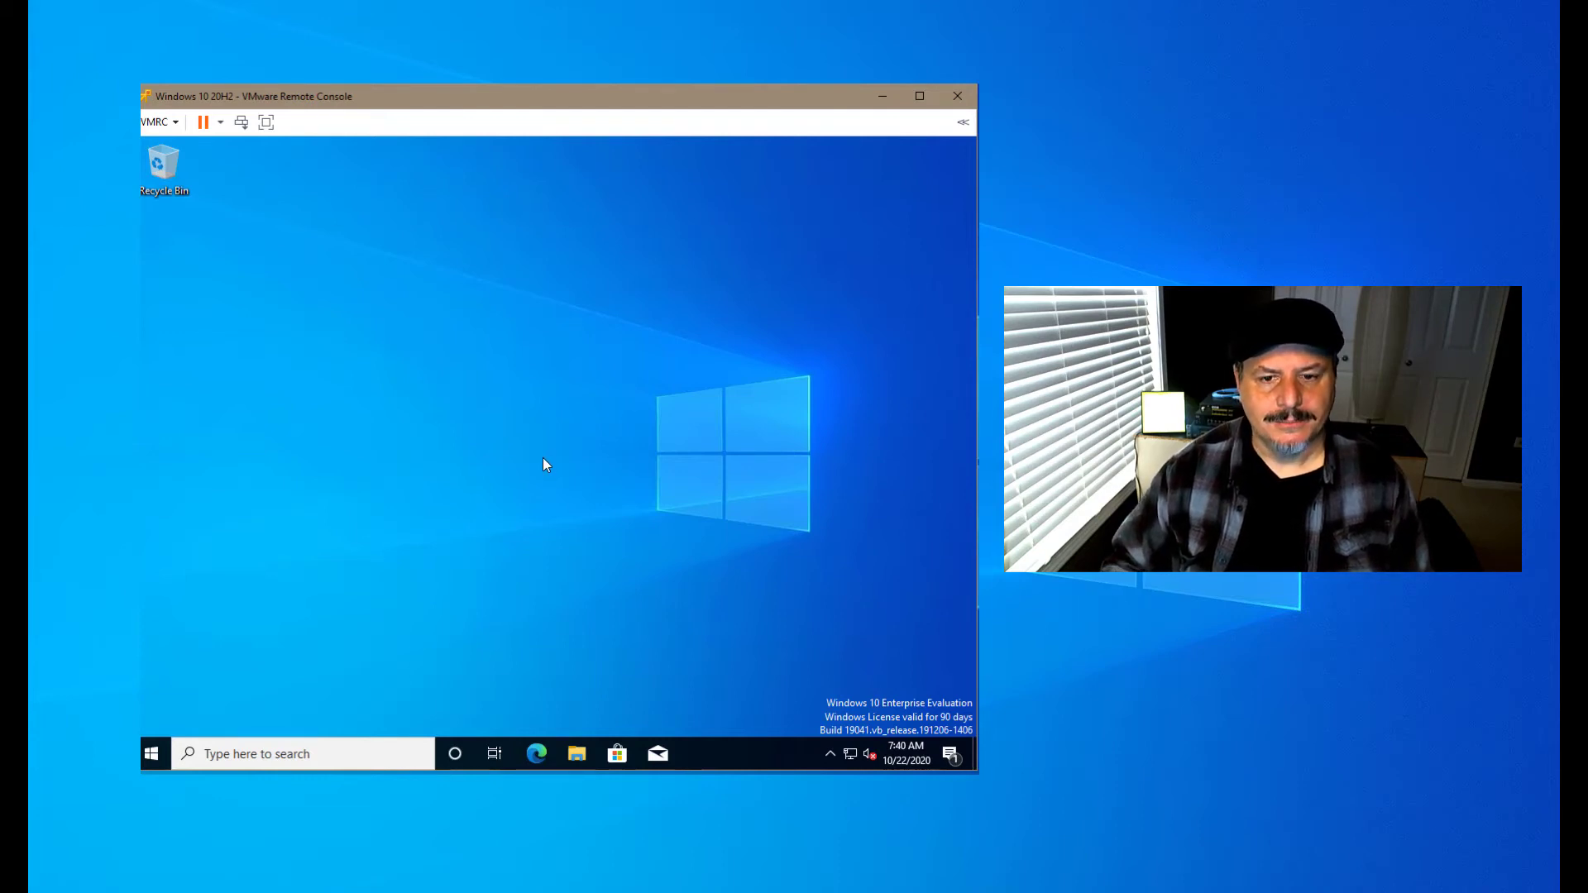
{"action": "mouse_move", "coordinate": [526, 473]}
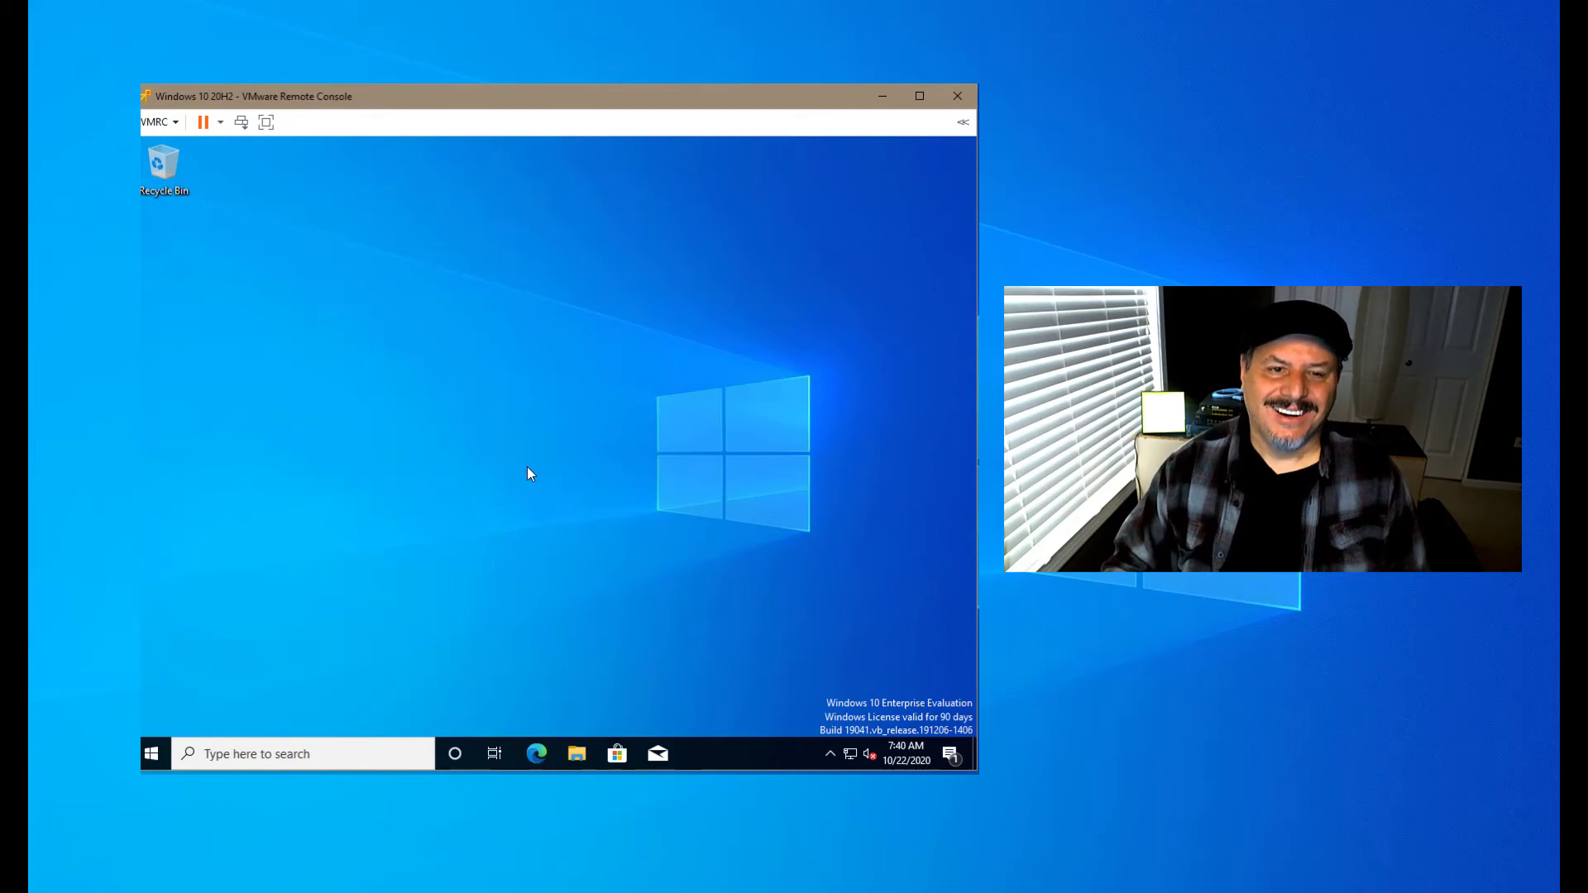